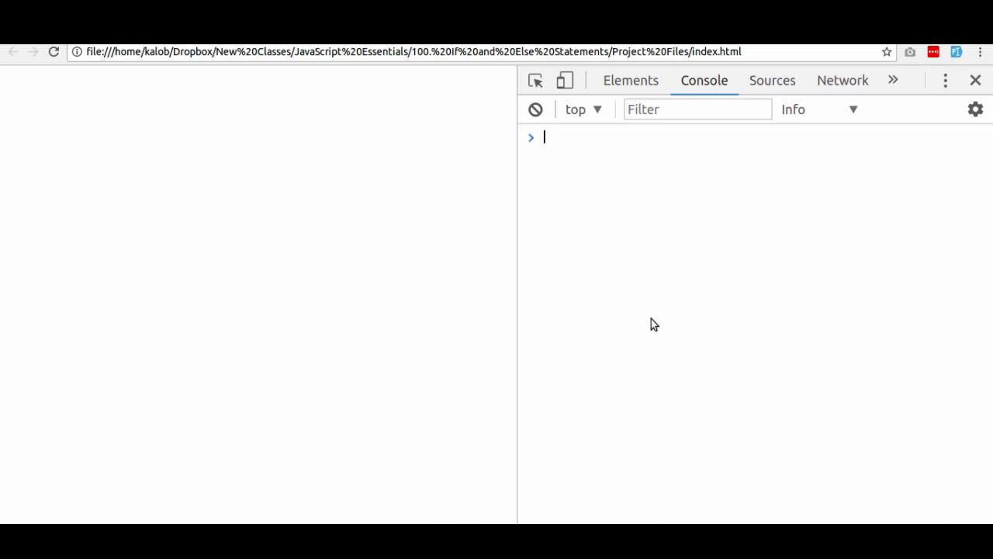
mouse_move(611, 344)
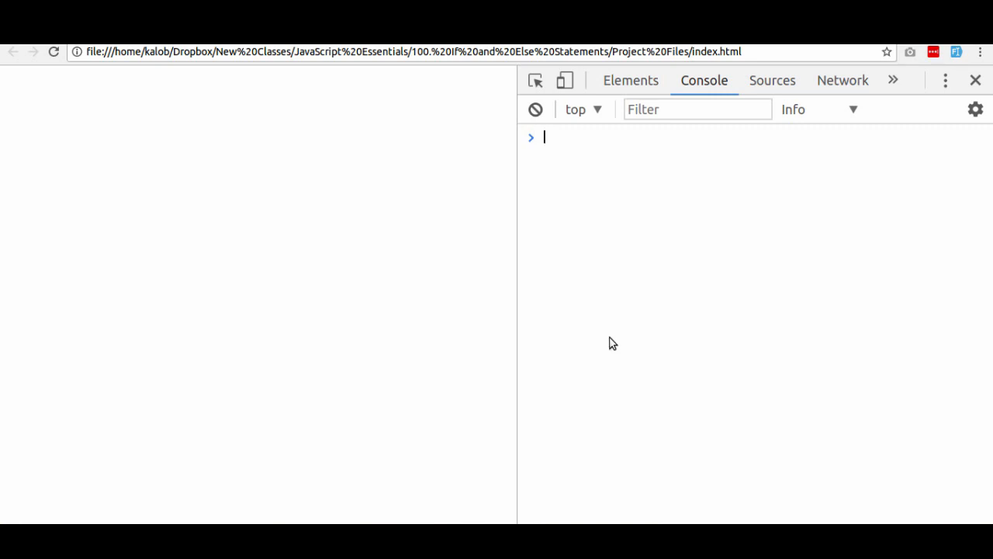
Enter name = prompt('What is your name?'); in the console
type("name =")
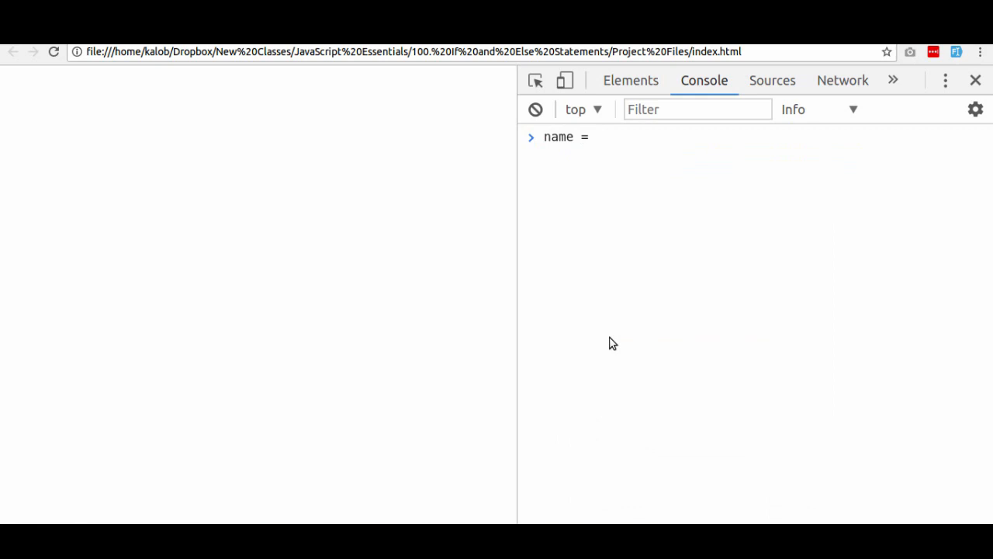
type("prompt")
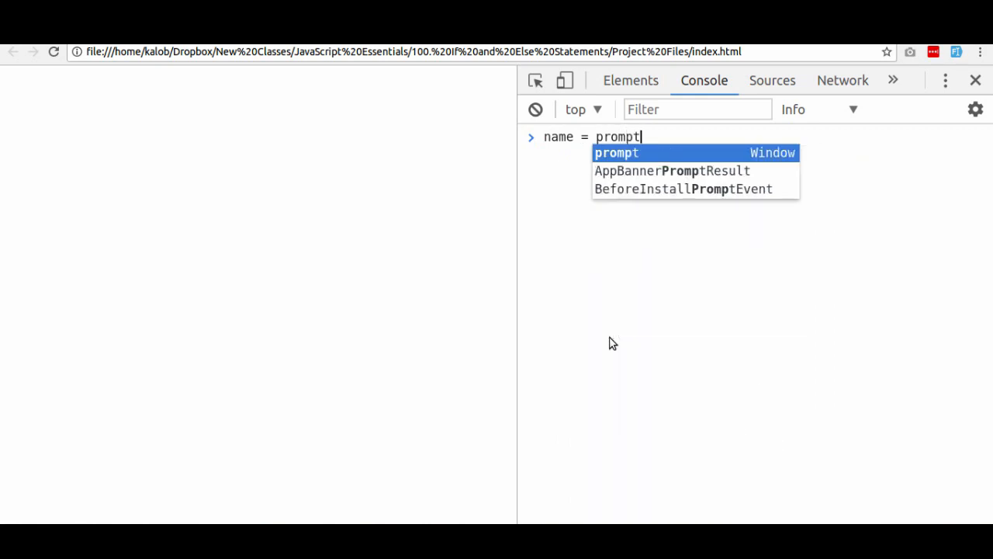
type("('What is your")
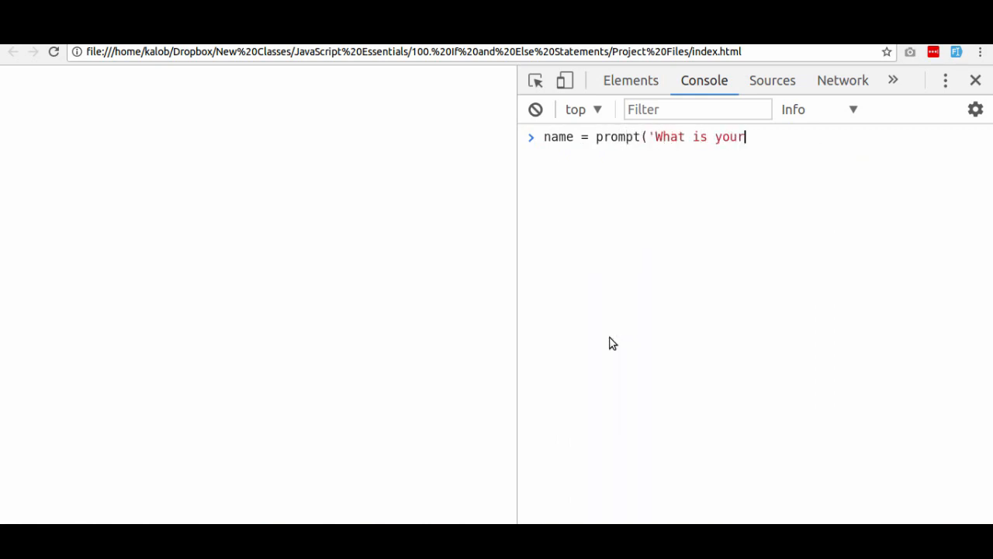
type("name?')")
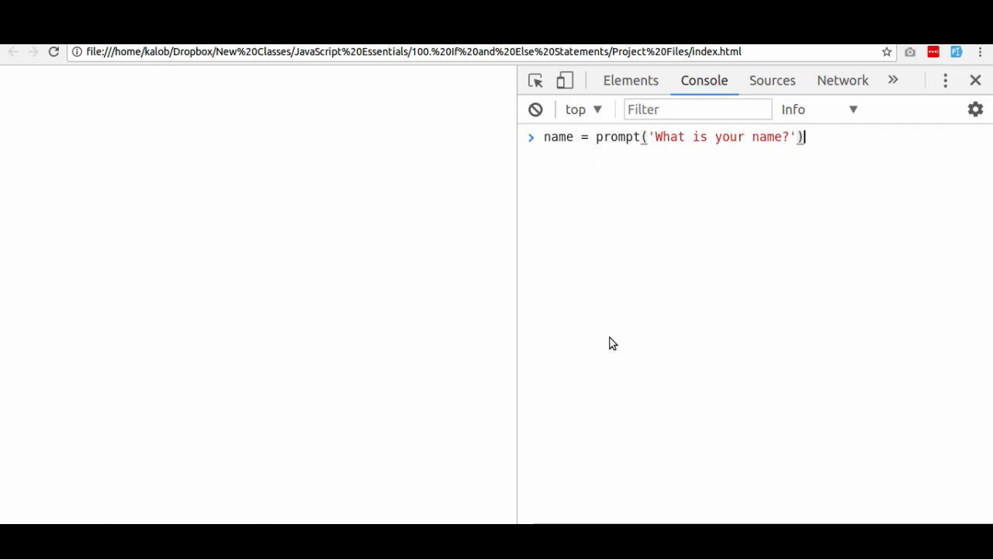
type(";")
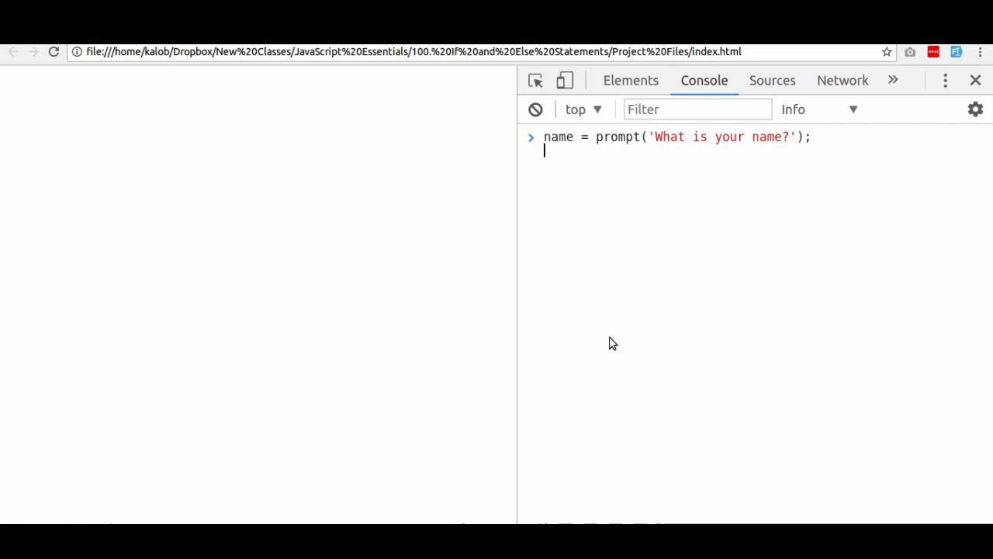
Add an if comparing name.toLowerCase() to "kalob" that alerts "Hello Kalob"
type("if(n")
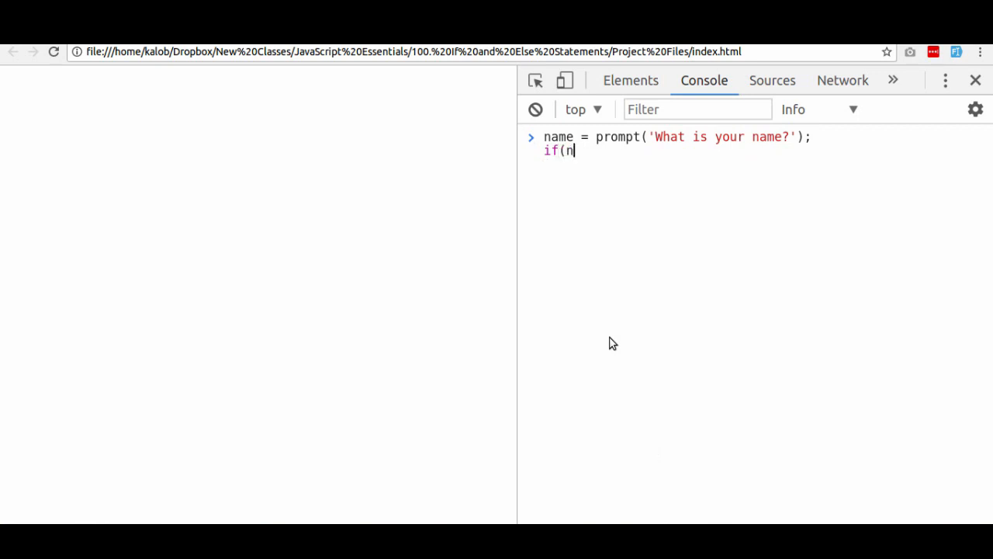
type("ame")
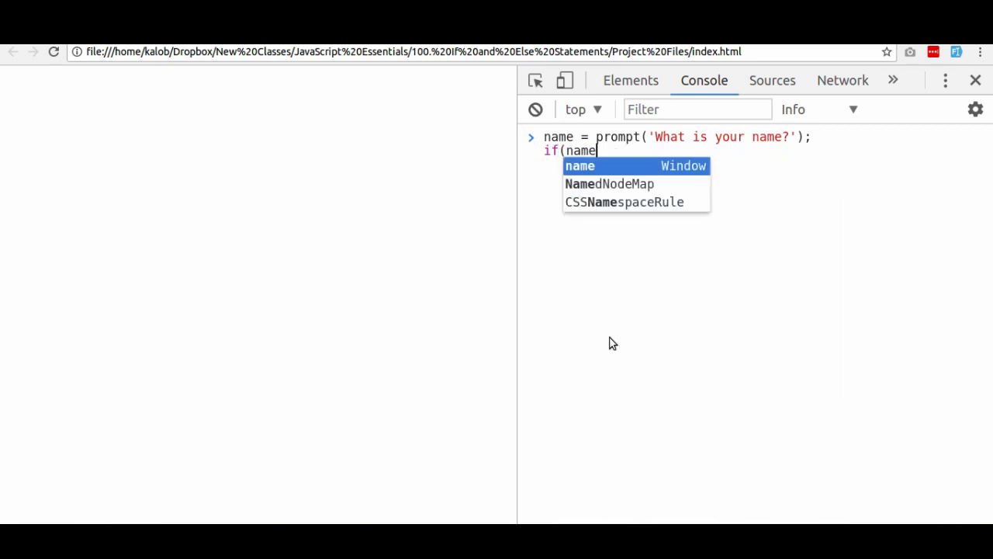
type(".toLowerCase")
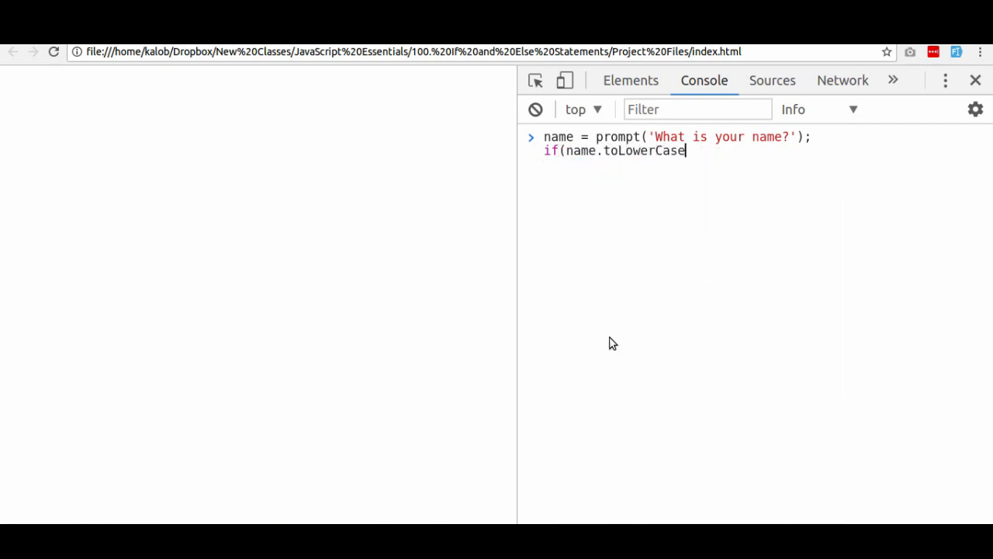
type("() == \"kalo")
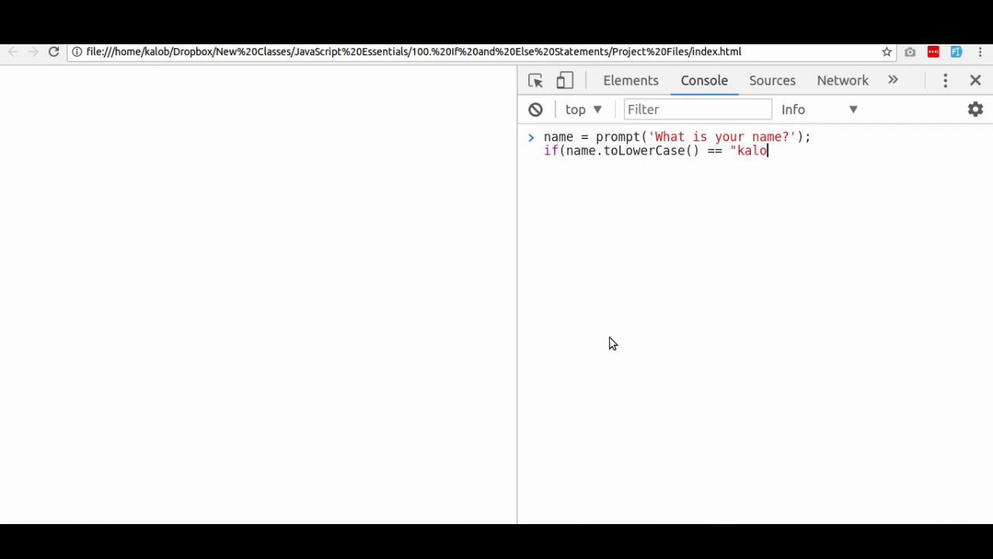
type("b\") {")
type("alert")
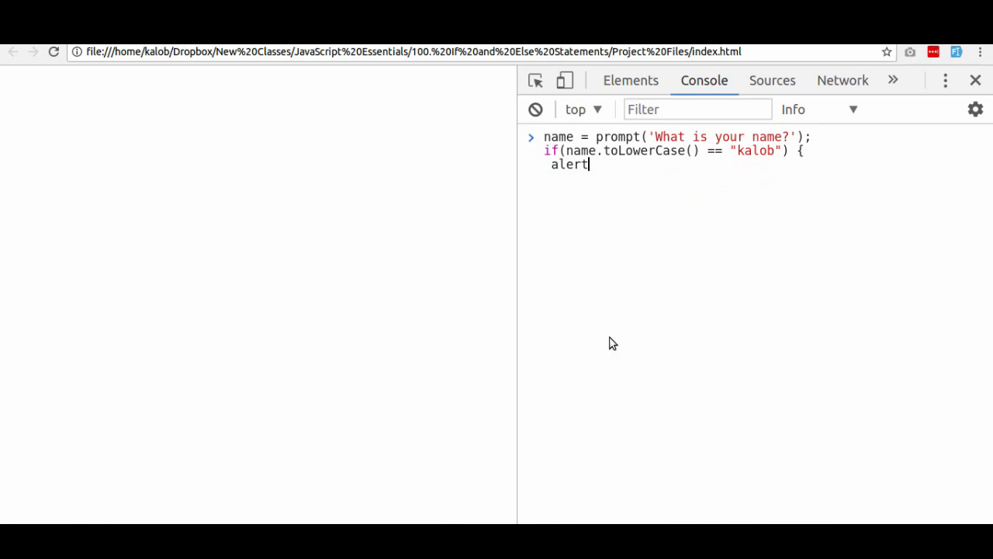
type("(\"Hello K")
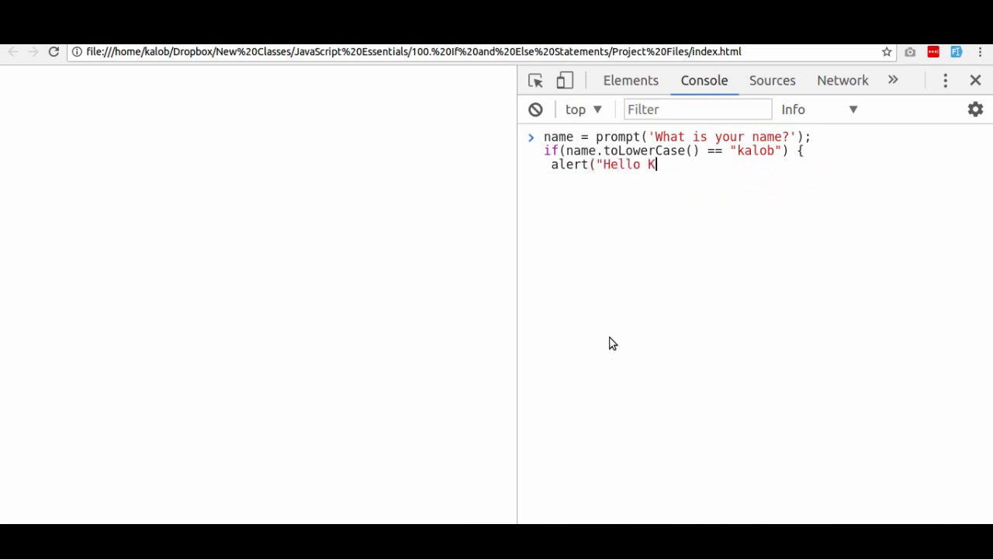
type("alob\");")
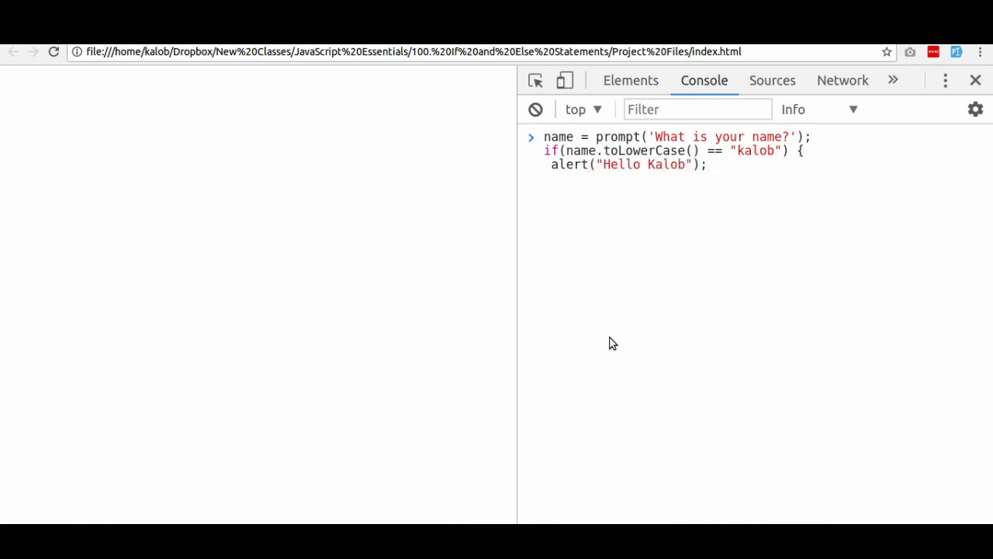
type("}")
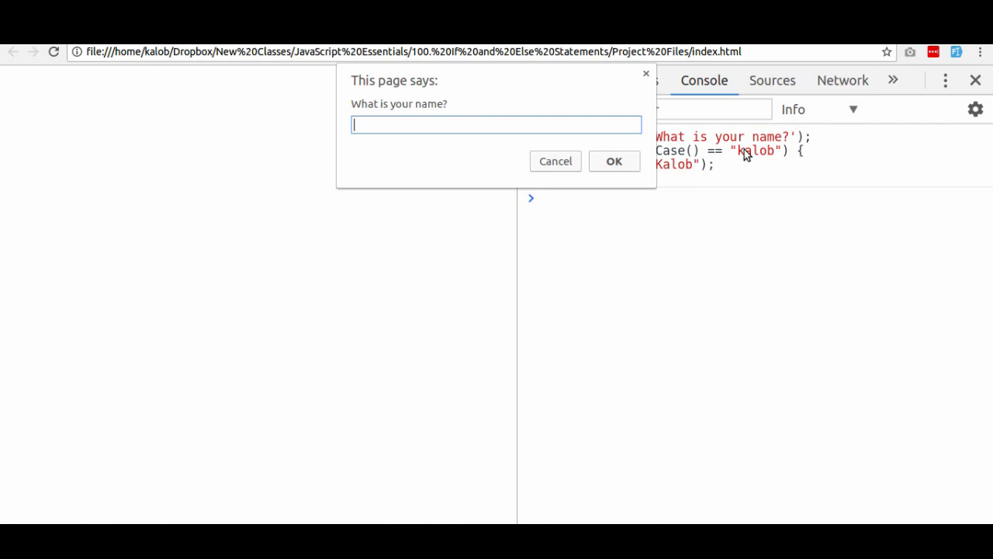
Answer the prompt with KALOB, confirm the Hello Kalob alert, and open a blank HTML file
type("KALOB")
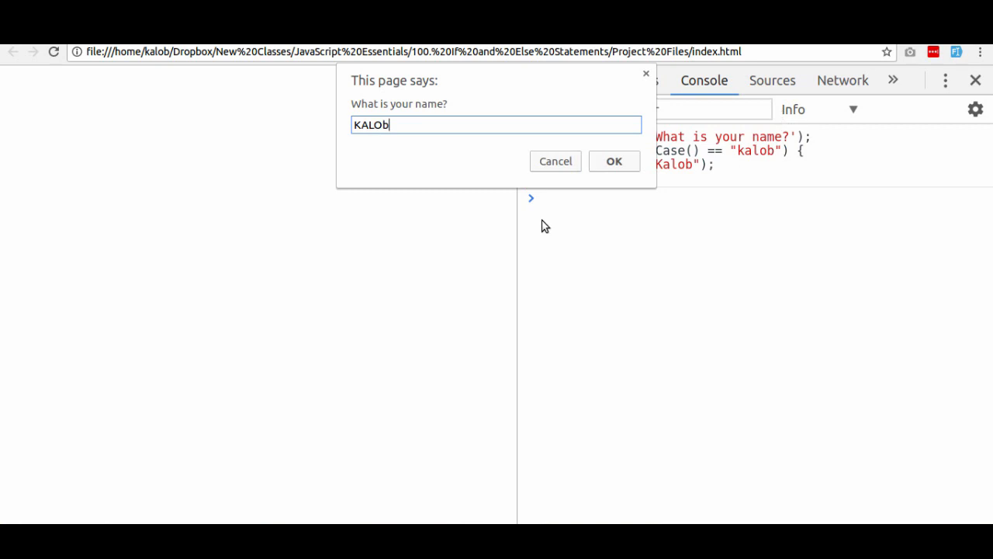
mouse_move(627, 164)
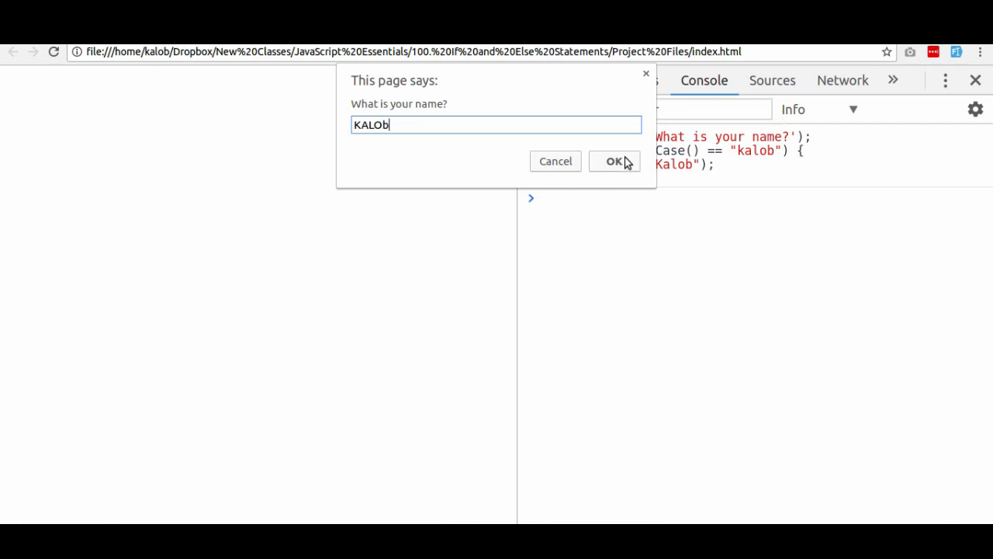
left_click(614, 160)
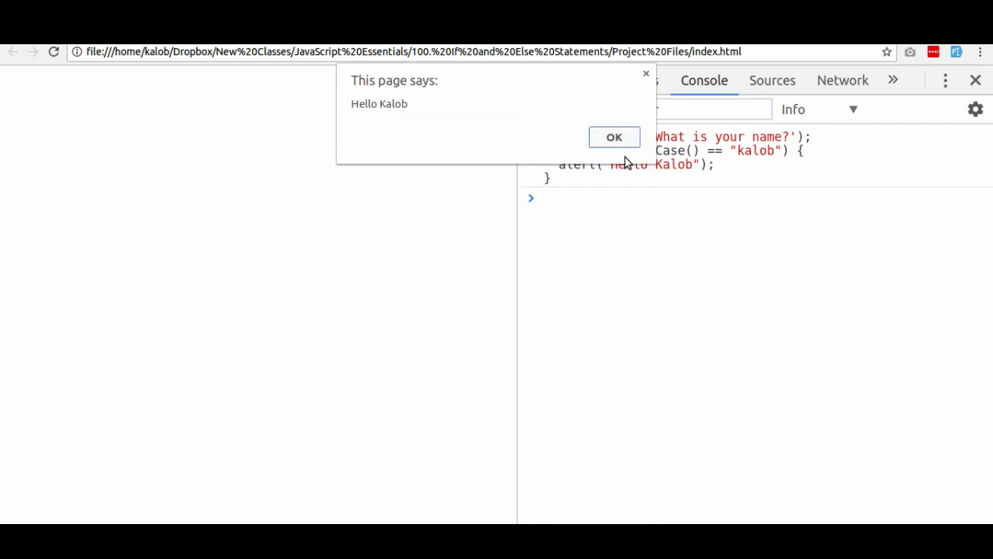
mouse_move(542, 135)
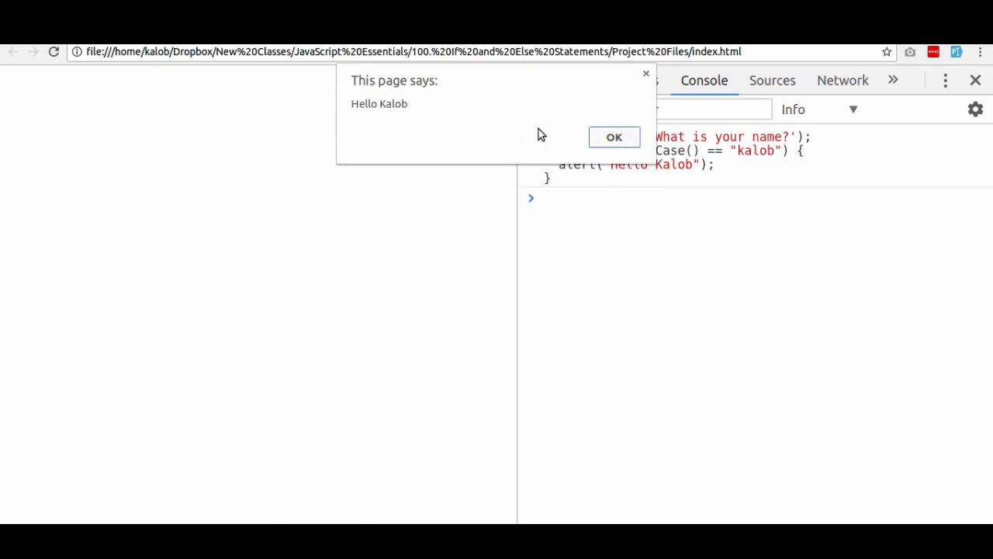
left_click(614, 136)
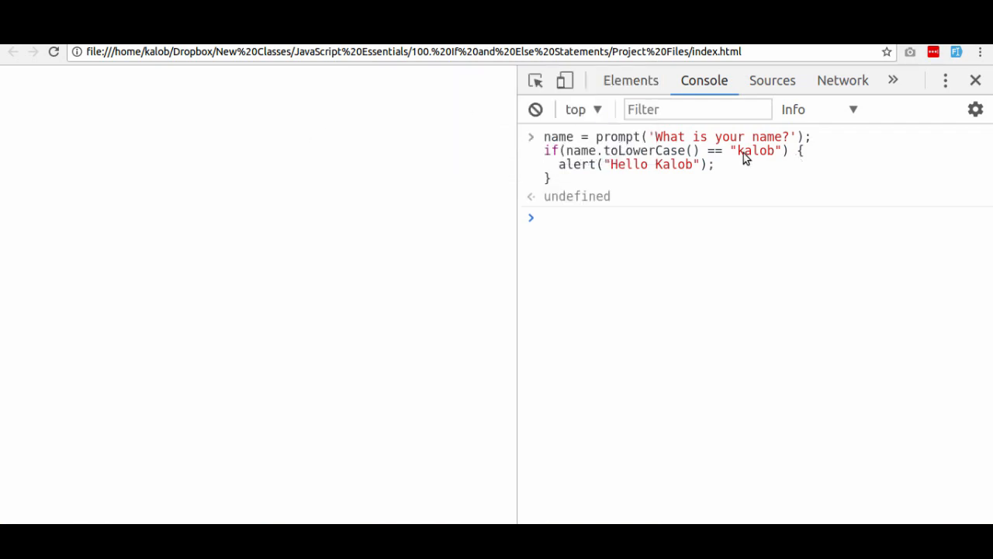
mouse_move(742, 159)
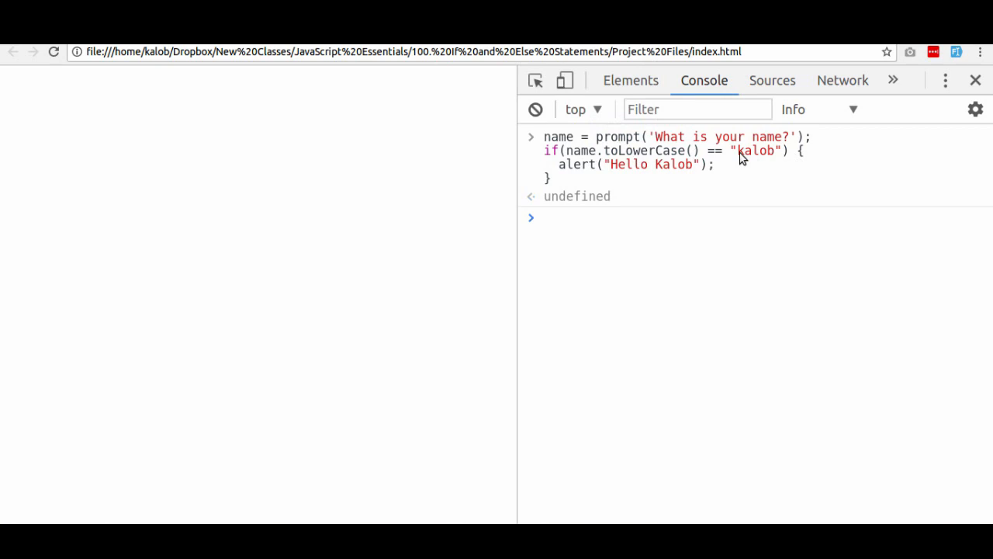
mouse_move(744, 155)
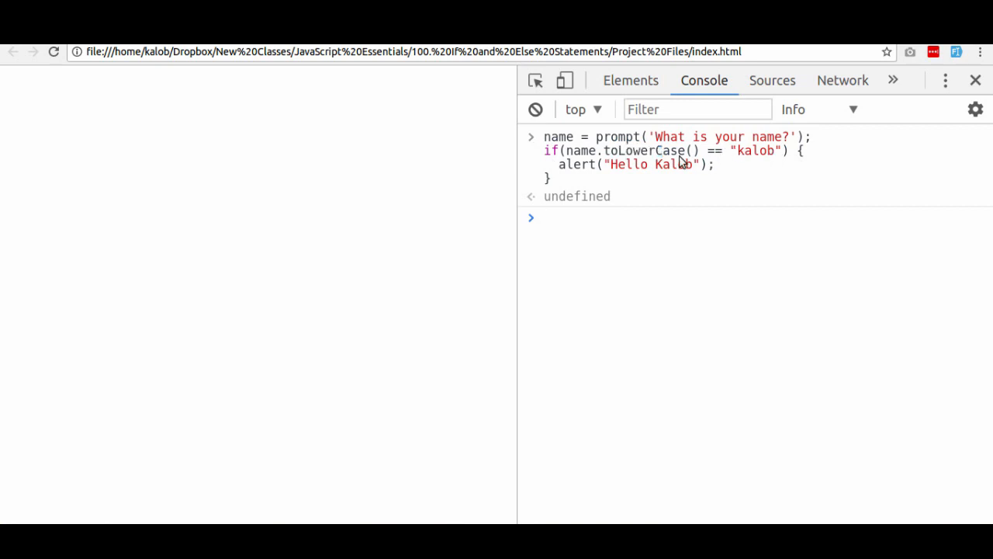
double_click(579, 151)
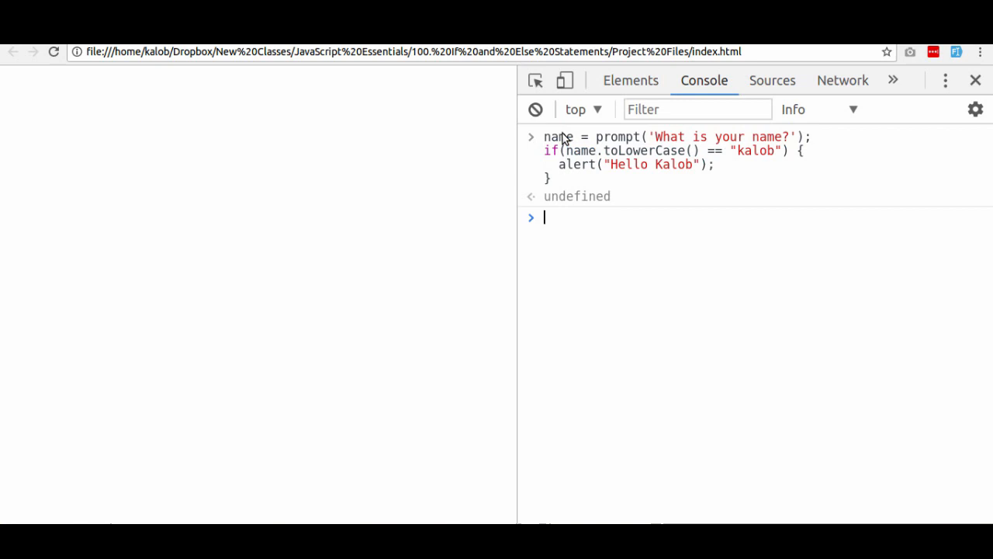
double_click(757, 151)
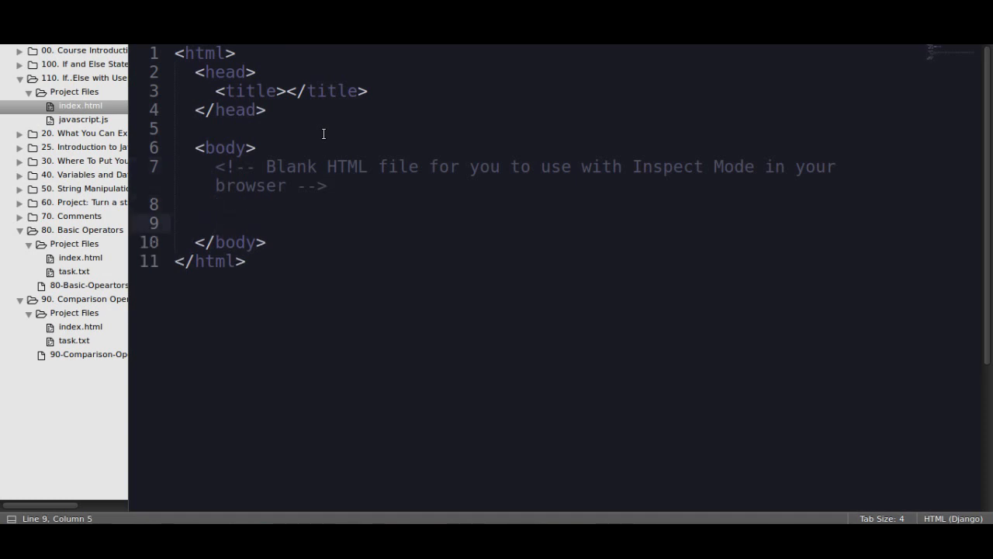
Add <script src="javascript.js"></script> to the body and open javascript.js
left_click(217, 223)
type("<script></script>")
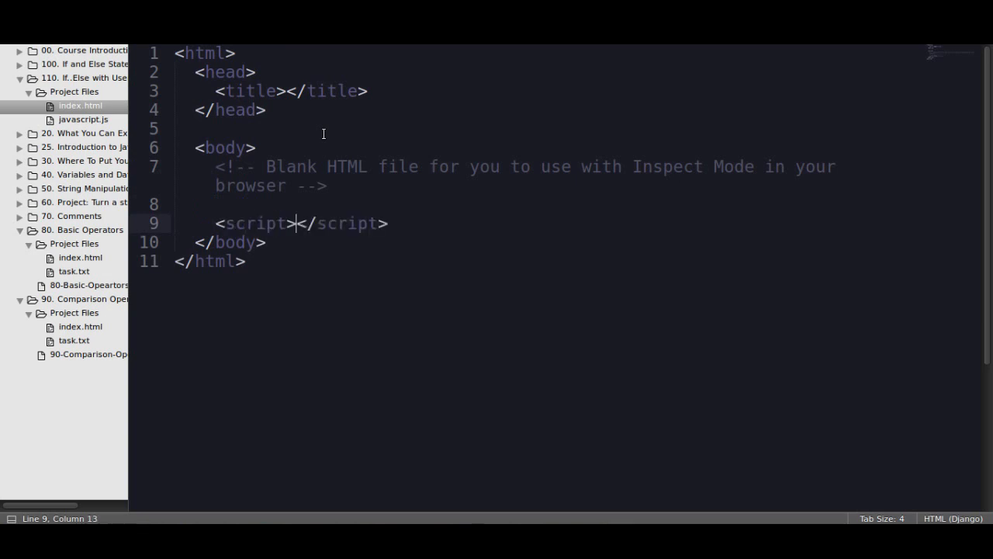
type("src=\"\"")
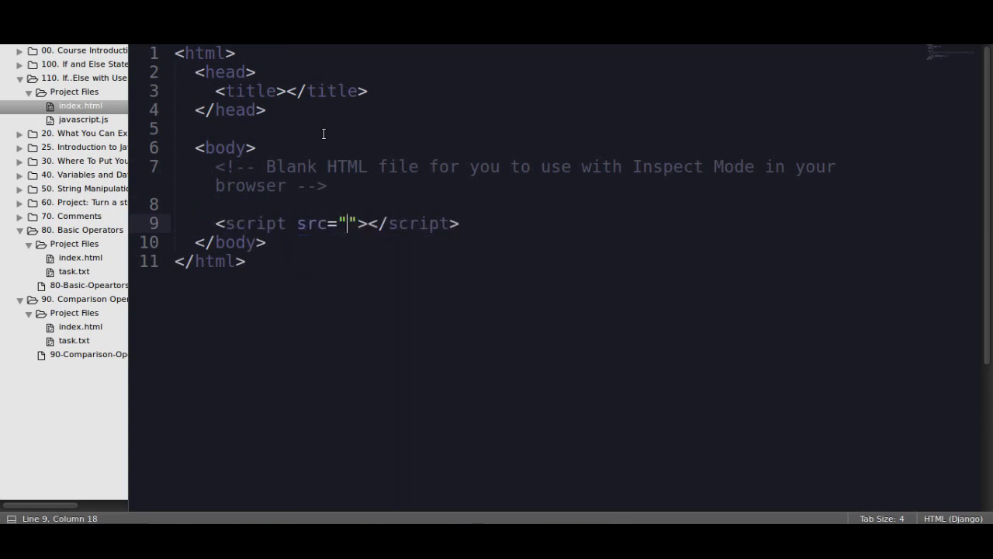
type("javascript.js")
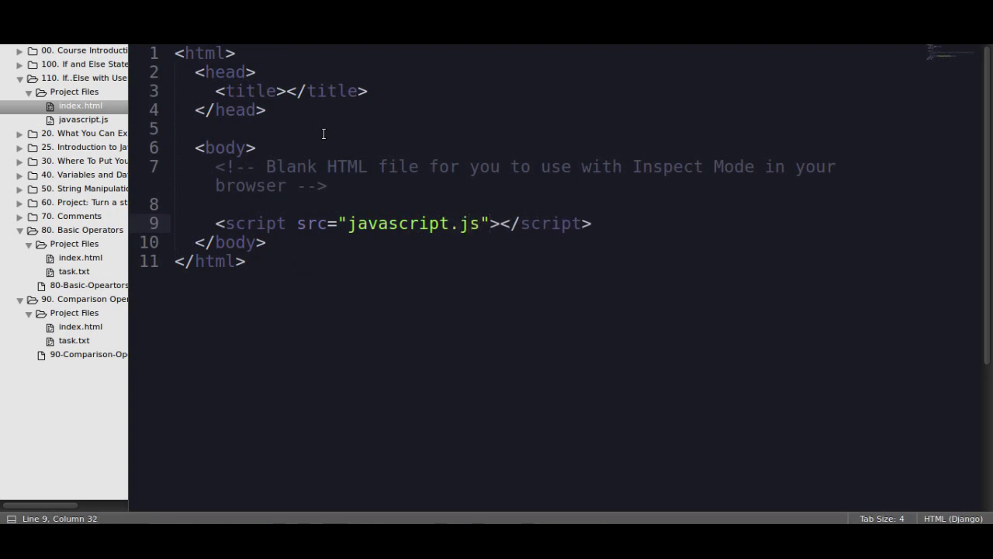
left_click(83, 119)
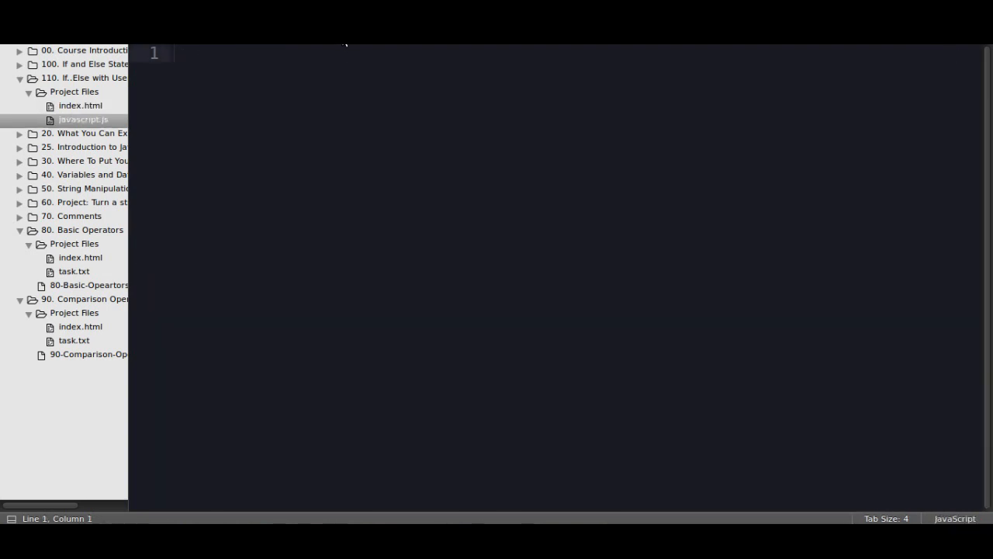
Write alert('hello world'); in javascript.js and confirm the alert appears on reload
left_click(80, 106)
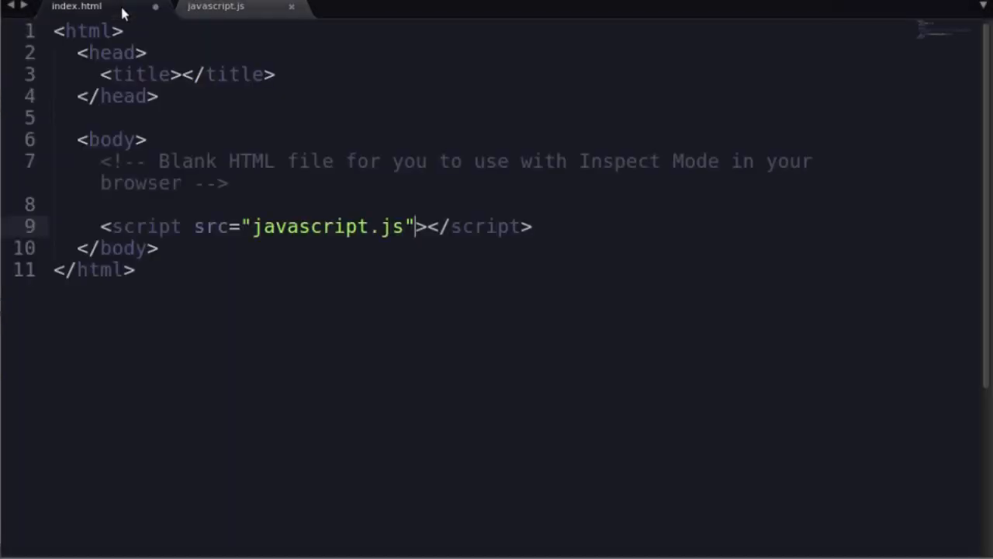
mouse_move(307, 214)
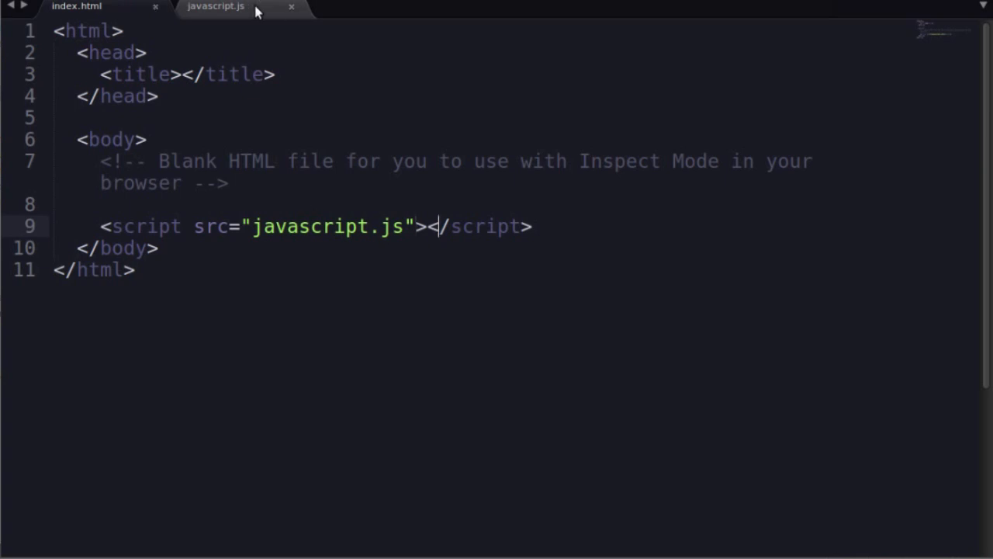
left_click(221, 10)
type("alert('")
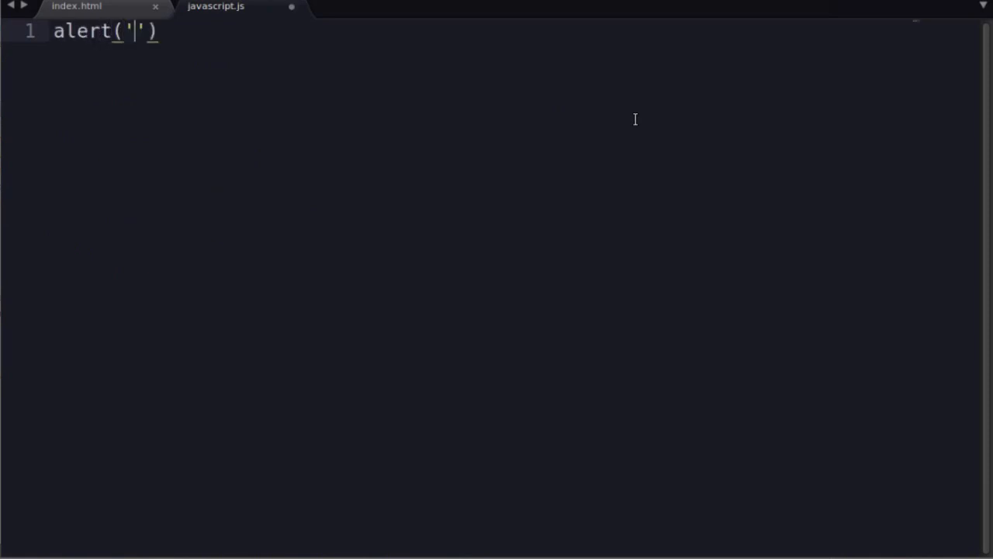
type("hello world")
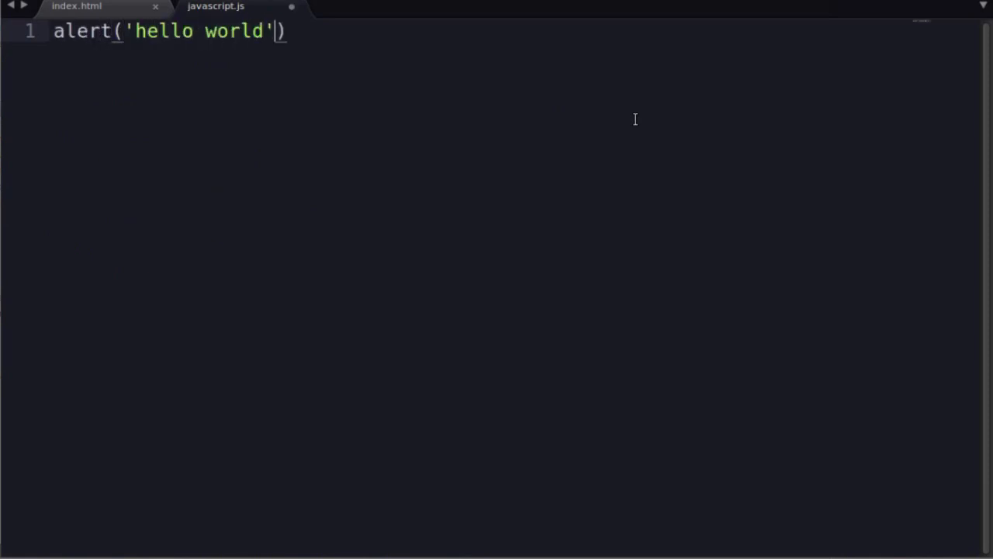
type(";")
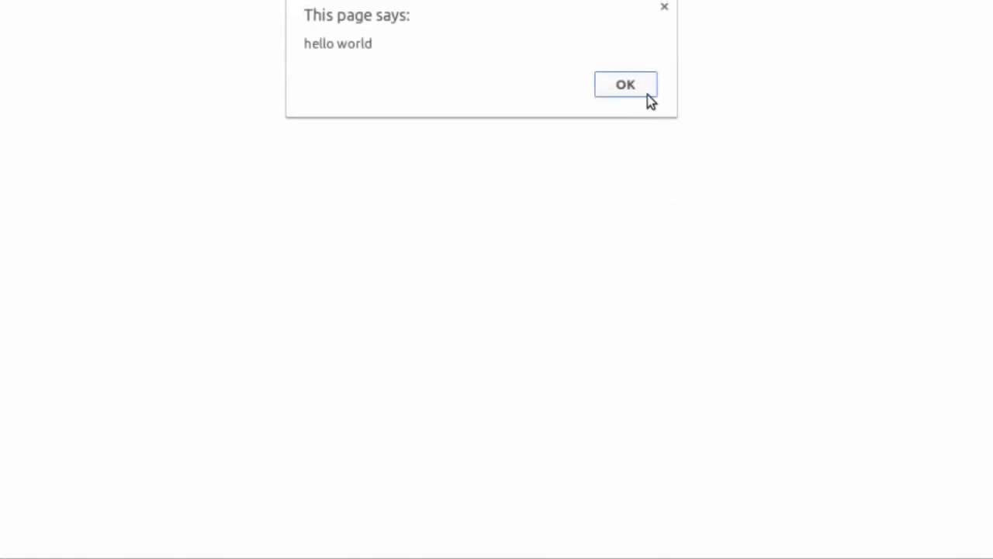
left_click(627, 84)
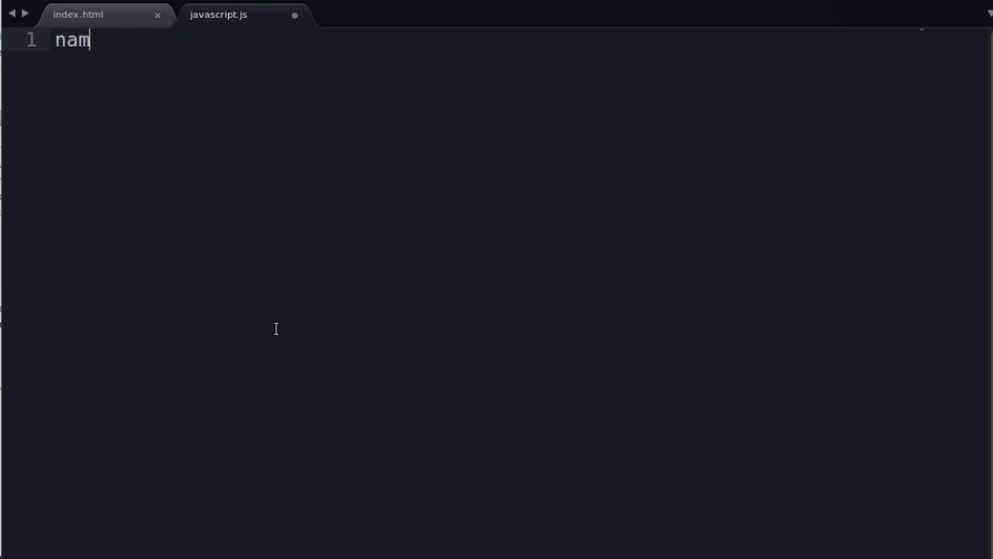
Declare var name = prompt("What is your name");
type("var")
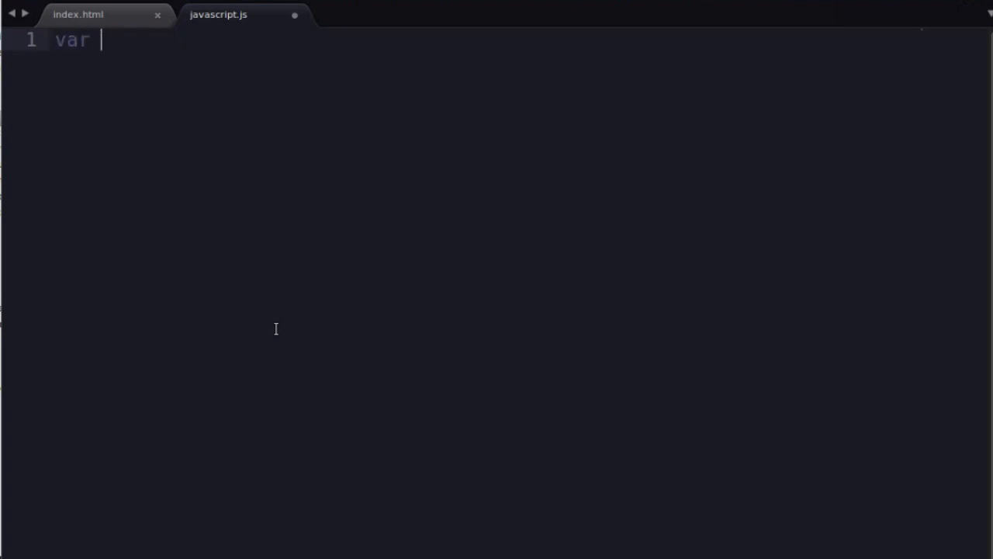
type("name = \"What i")
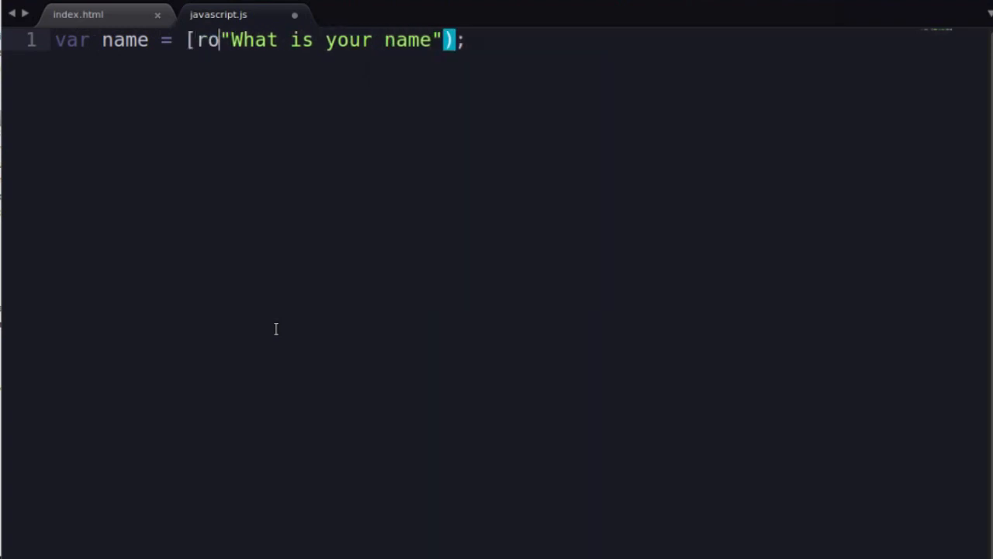
type("prompt")
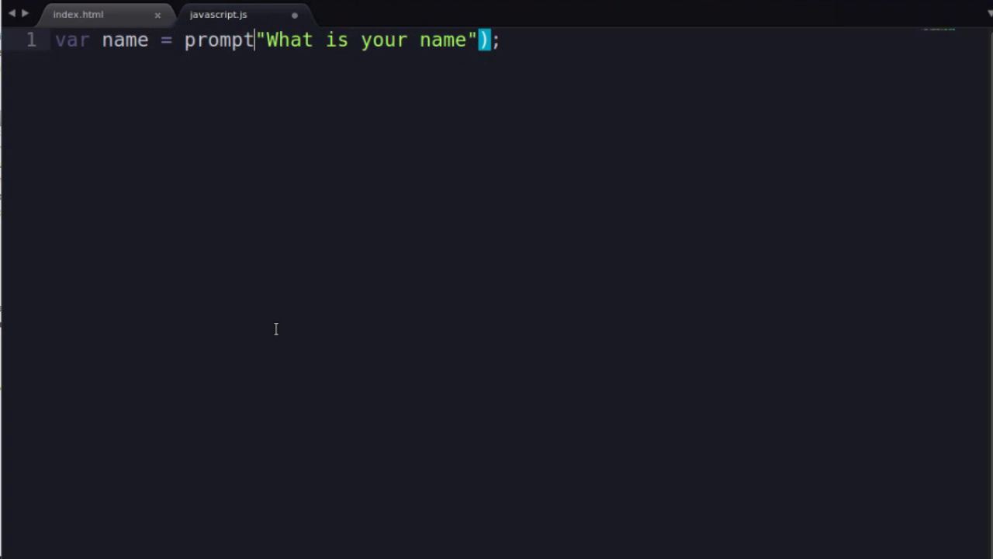
type("(")
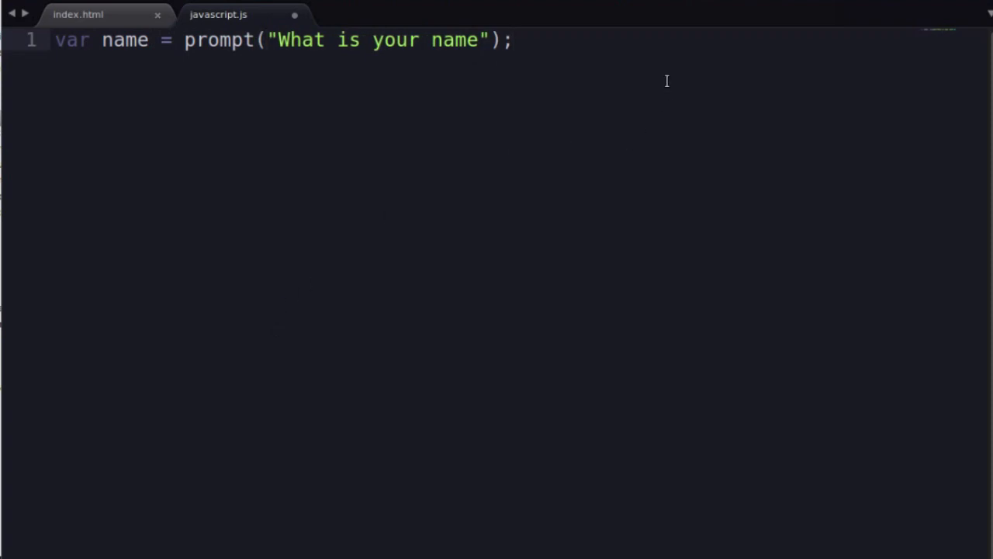
Add if(name) alerting "Hello " + name, with an else branch for the guest greeting
type("if(name) {")
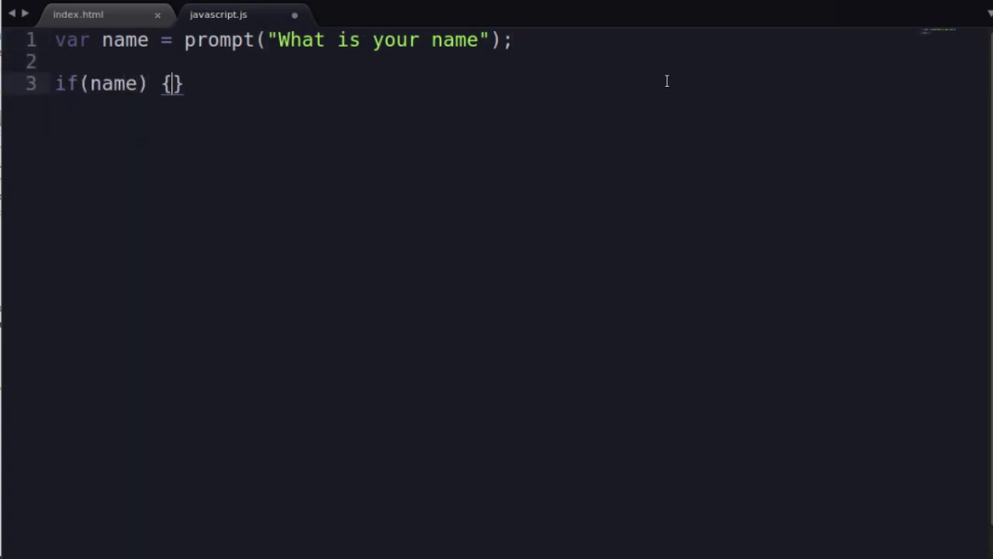
type("alert(")
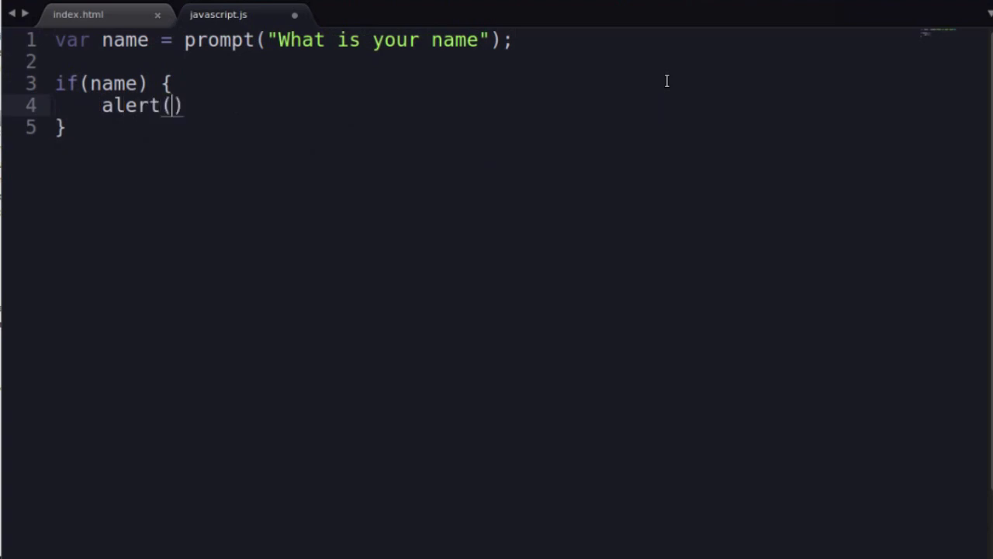
type("\"Hello \"")
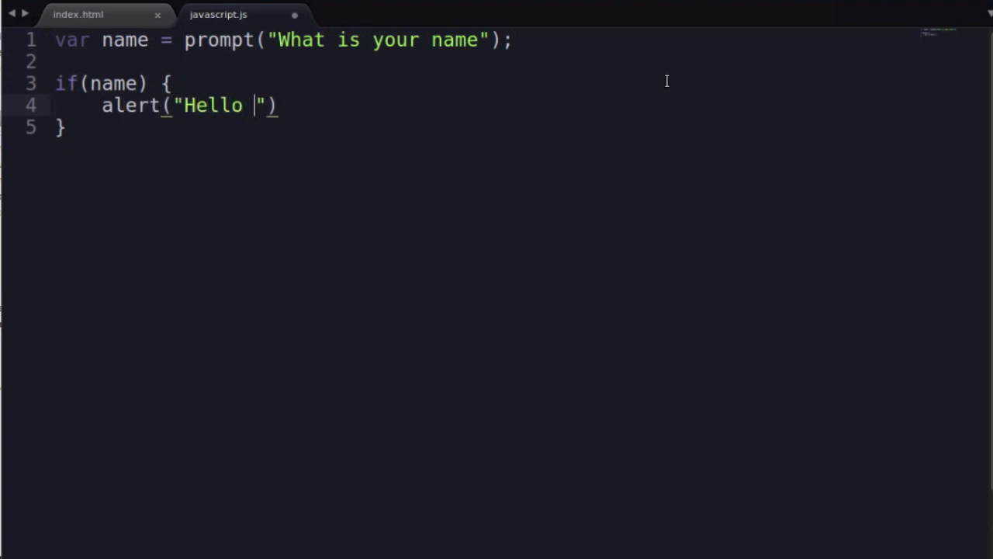
type("+ nam")
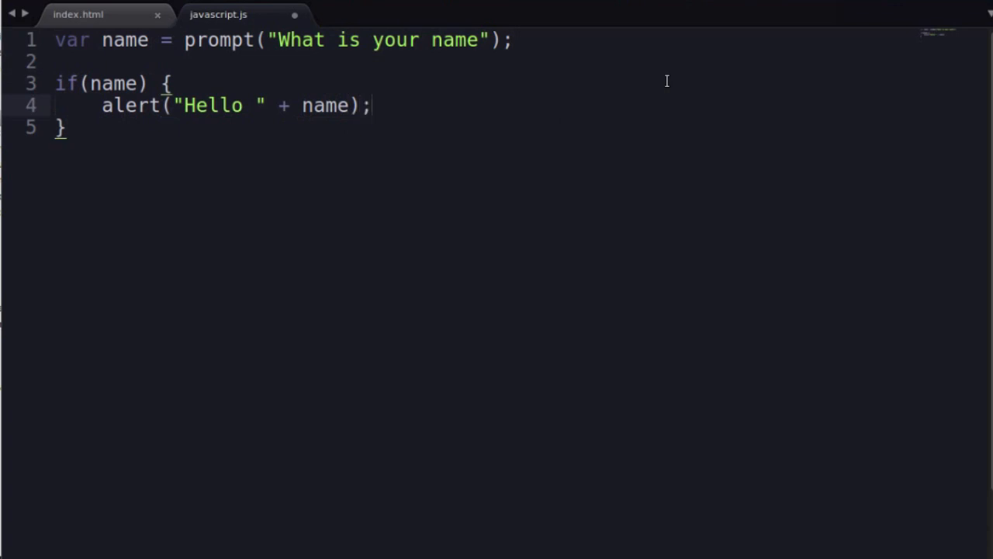
type("el")
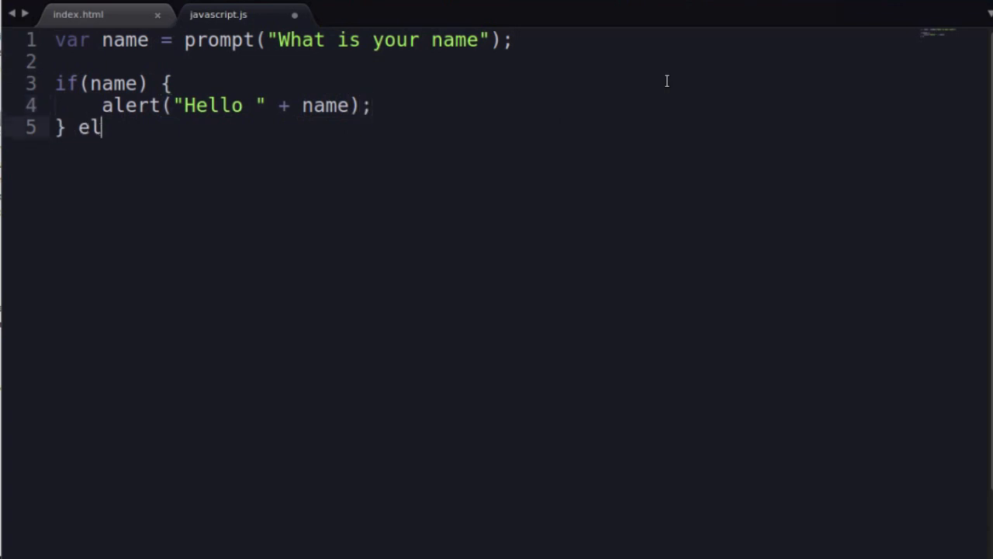
type("se {")
type("alert(\"Hello guest\");")
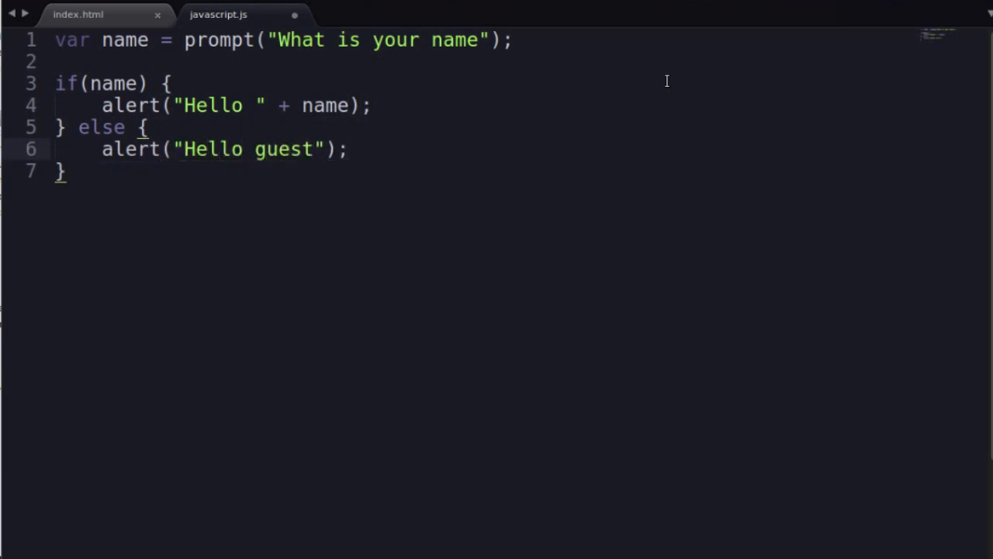
double_click(127, 41)
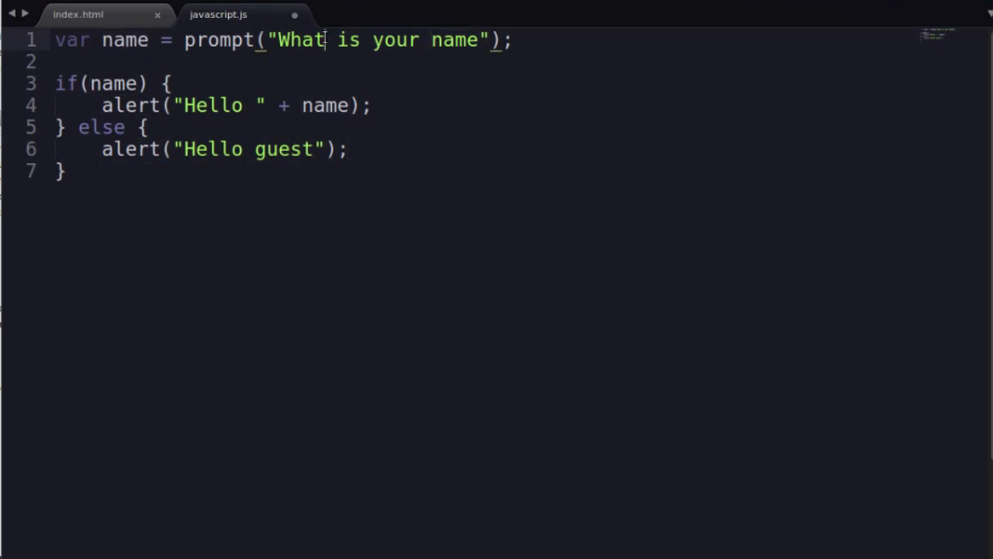
double_click(100, 84)
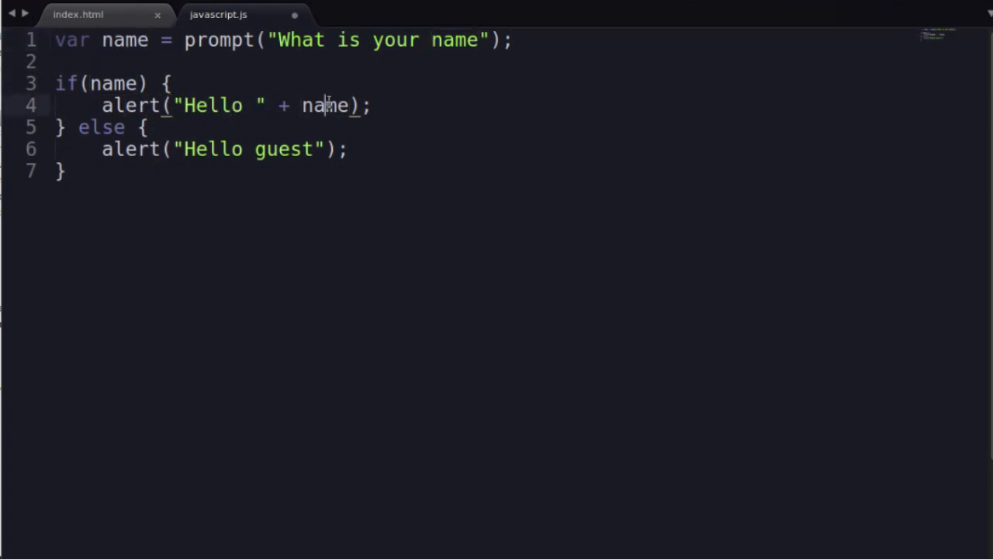
double_click(326, 105)
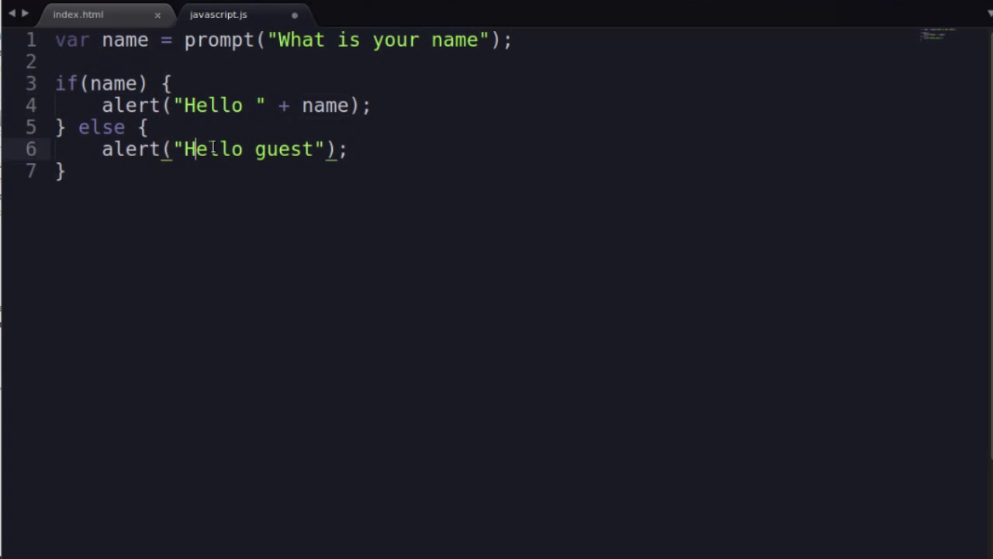
left_click_drag(147, 127, 318, 149)
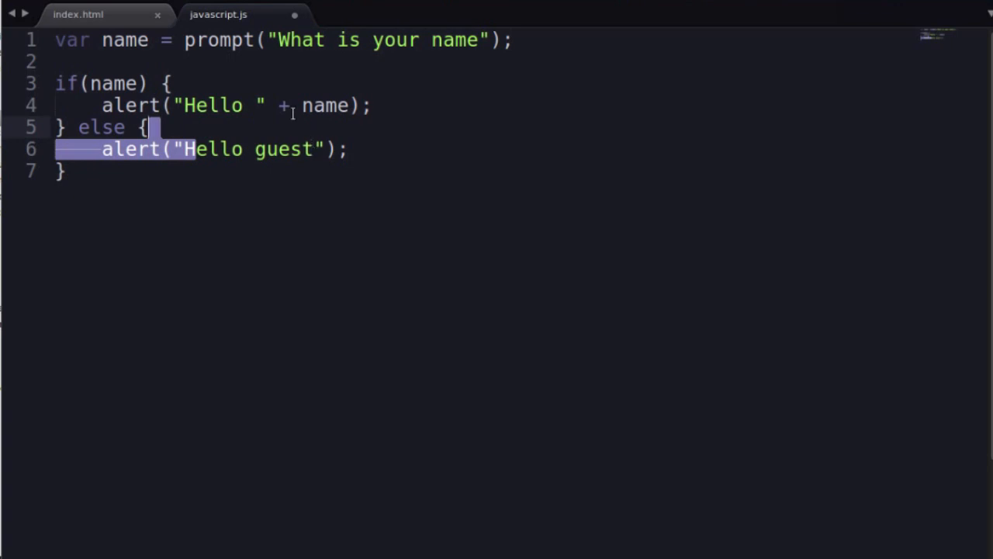
left_click(251, 105)
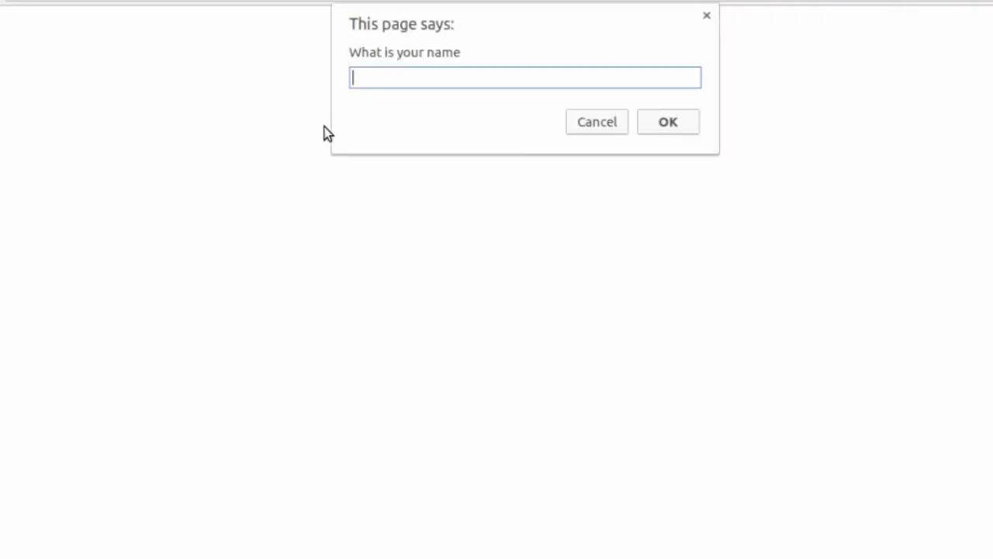
mouse_move(450, 105)
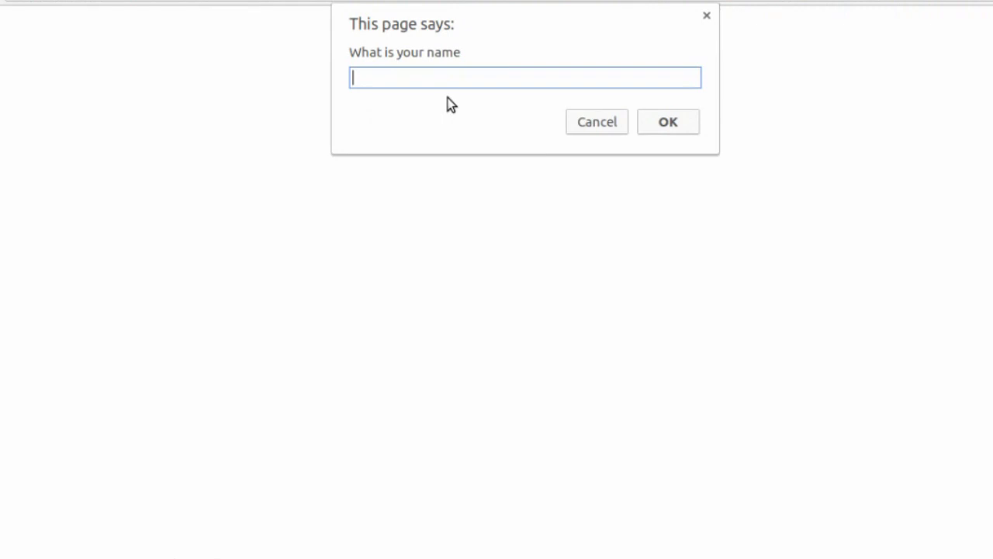
mouse_move(575, 124)
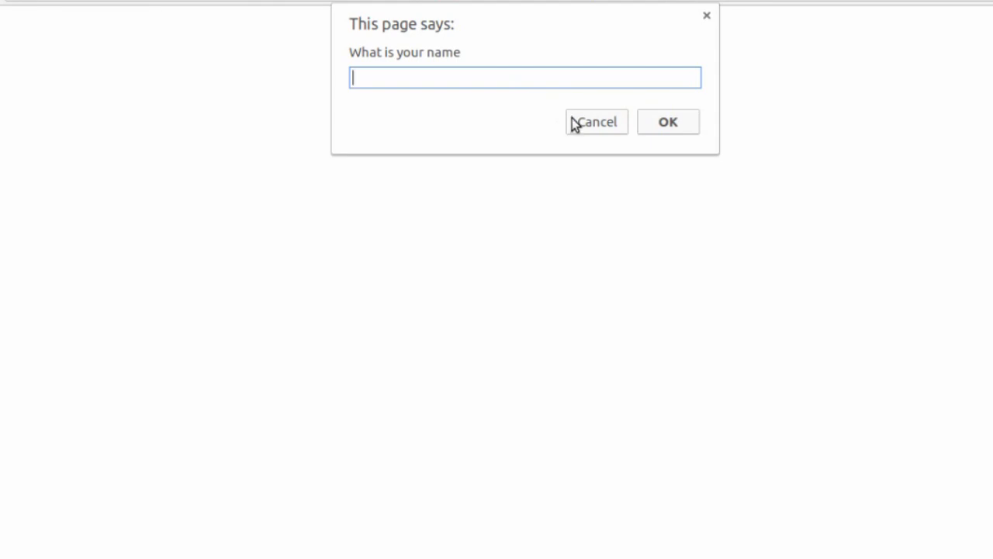
mouse_move(670, 139)
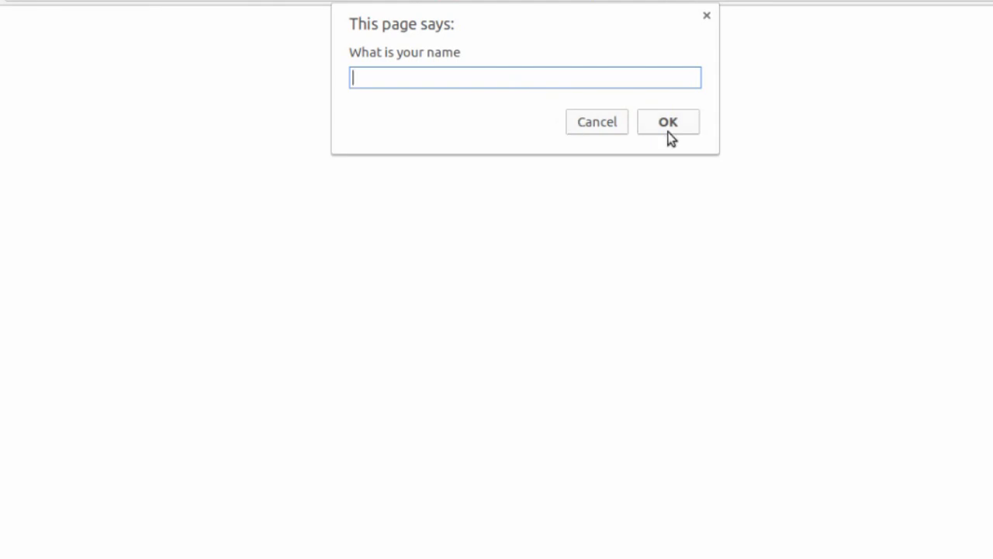
Enter Zephyr to get the Hello Zephyr alert, then cancel the prompt on the next load
type("Zephyr")
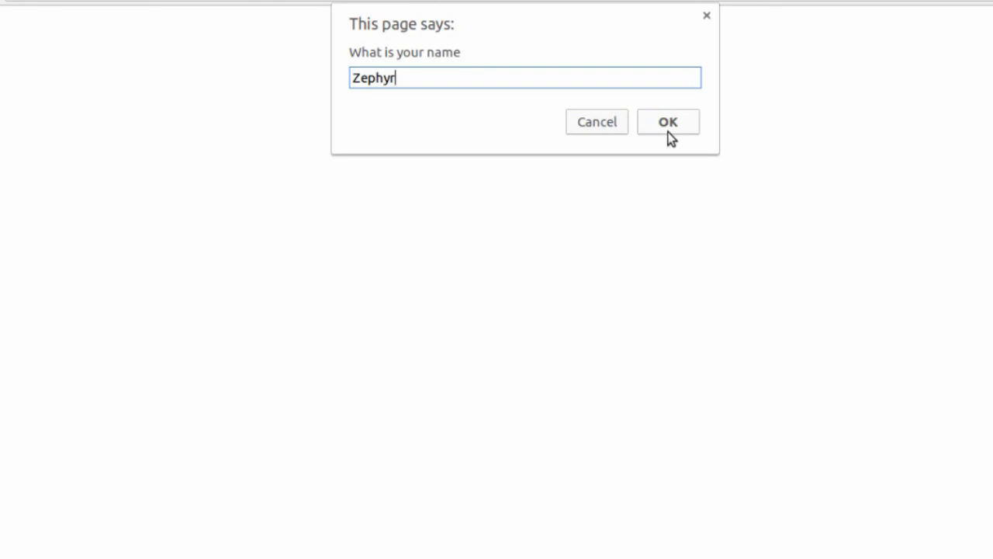
left_click(668, 121)
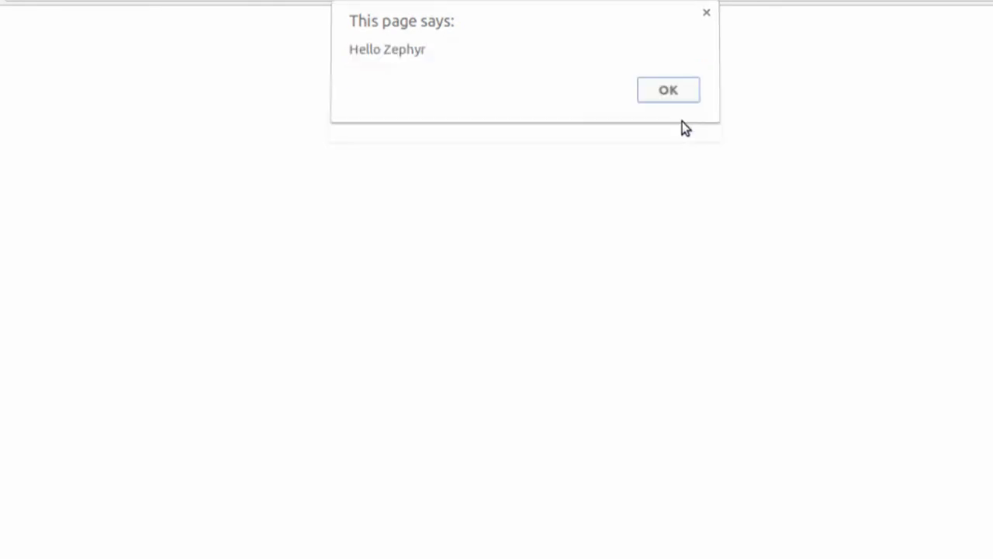
left_click(667, 89)
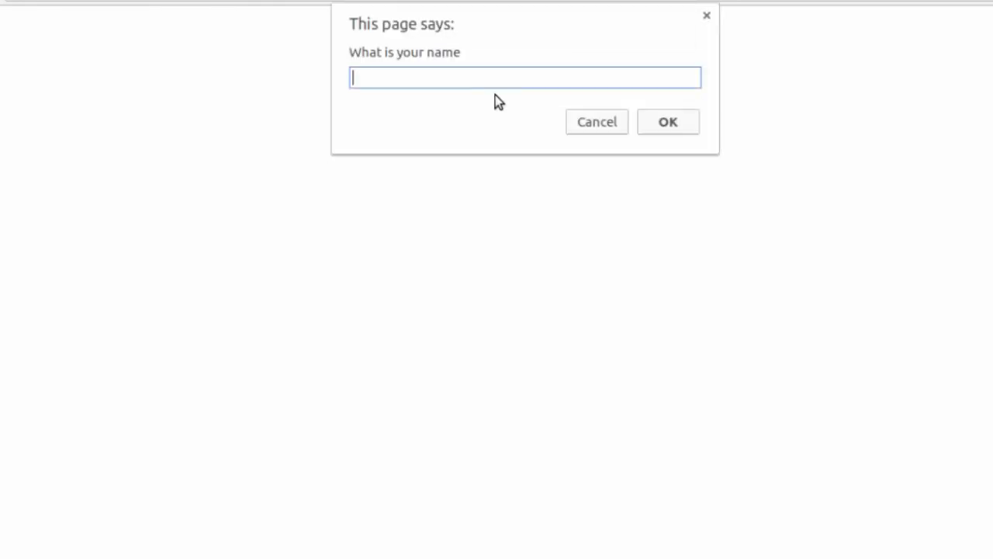
mouse_move(493, 86)
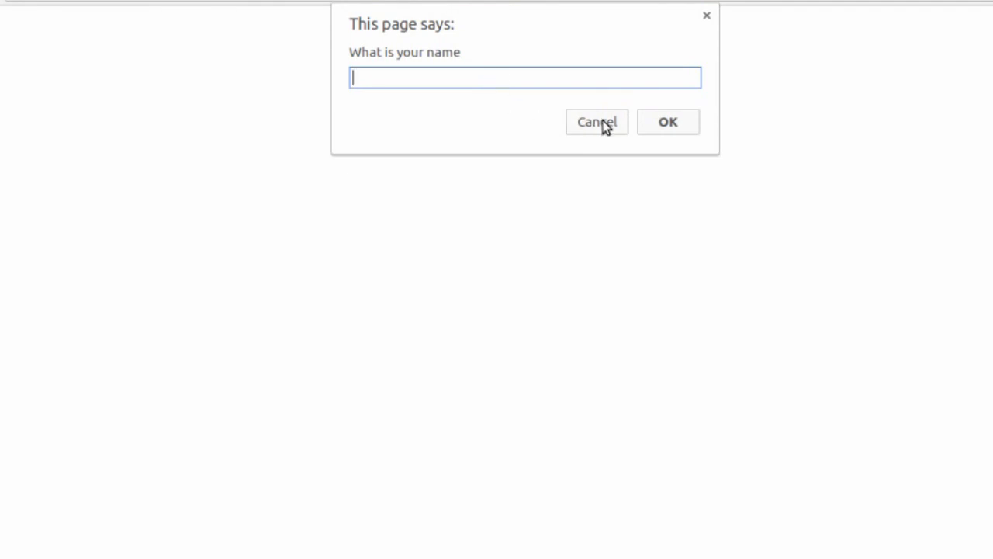
left_click(595, 121)
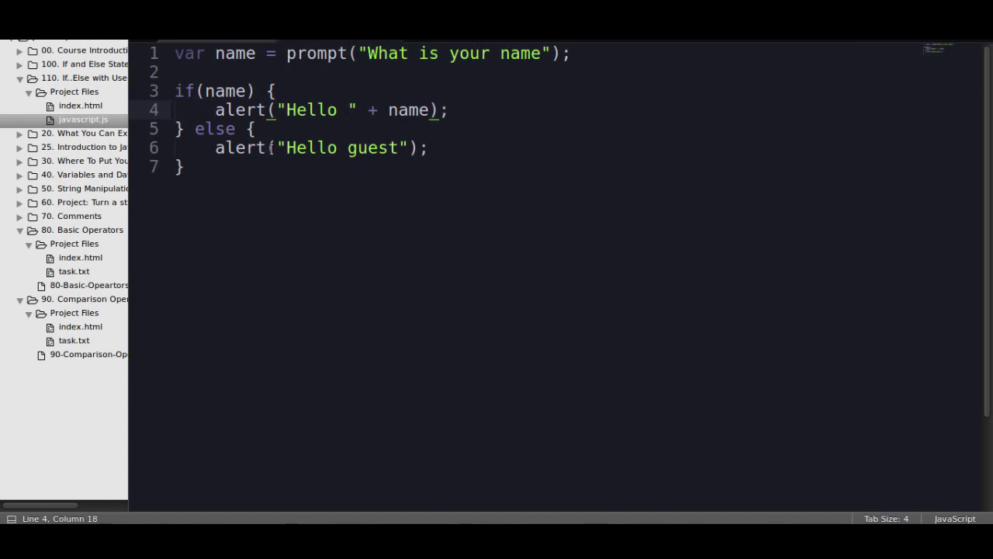
double_click(409, 109)
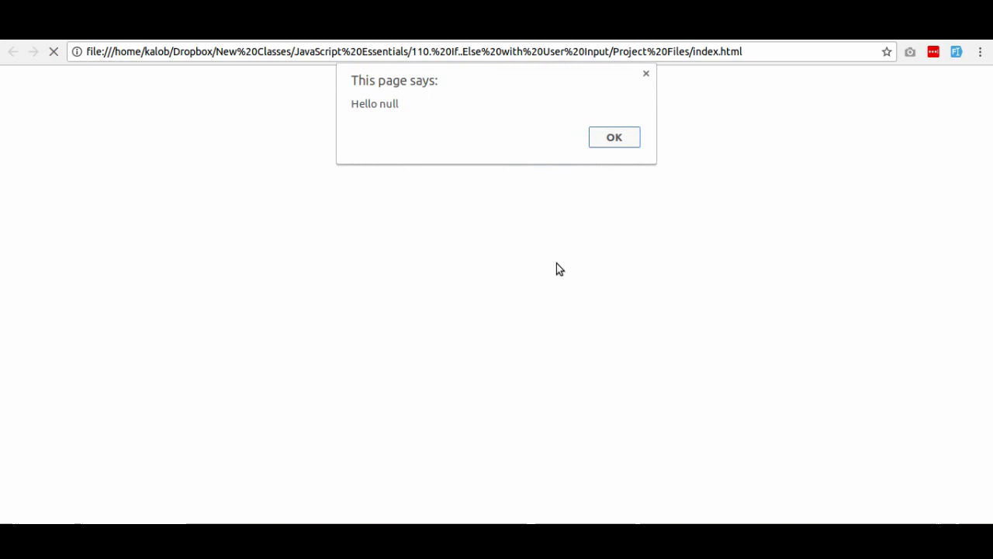
mouse_move(560, 273)
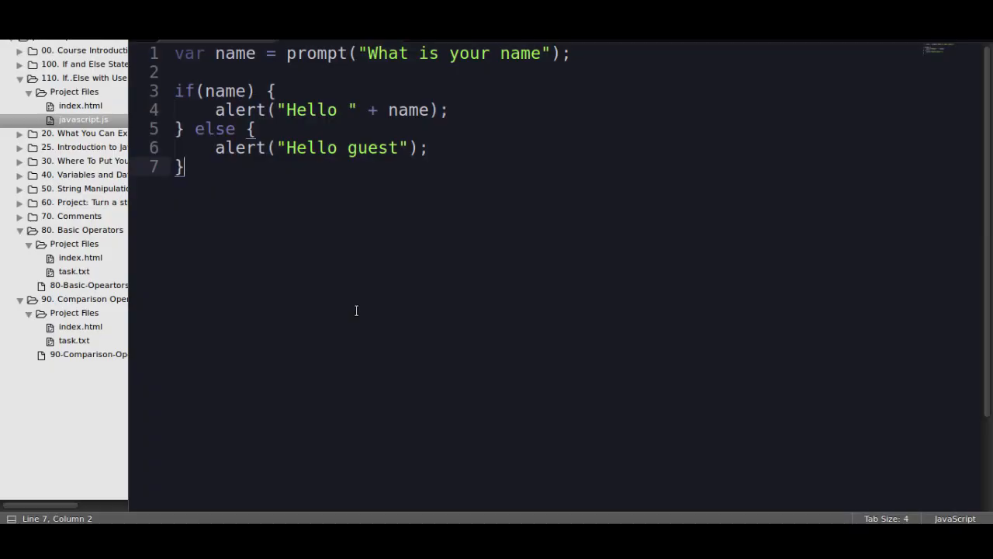
mouse_move(254, 62)
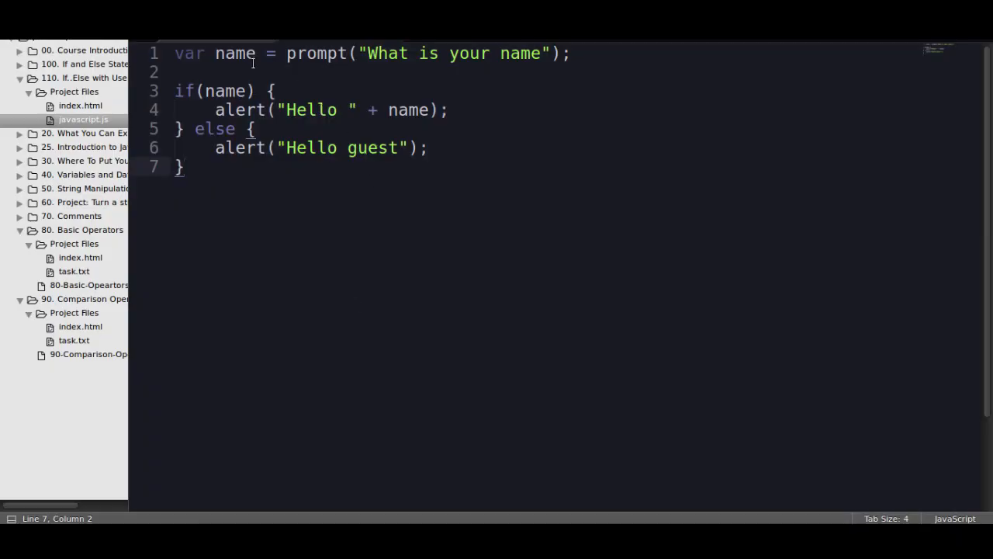
Insert an else if(name === null) branch after the first alert
double_click(234, 53)
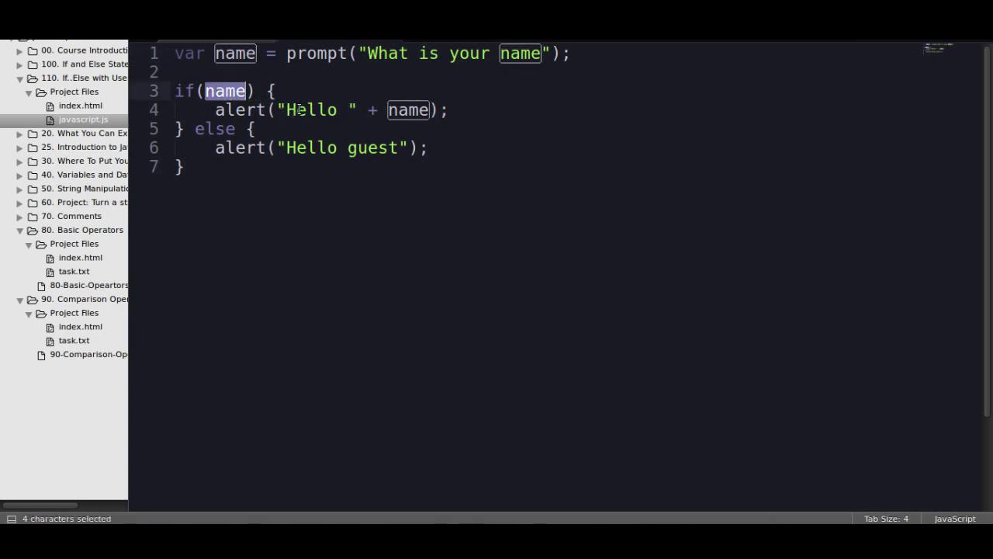
left_click(448, 109)
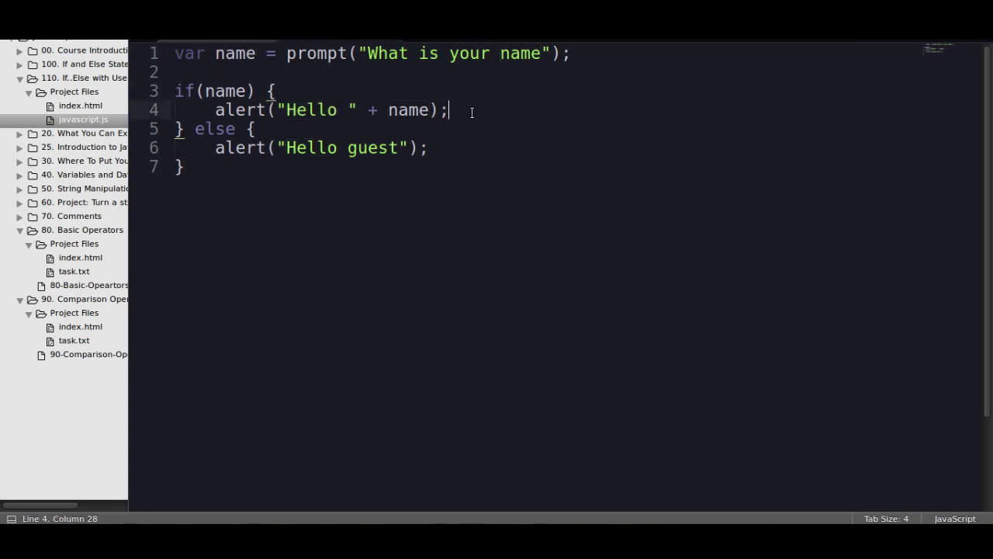
key("Enter")
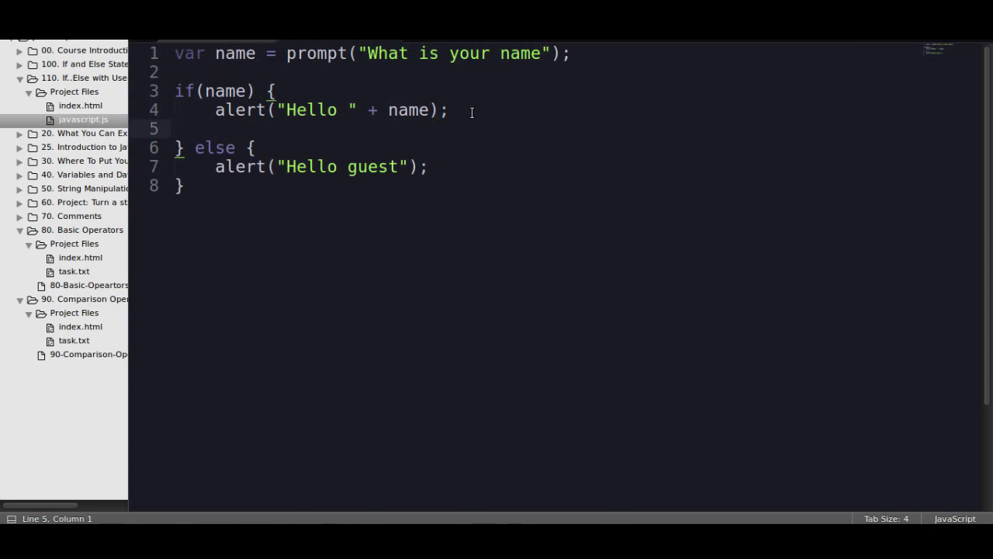
type("}")
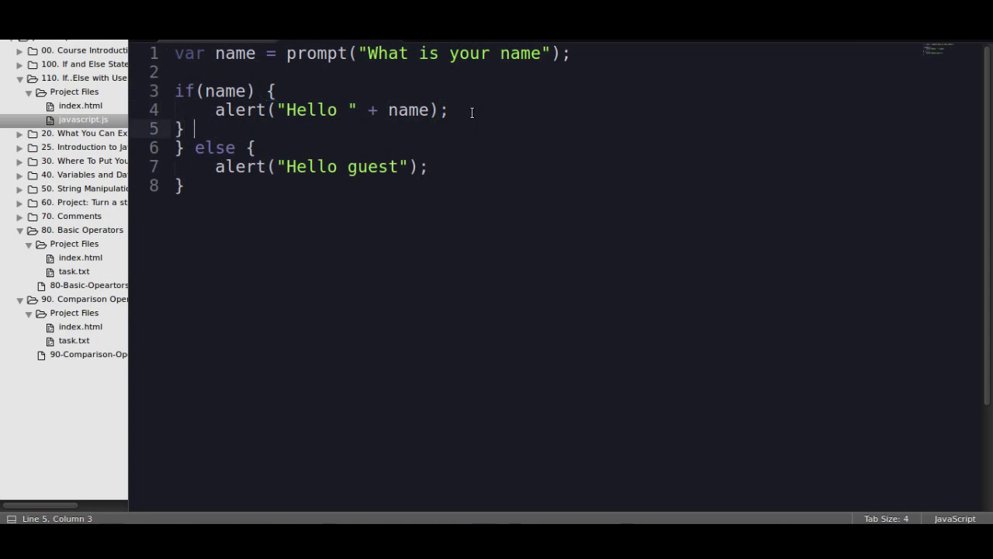
type("else i")
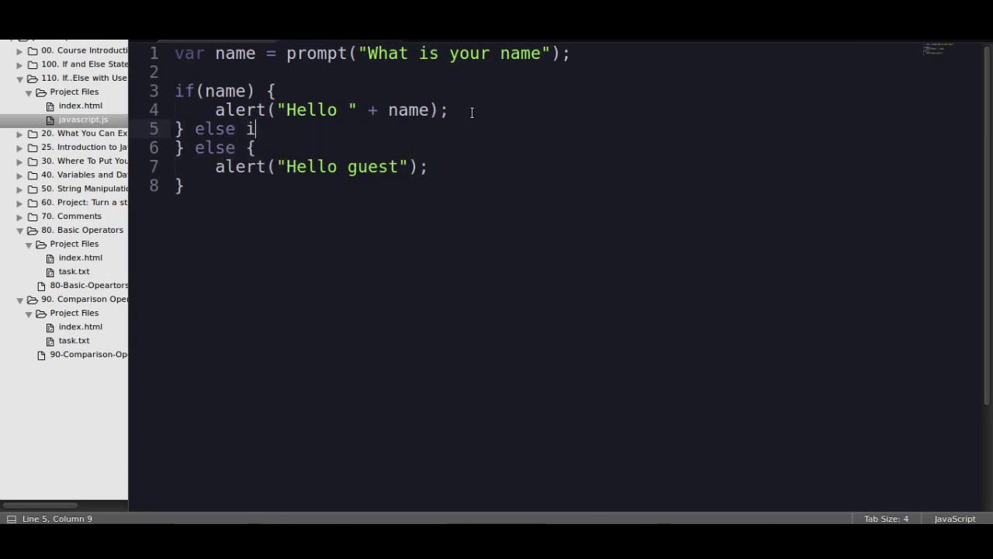
type("f(name =")
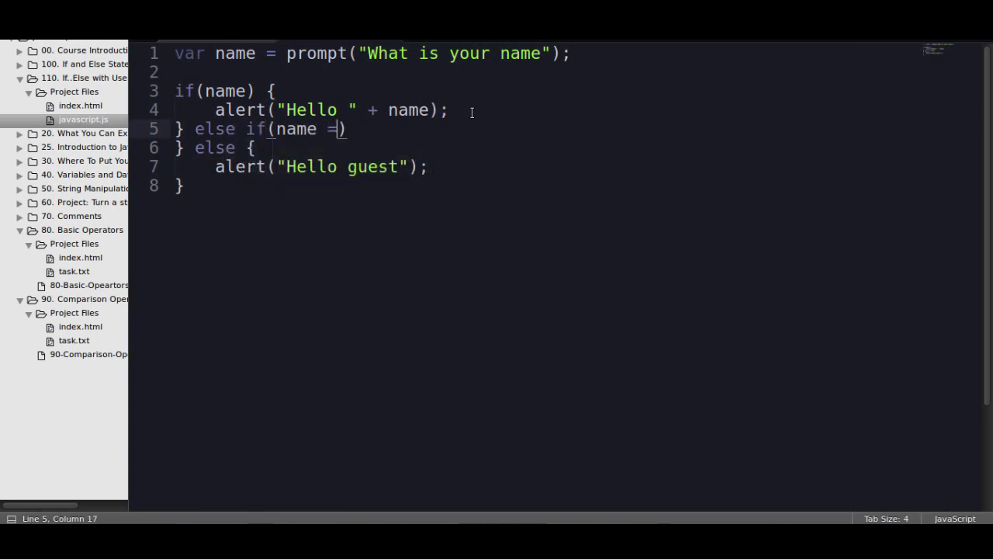
type("== null")
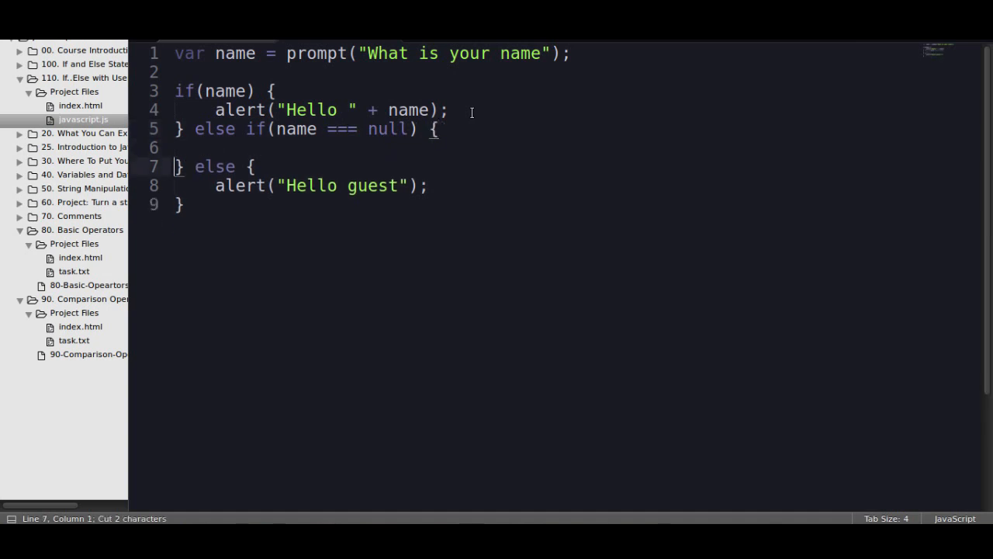
Make that branch alert "Your name is empty"
type("alert()")
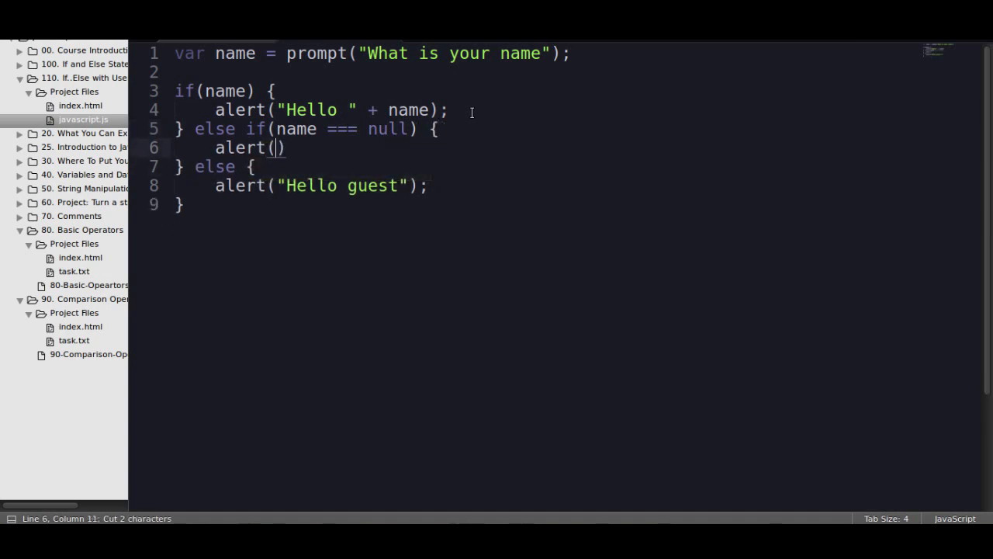
type("\"Your name \"")
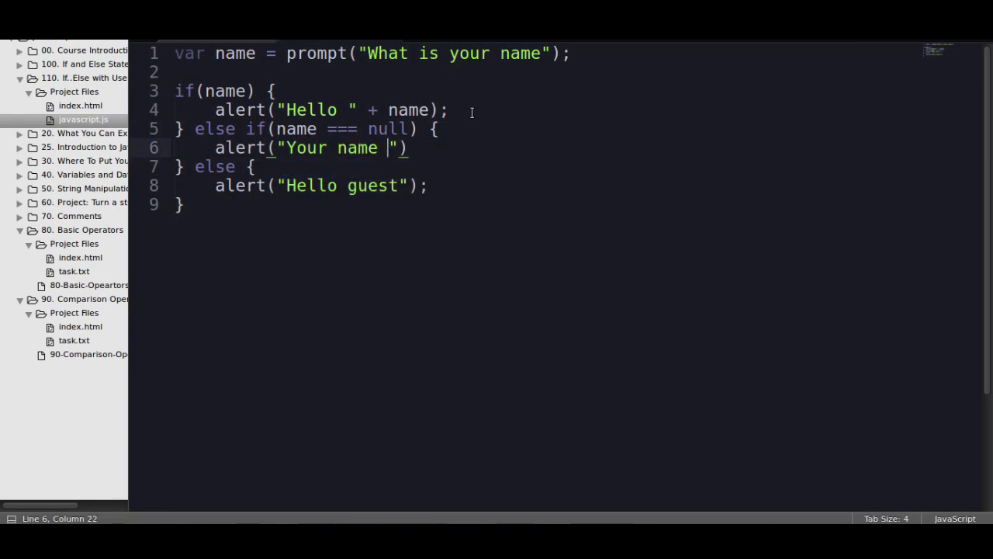
type("is empty;")
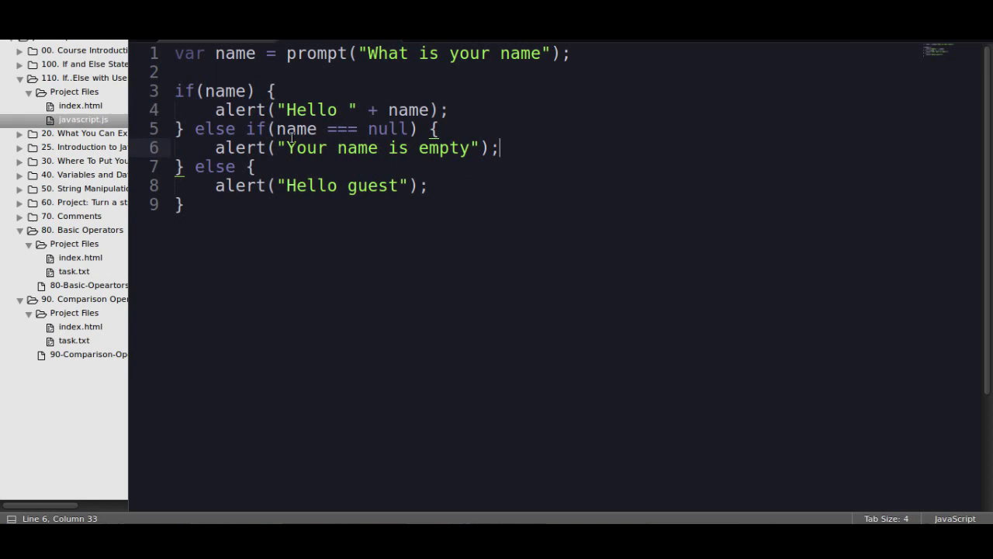
Make the first condition if(name === null) with the empty alert, and else if(name) the greeting
double_click(223, 90)
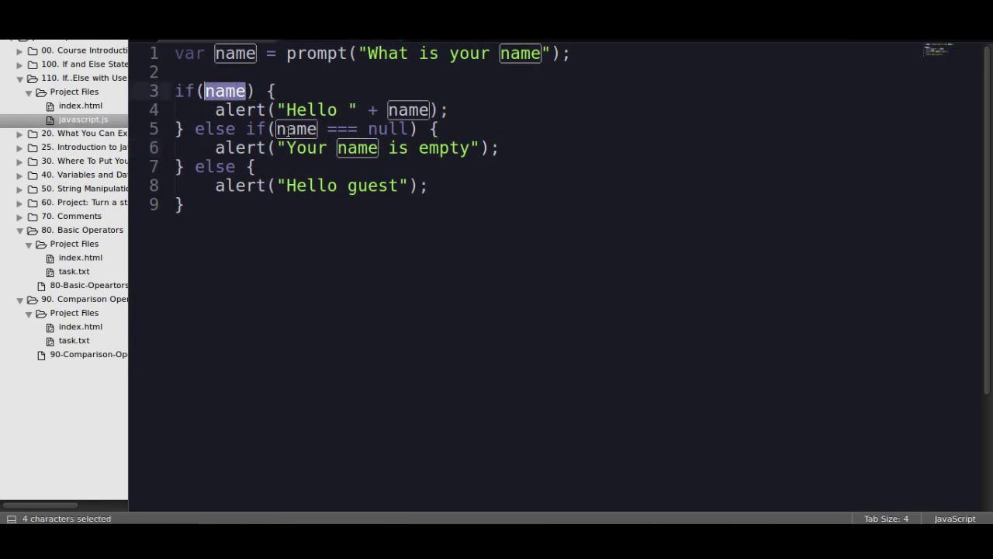
left_click(220, 109)
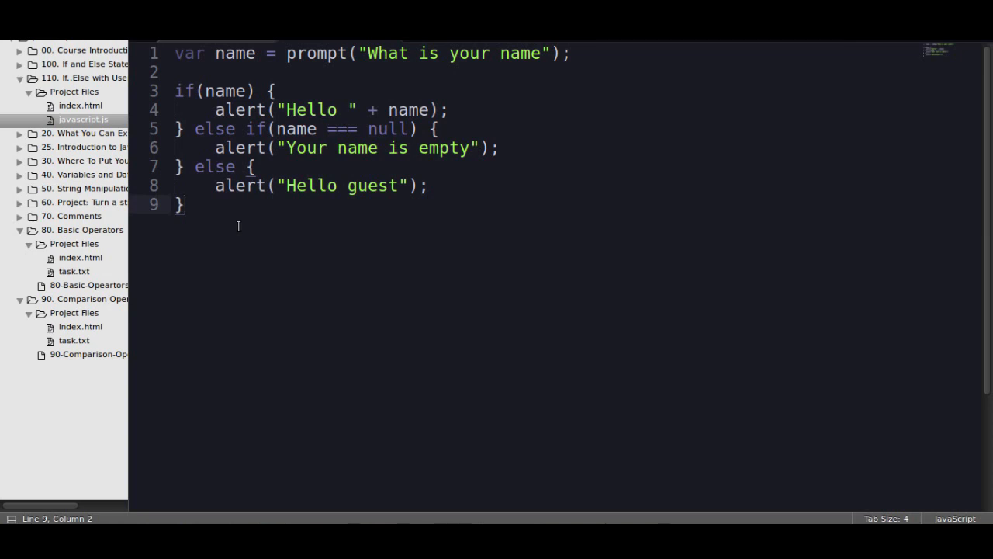
left_click(282, 147)
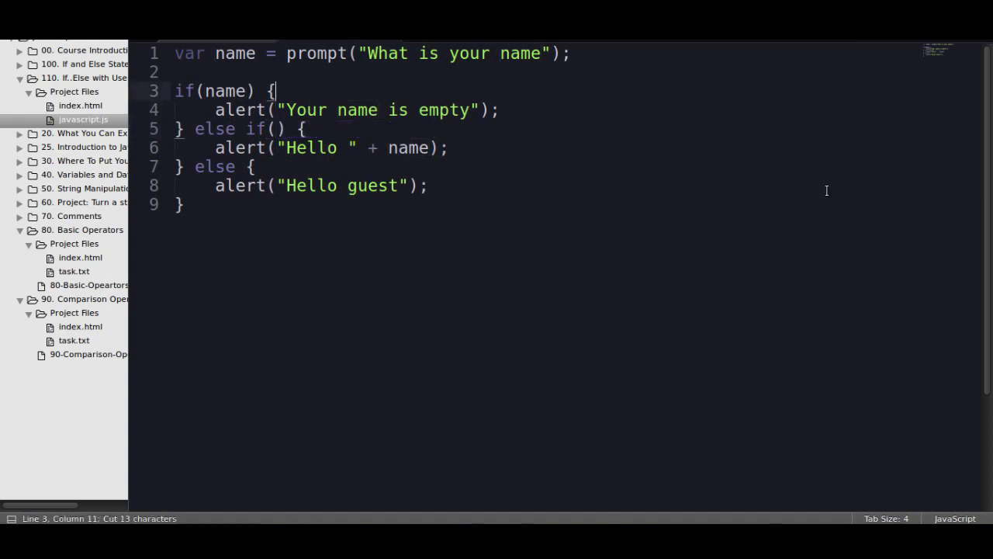
type("=== null")
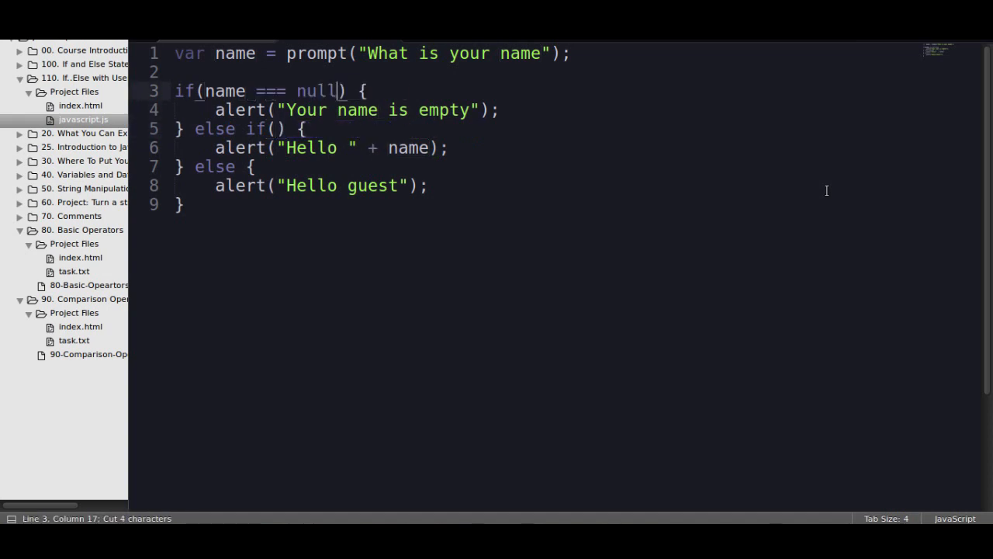
type("name")
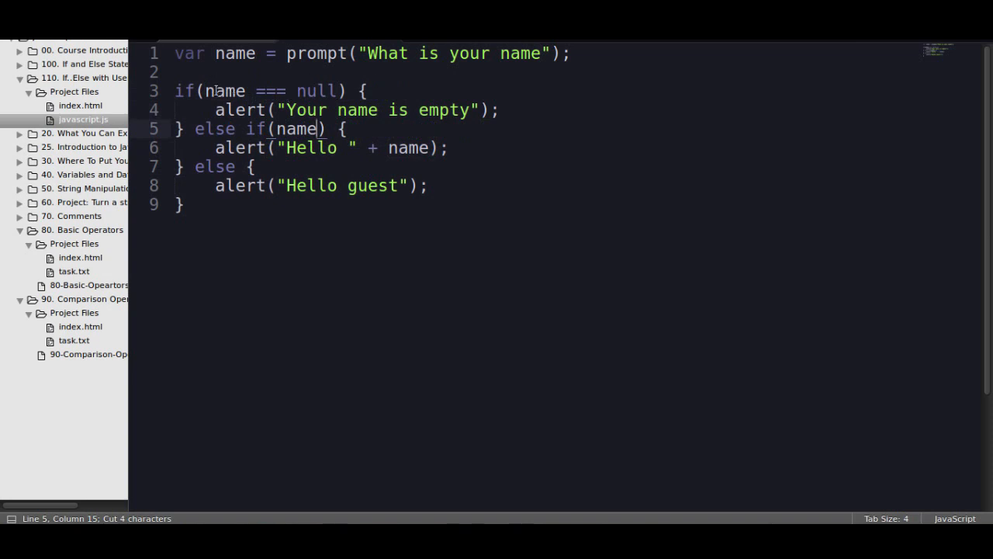
double_click(225, 90)
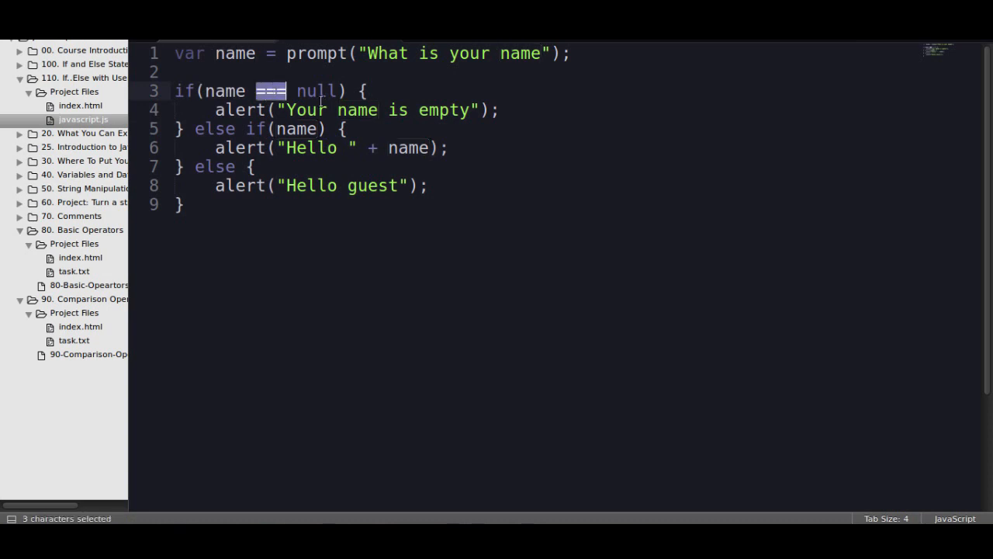
left_click(341, 108)
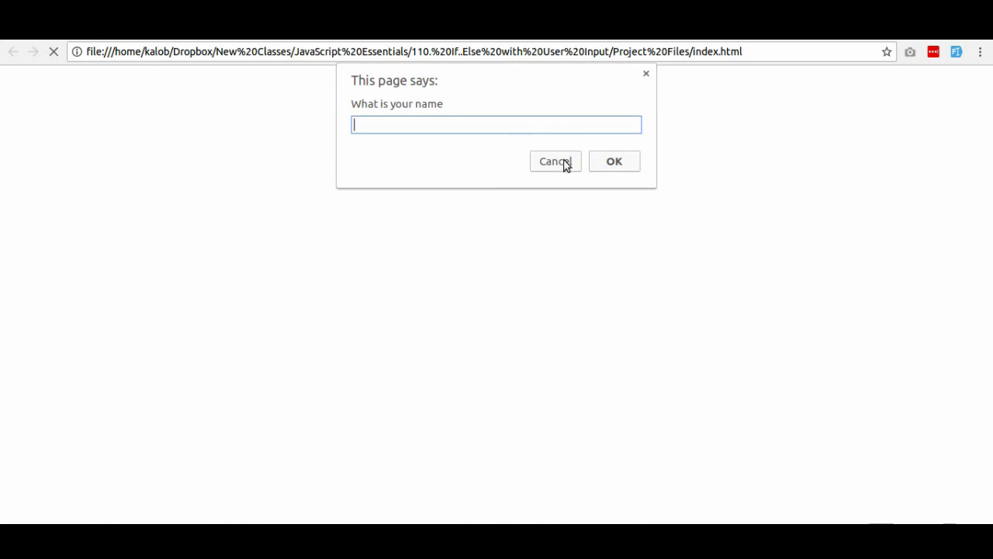
Cancel the name prompt, change the null check to the string "null", and save
left_click(555, 160)
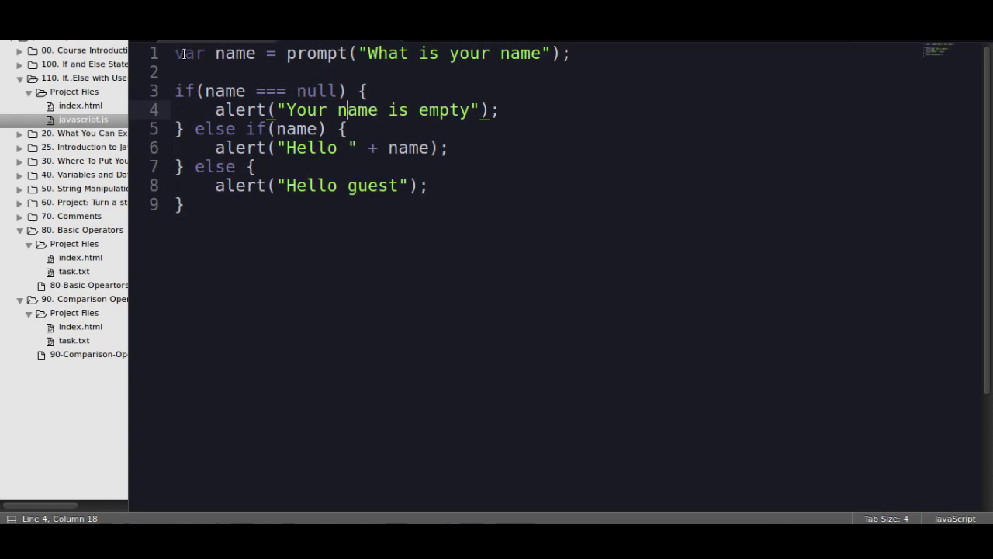
double_click(190, 53)
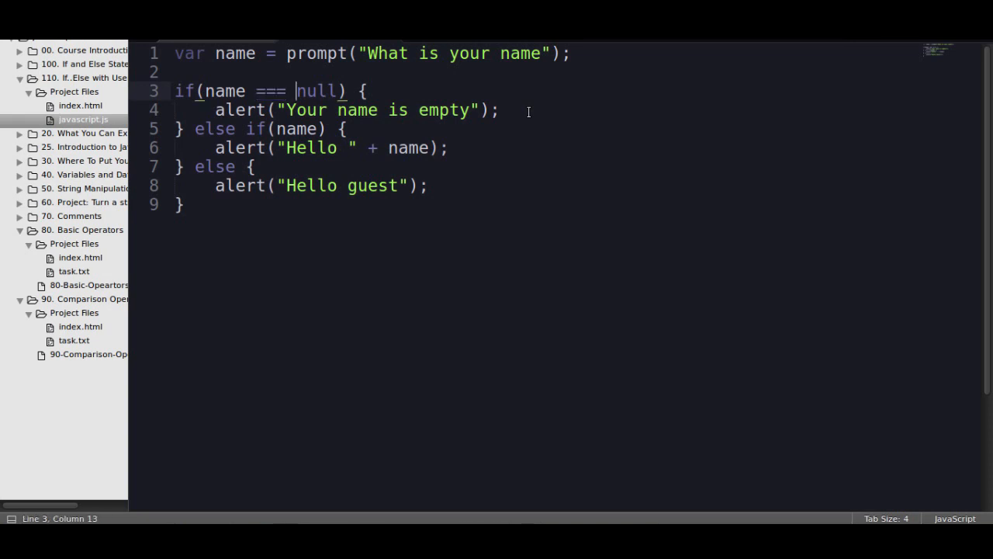
type("\"null\"")
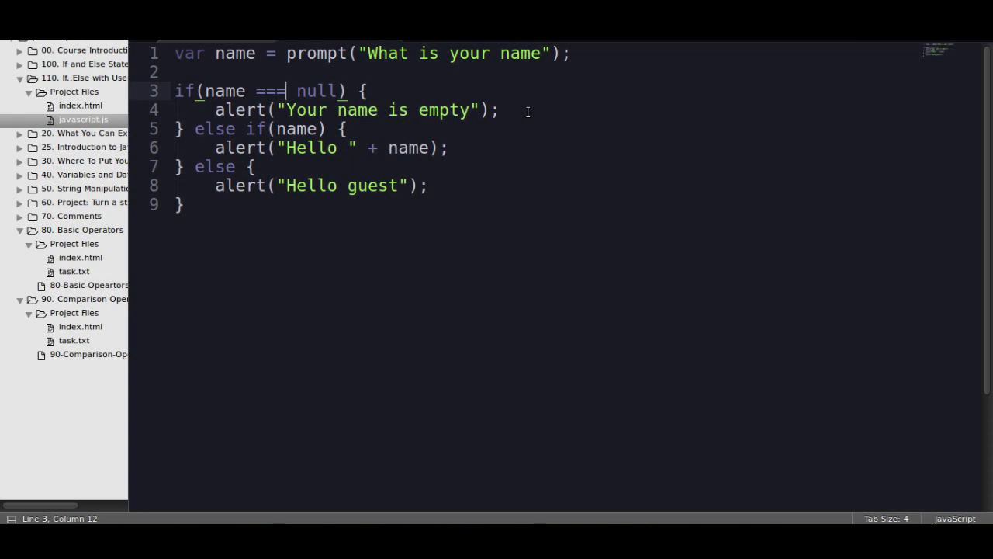
key("Backspace")
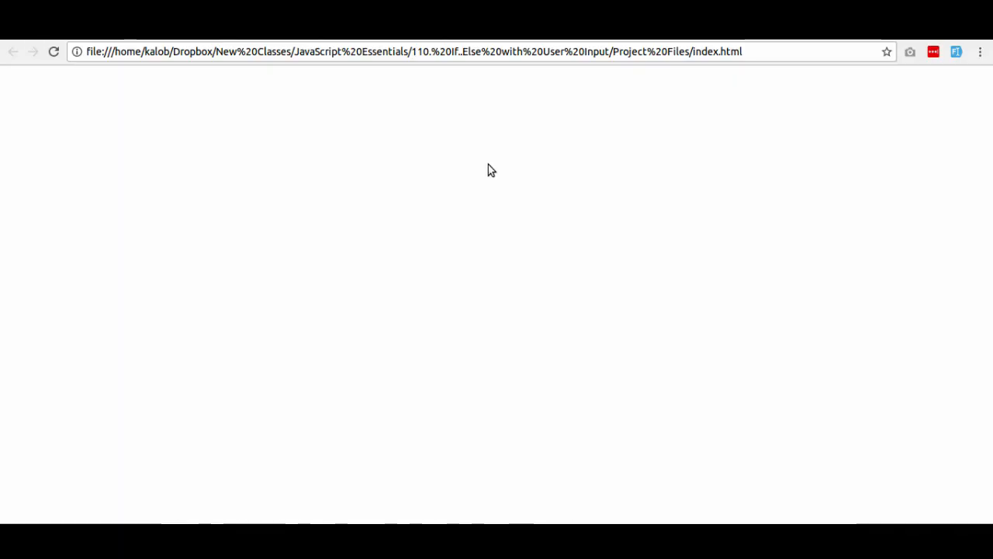
Reload the page, cancel the prompt, and dismiss the resulting Hello null alert
left_click(53, 51)
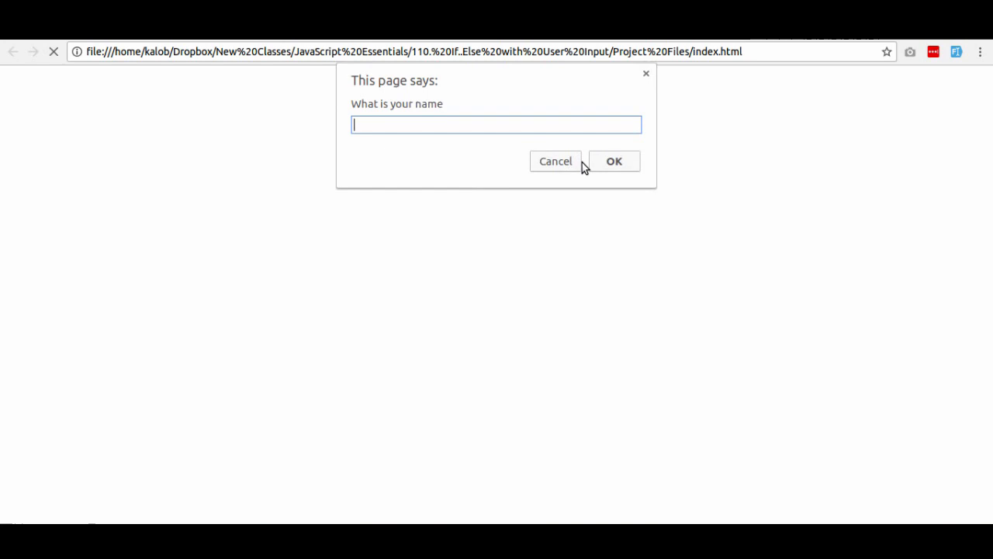
mouse_move(565, 164)
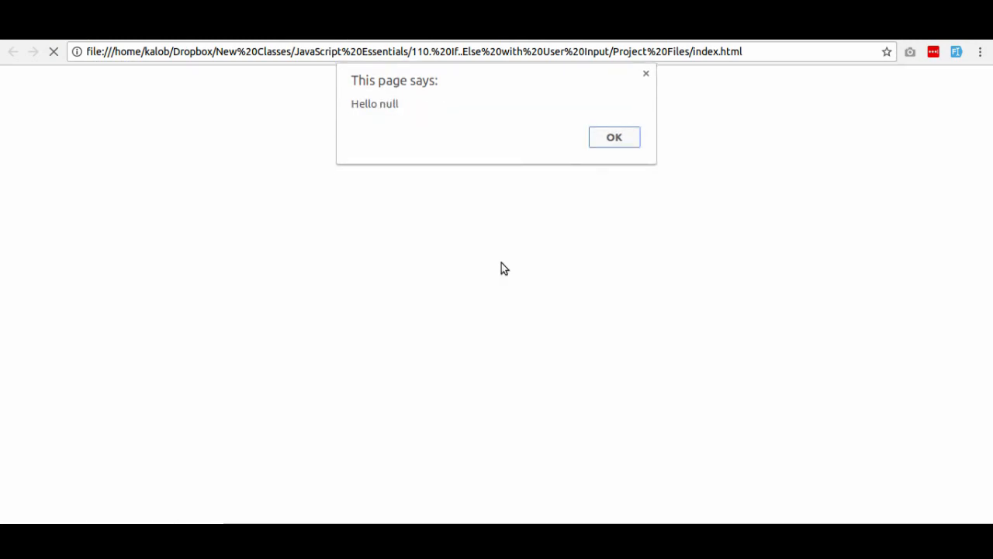
left_click(614, 136)
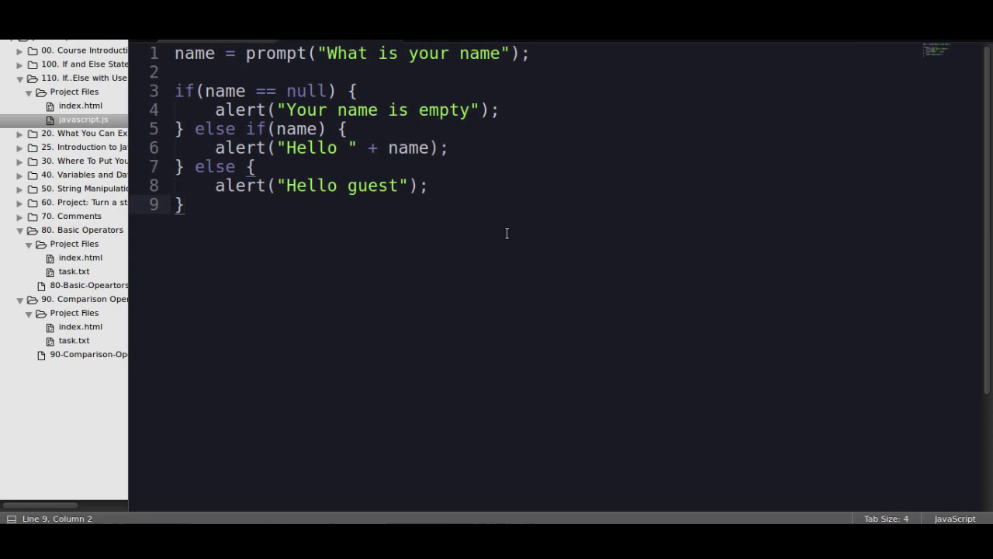
Review the quoted "null" in the if condition and save javascript.js
left_click(183, 203)
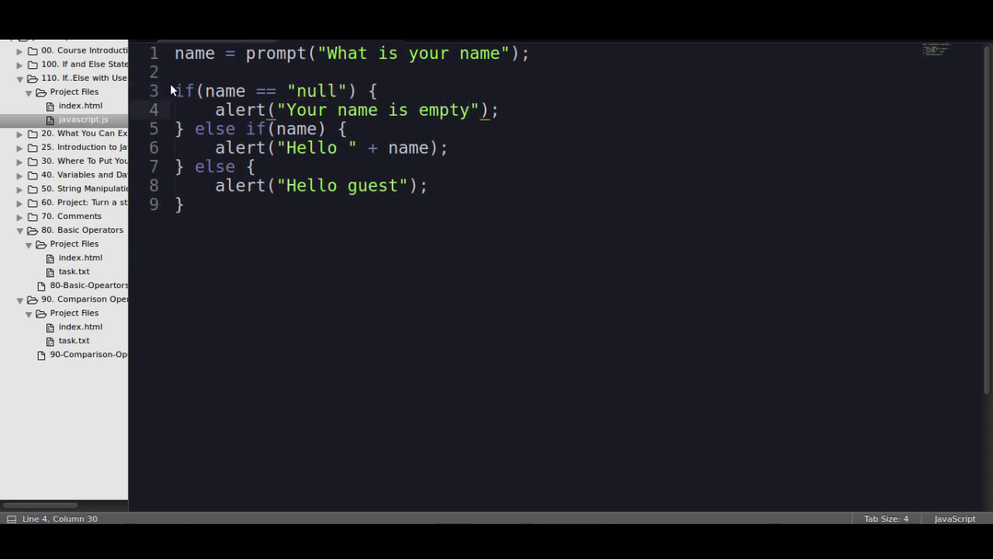
double_click(224, 90)
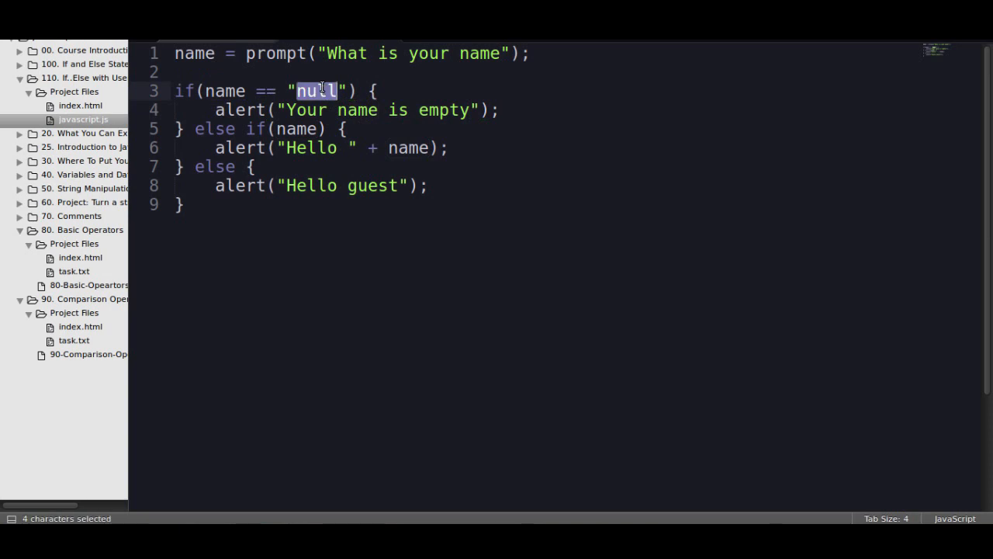
left_click(344, 90)
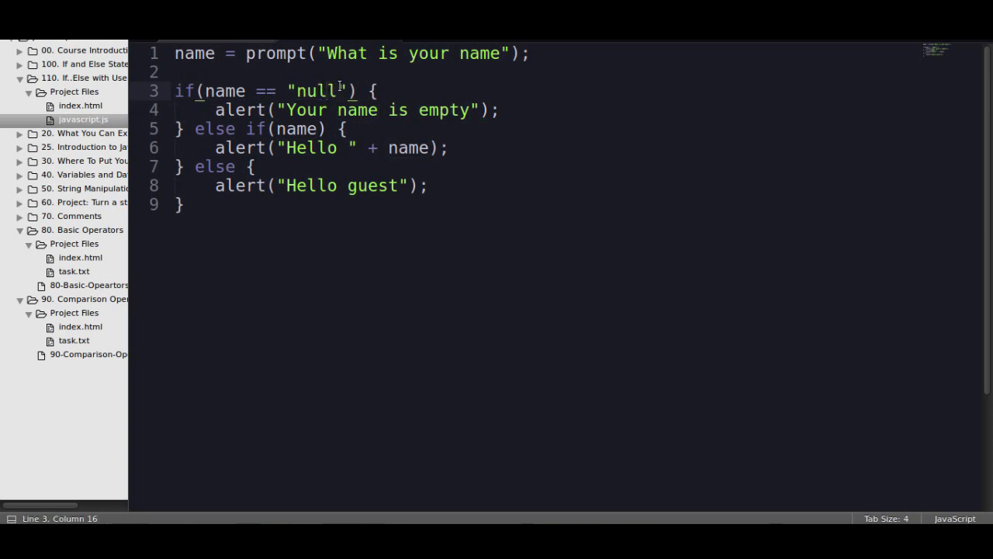
double_click(317, 90)
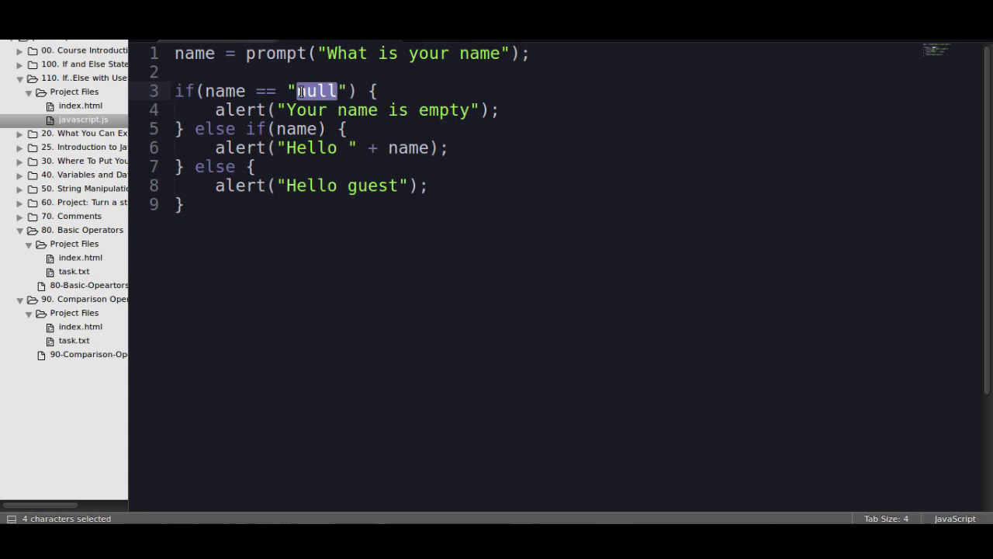
mouse_move(310, 84)
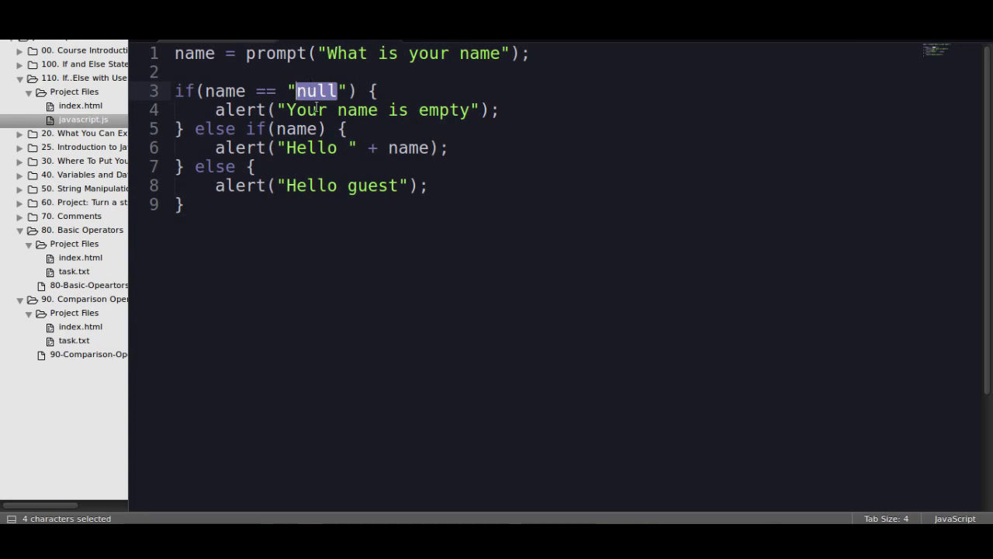
left_click(327, 90)
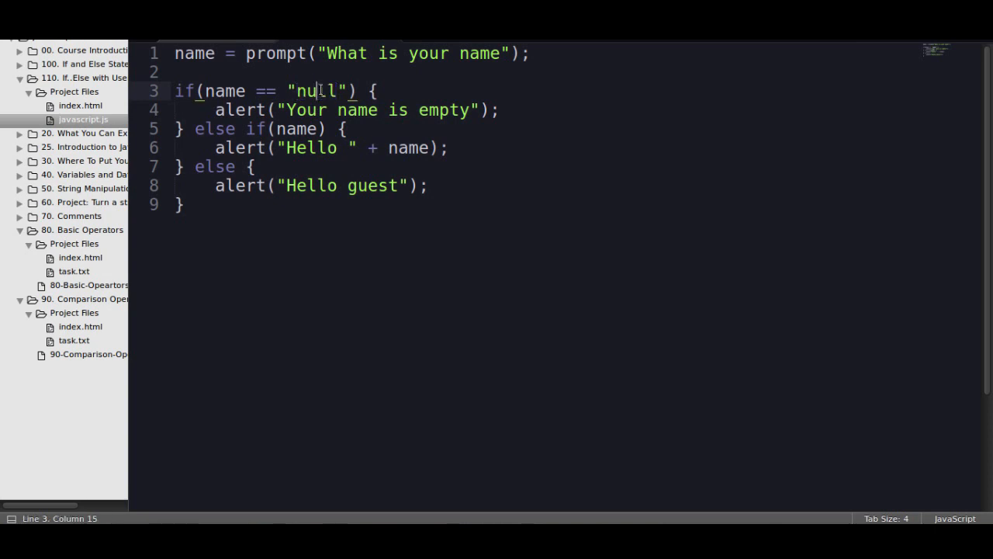
double_click(318, 90)
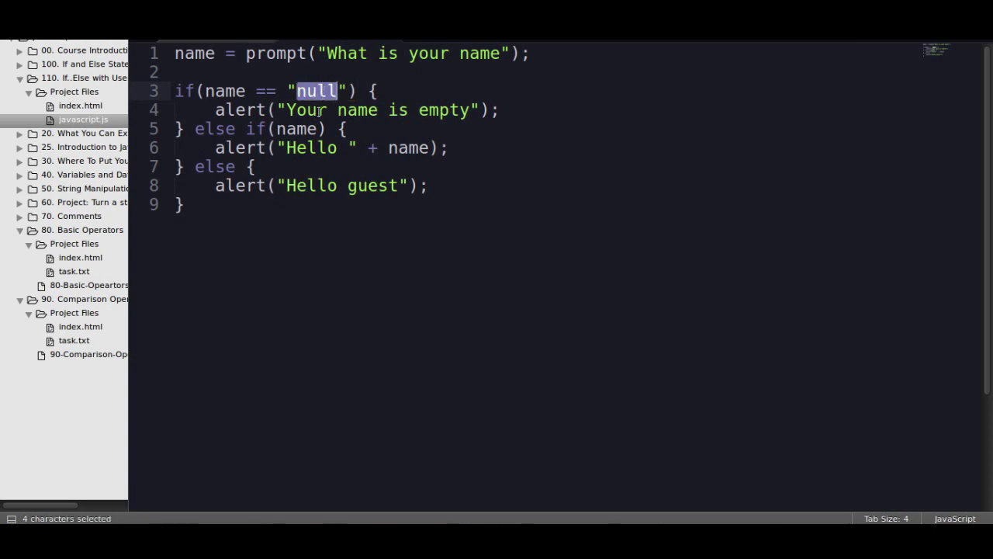
mouse_move(297, 78)
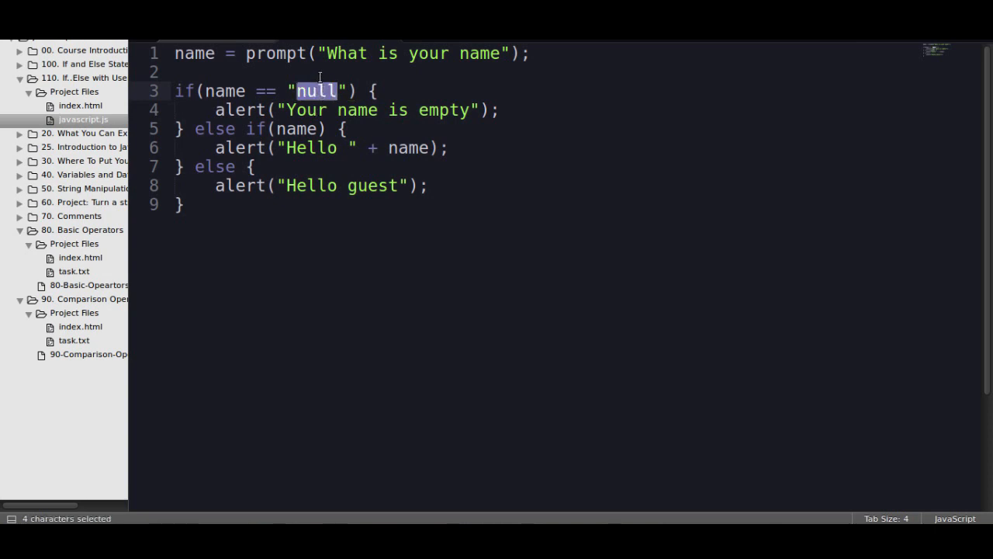
key("ctrl+s")
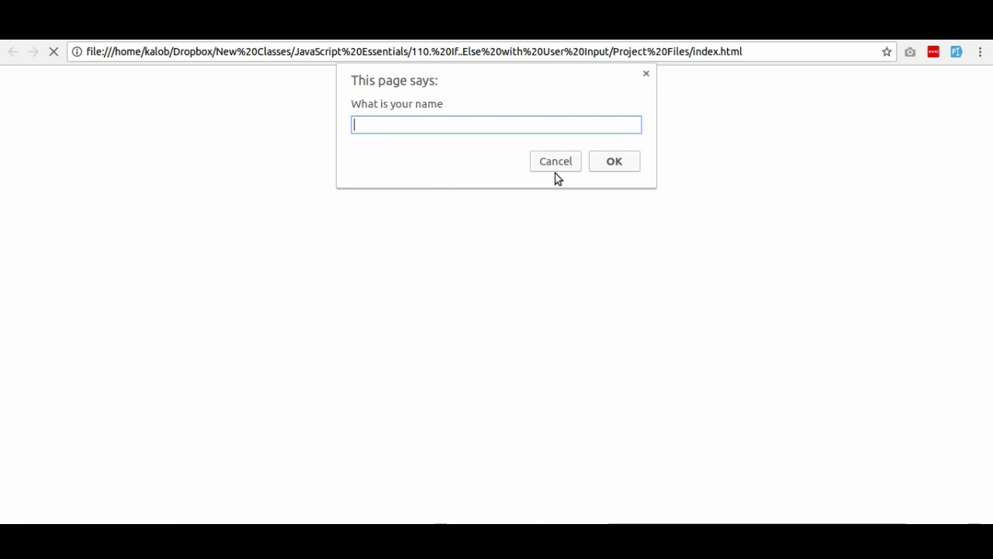
mouse_move(565, 164)
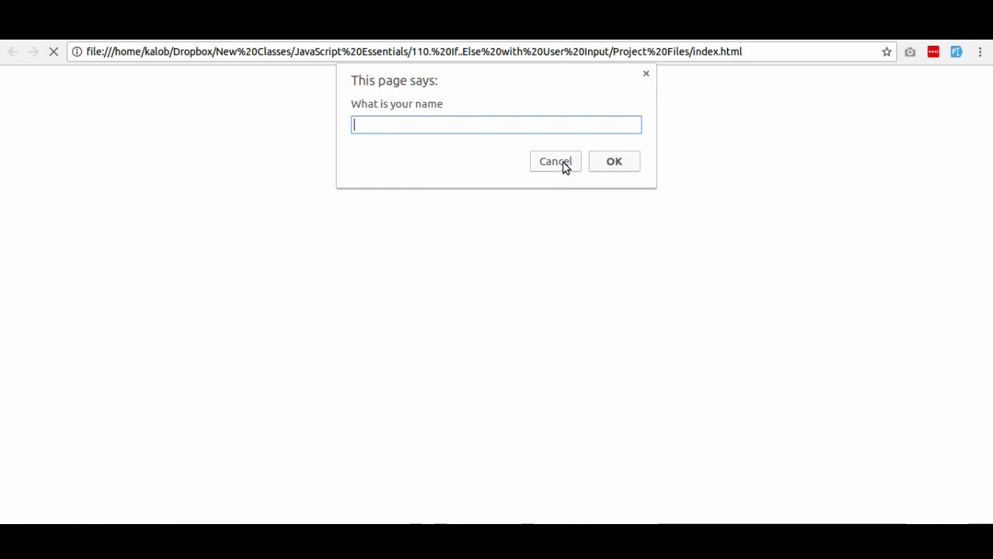
Confirm cancelling the prompt alerts "Your name is empty", add var before name and make the null check ===
left_click(614, 160)
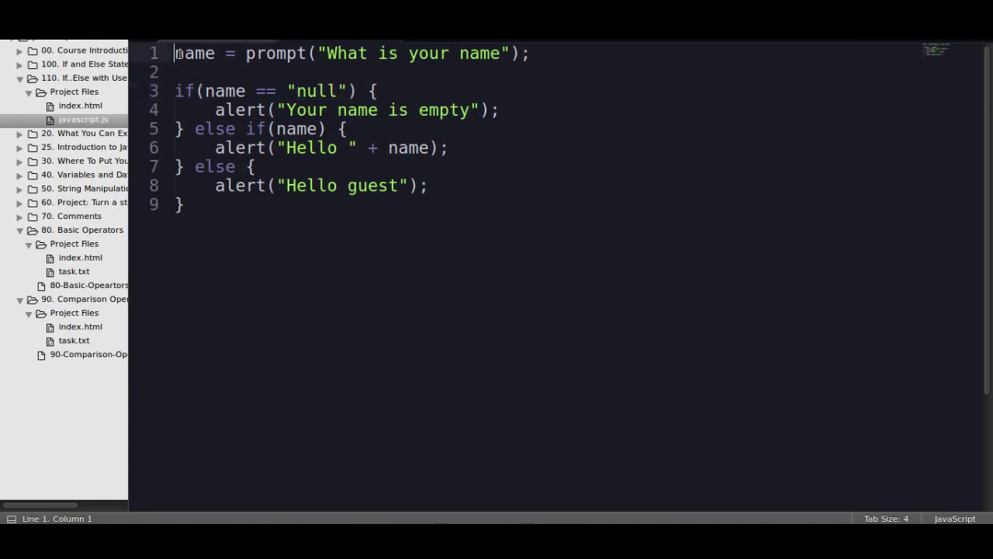
type("var")
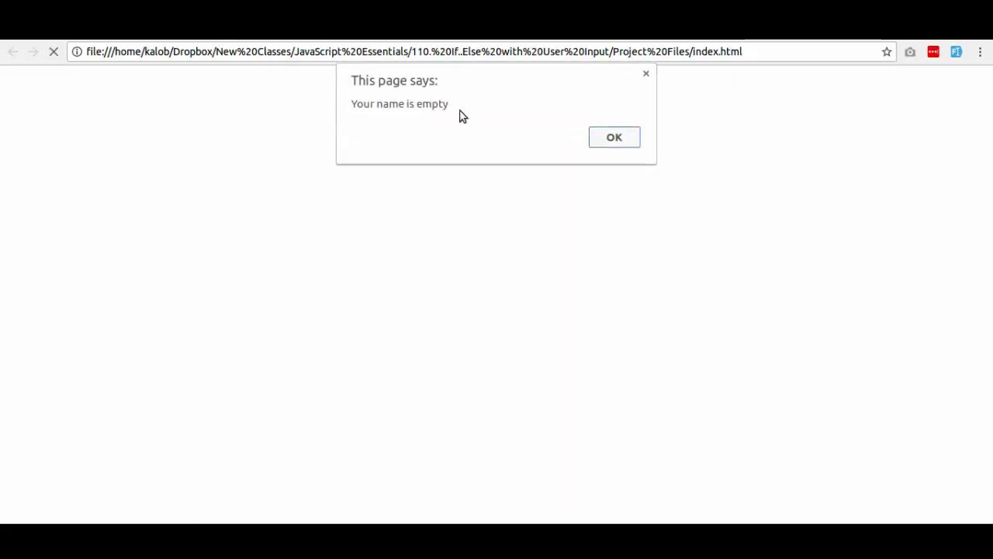
left_click(615, 137)
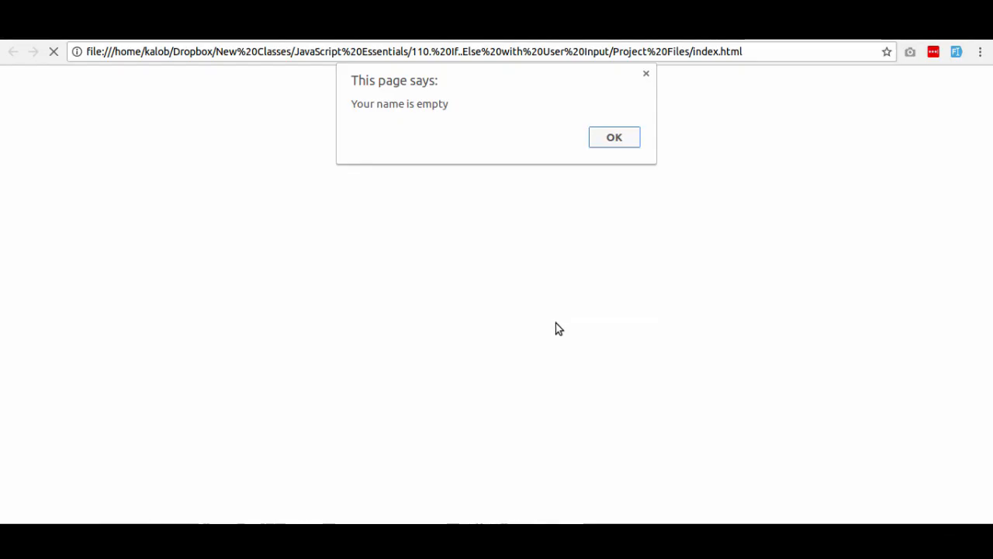
left_click(614, 137)
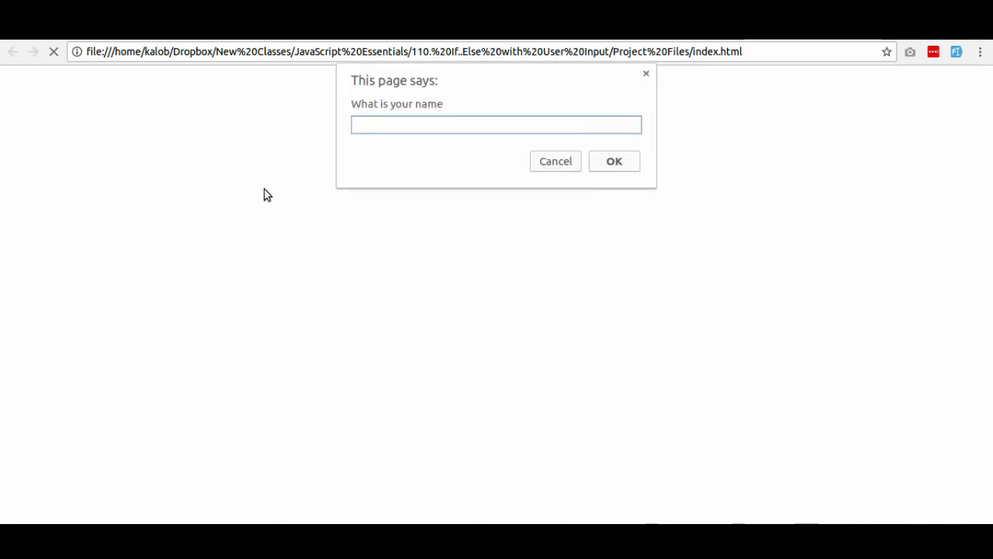
left_click(615, 159)
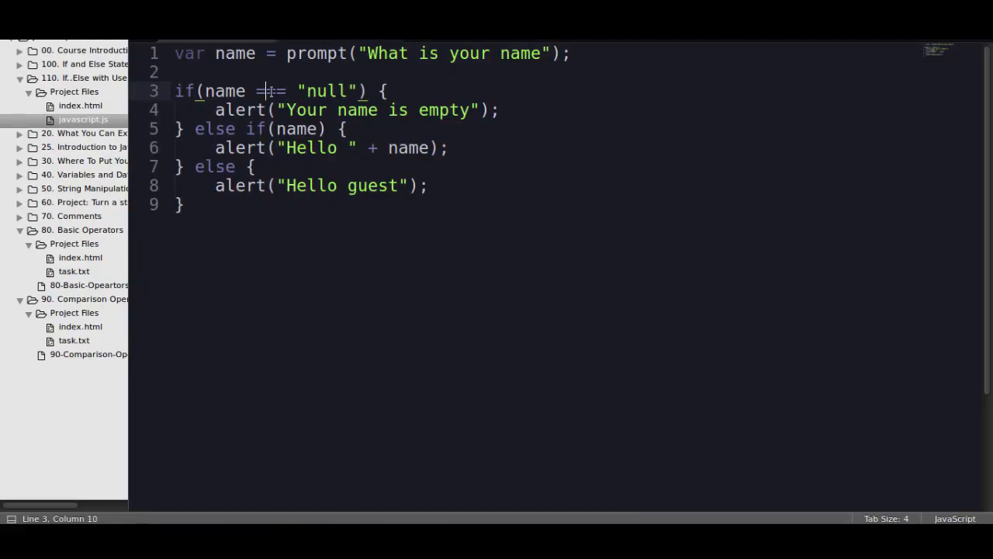
double_click(328, 90)
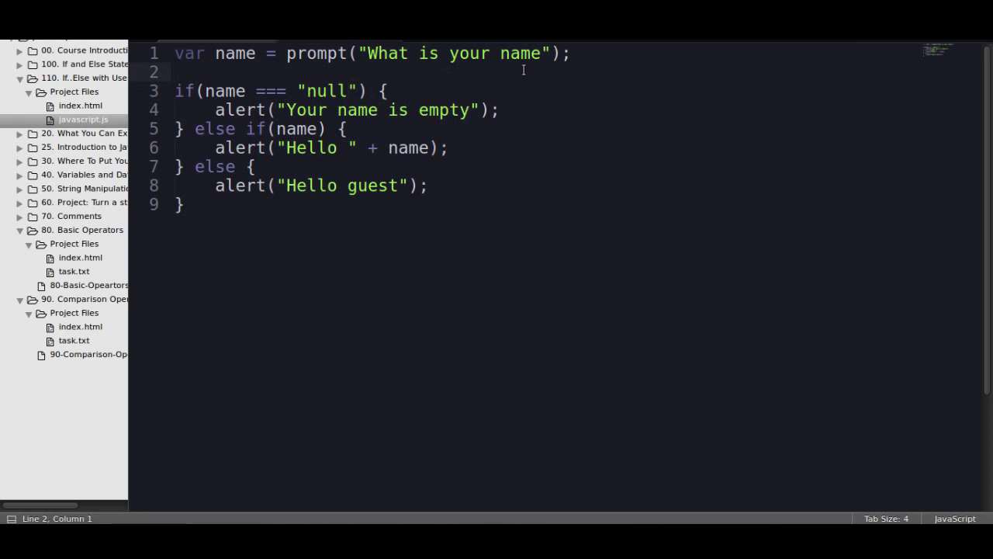
Add console.log(name) on the line after the prompt and save the script
type("console.log")
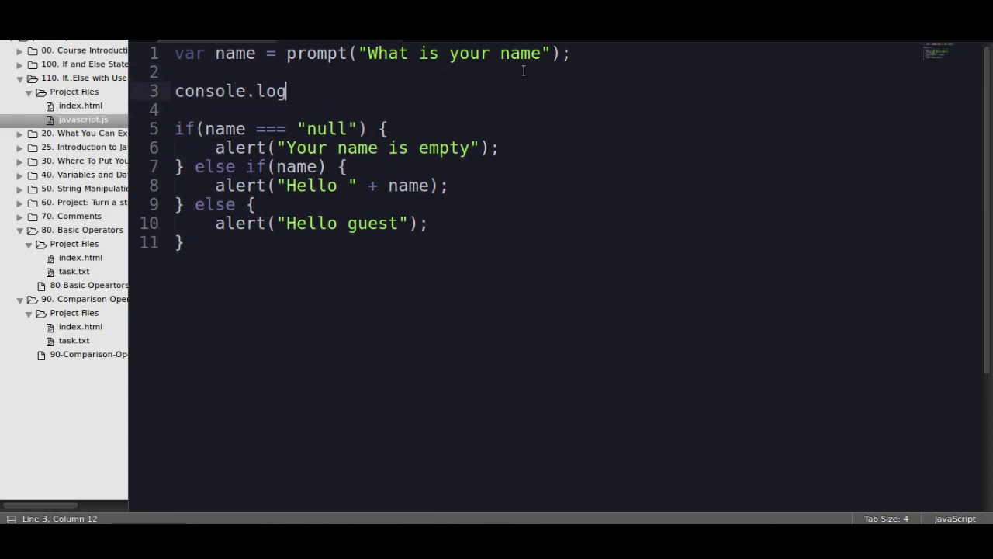
type("('')")
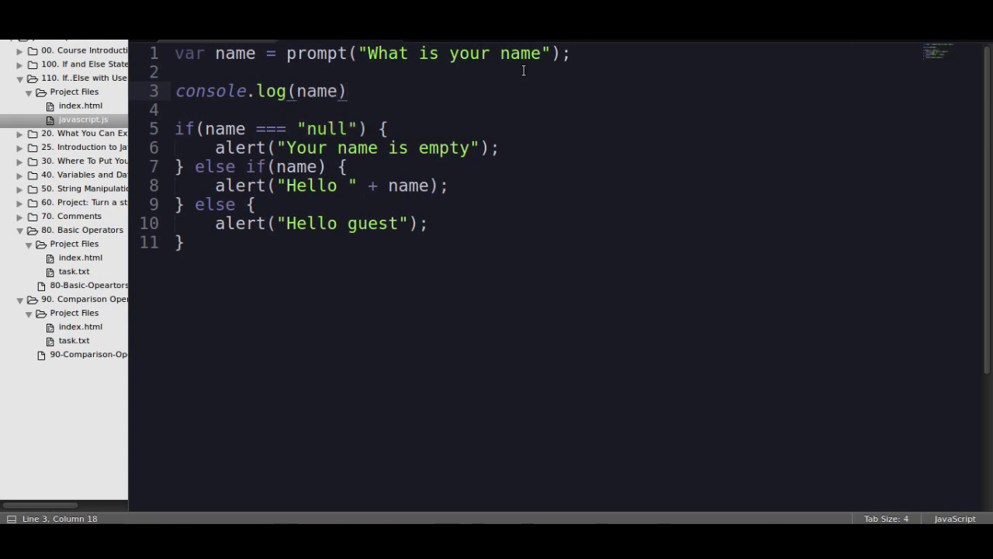
key("ctrl+s")
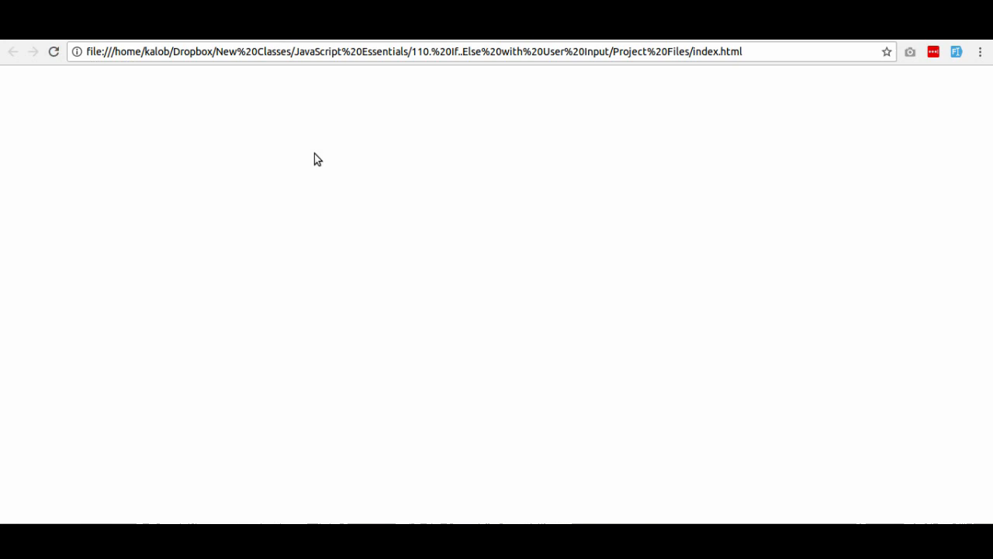
Rerun the page, cancel the prompt, dismiss the alert and see null logged in the console
key("F12")
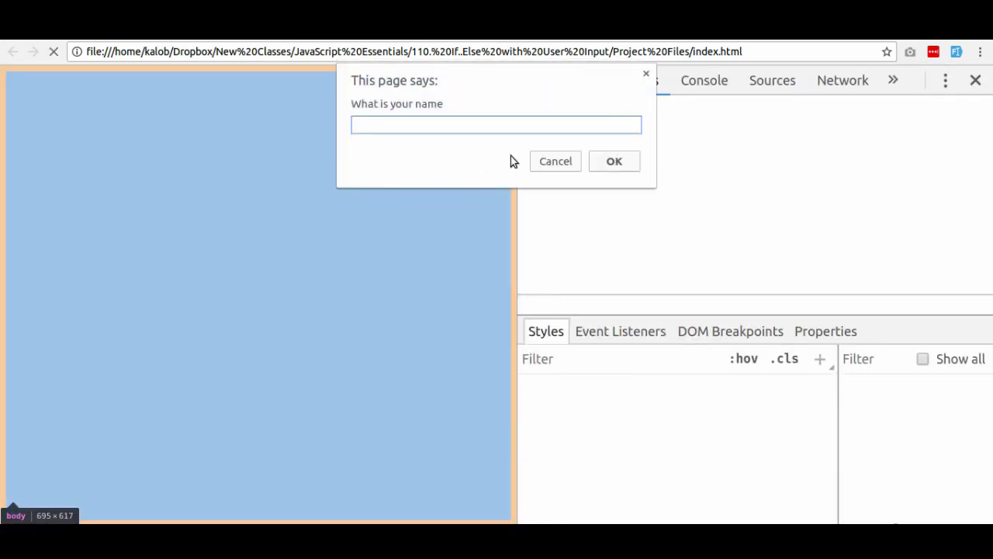
left_click(615, 160)
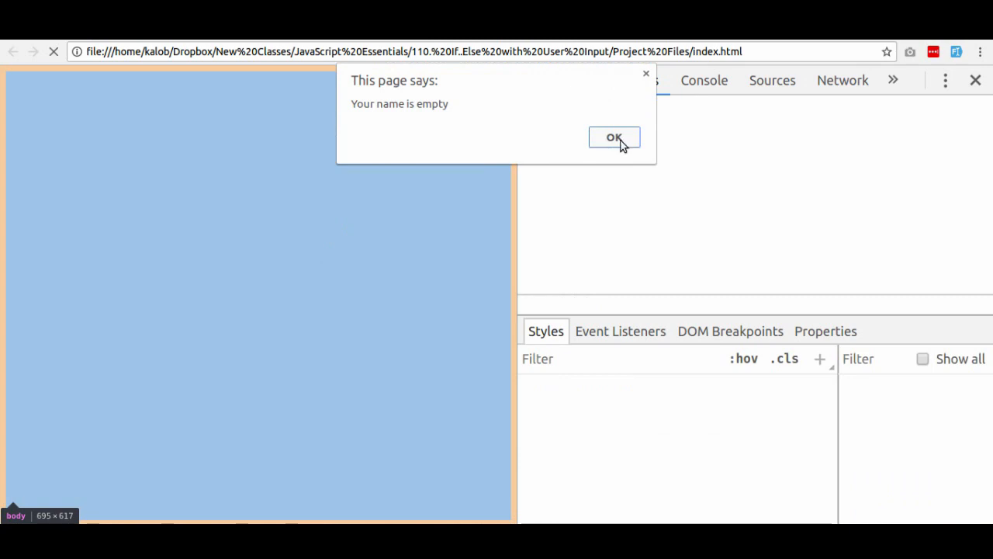
left_click(615, 136)
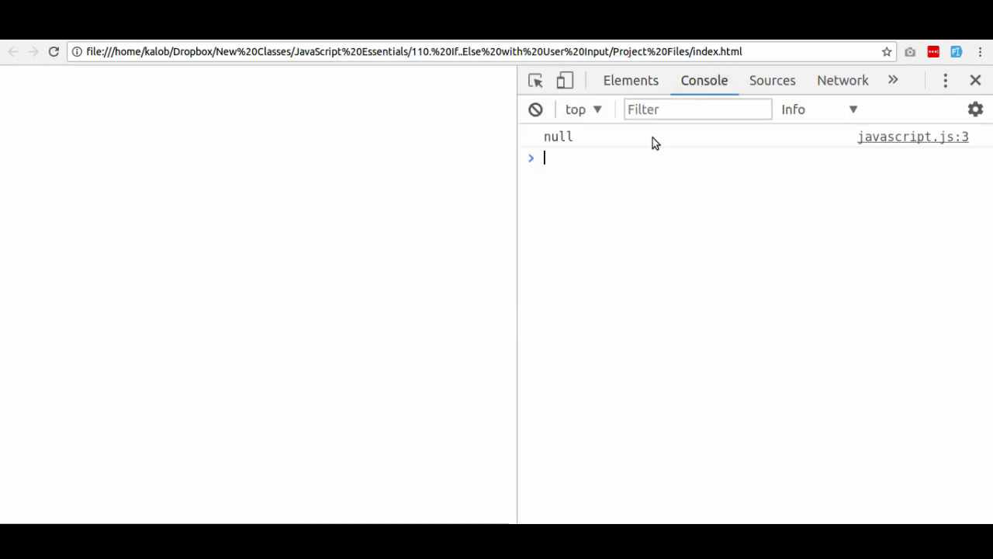
double_click(557, 136)
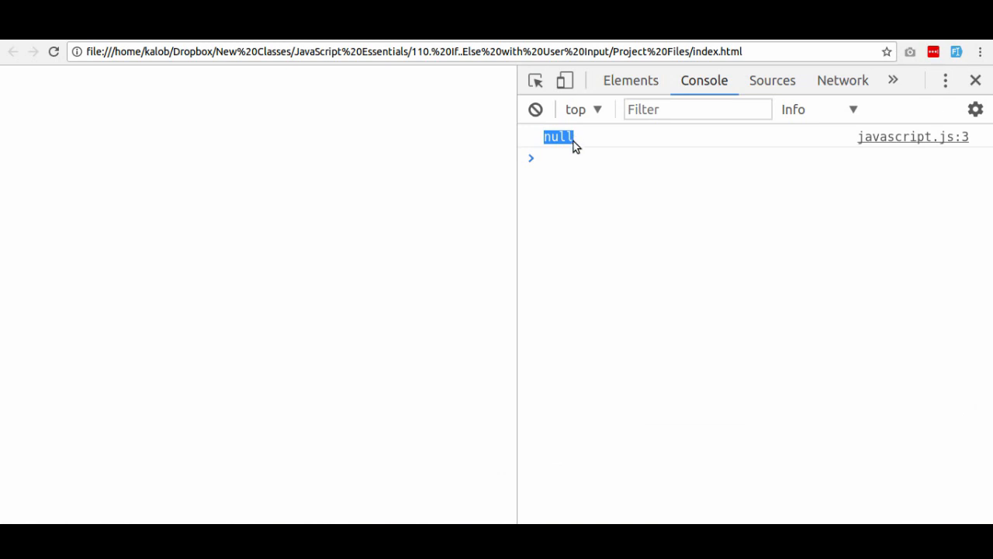
mouse_move(560, 152)
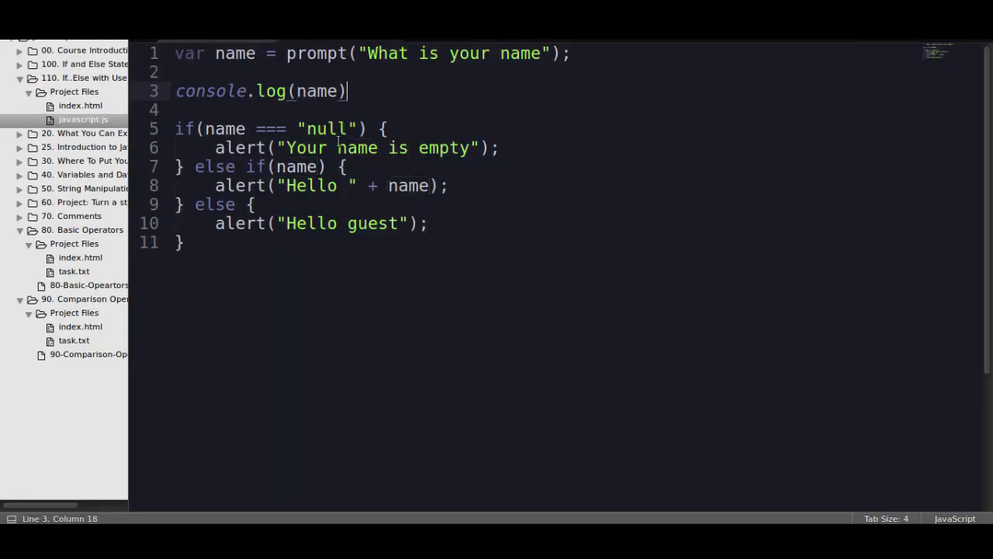
Review the "Your name is empty" and Hello alert strings and end console.log(name) with a semicolon
double_click(308, 147)
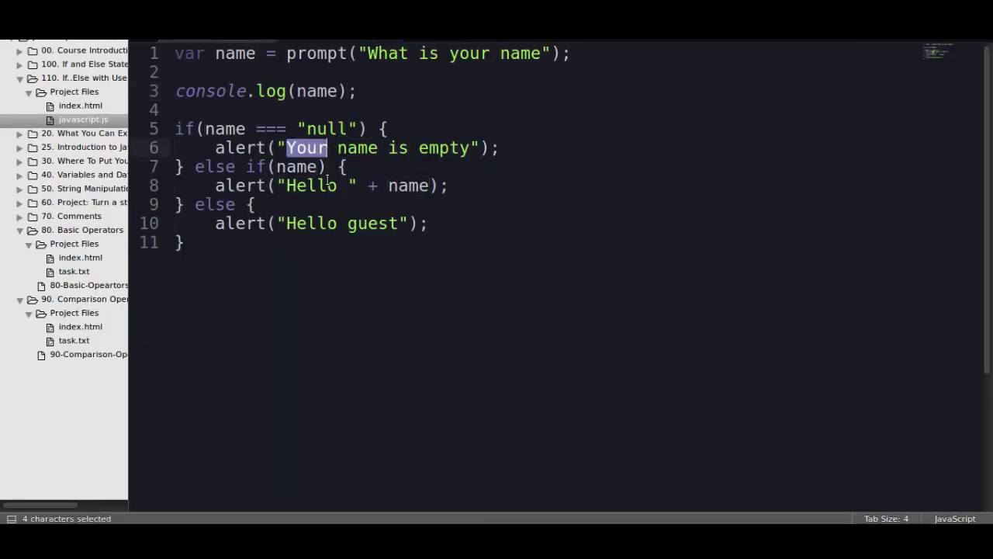
double_click(310, 224)
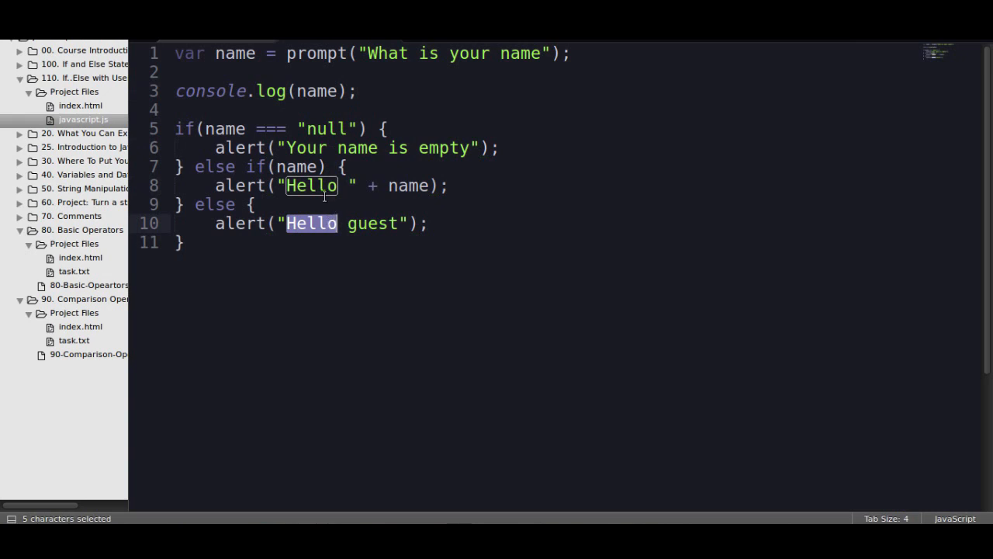
left_click(360, 90)
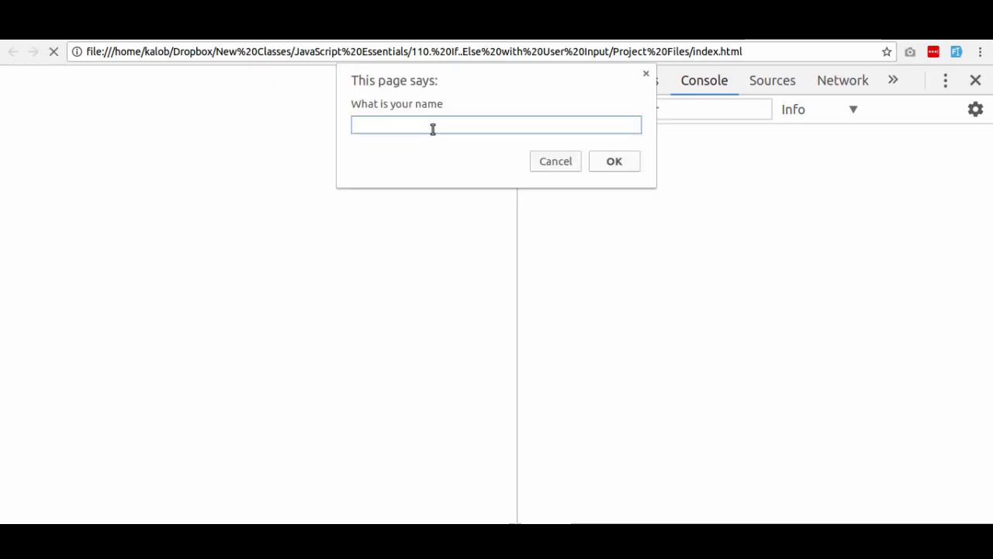
Enter Kalob at the prompt, get the "Hello Kalob" alert and see Kalob logged in the console
left_click(614, 160)
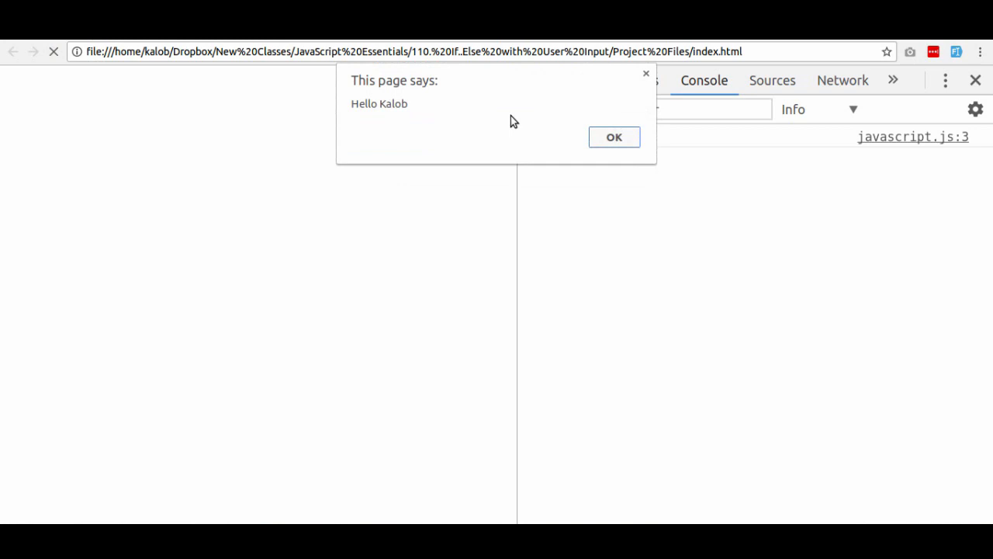
left_click(614, 136)
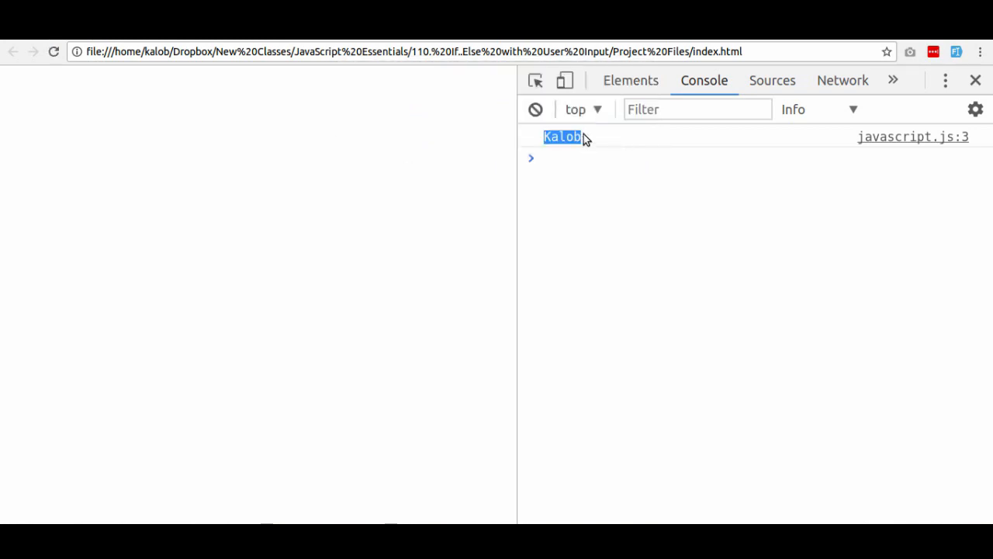
mouse_move(586, 146)
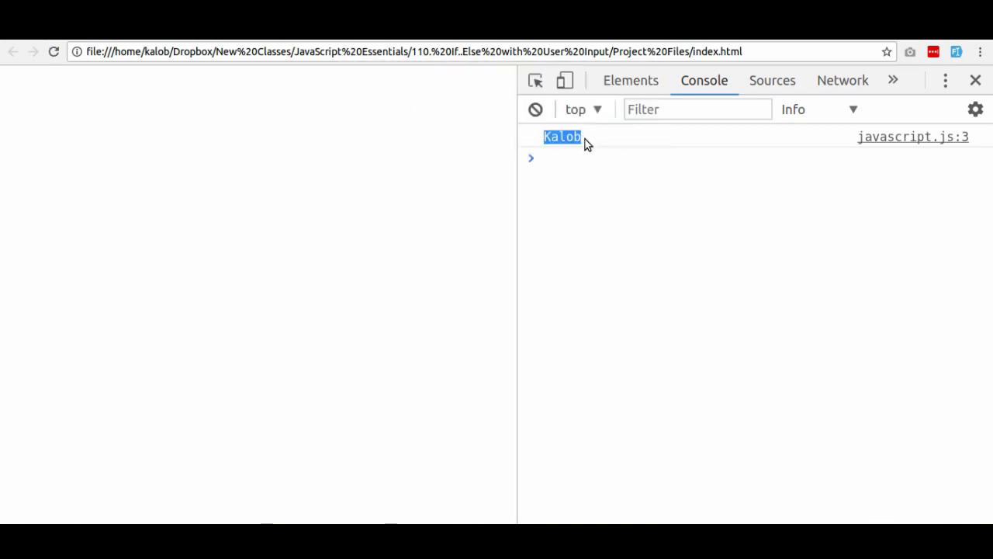
mouse_move(591, 133)
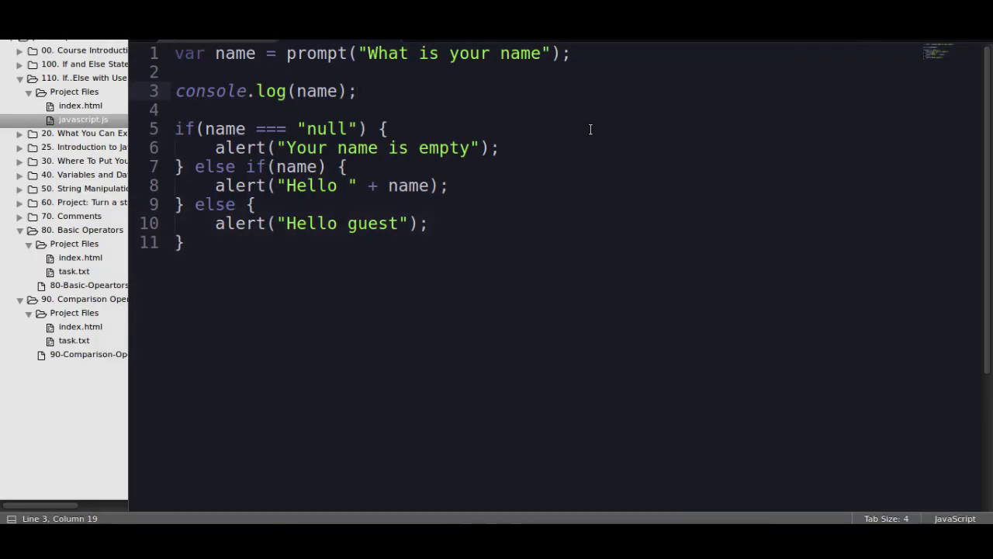
Delete the else guest-fallback block, leaving a bare else after the null check
left_click(251, 205)
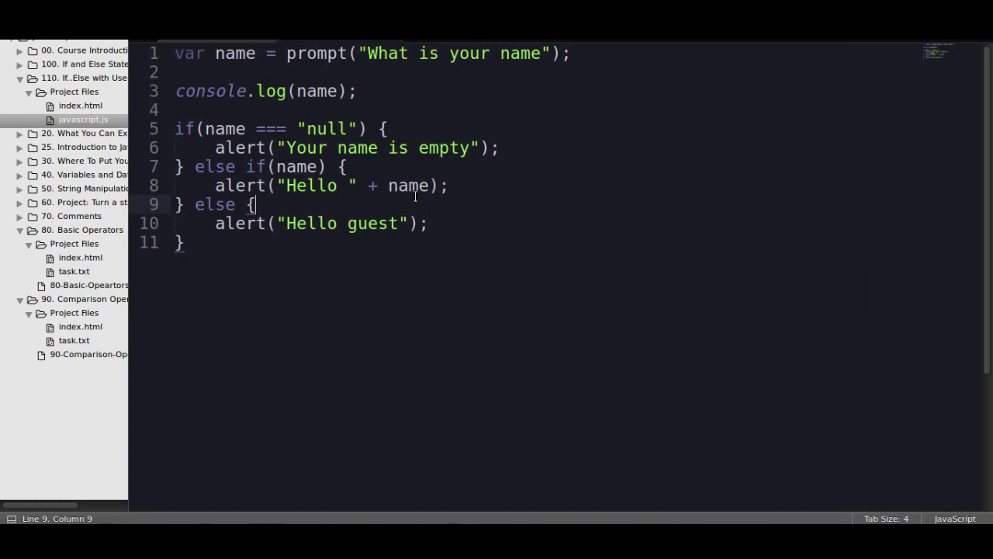
mouse_move(209, 123)
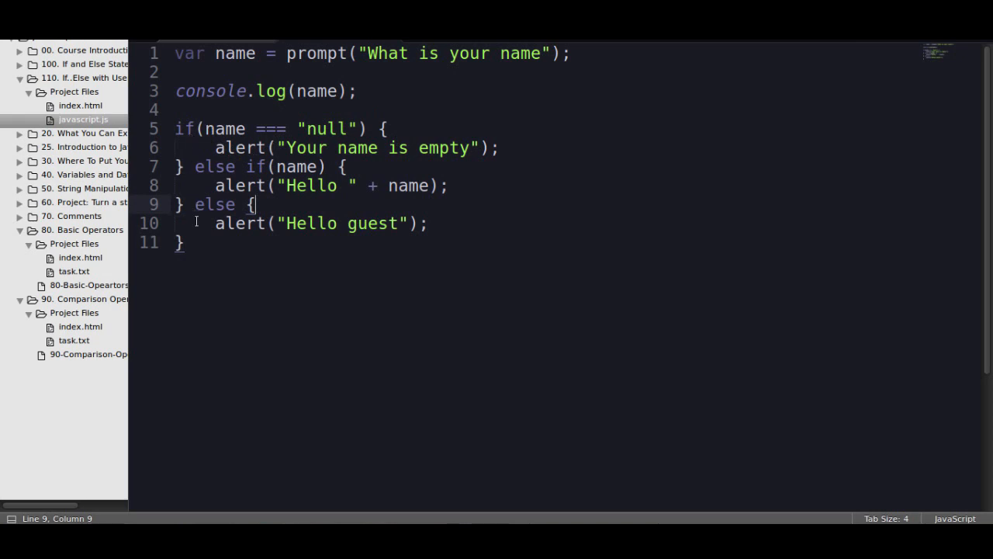
left_click(180, 242)
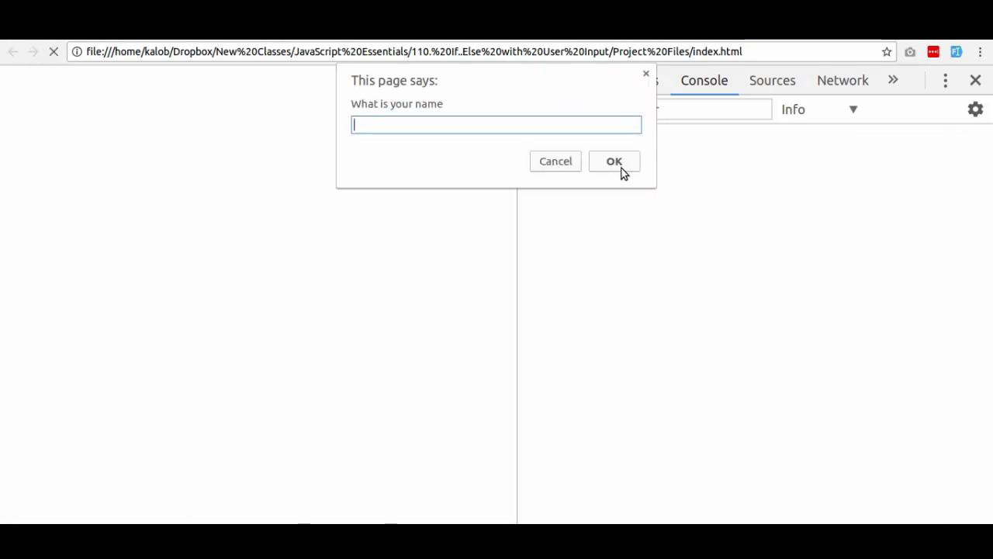
mouse_move(422, 127)
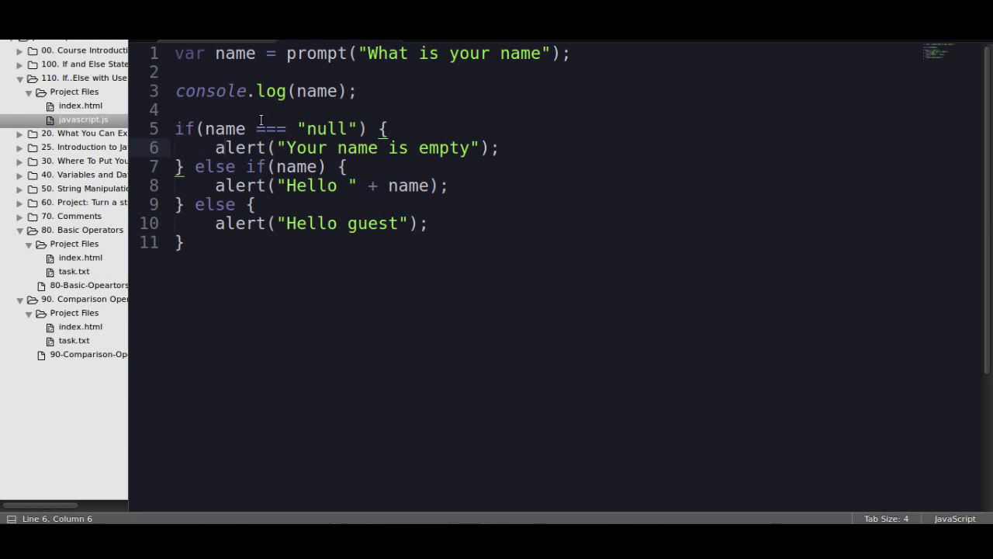
left_click_drag(205, 127, 329, 127)
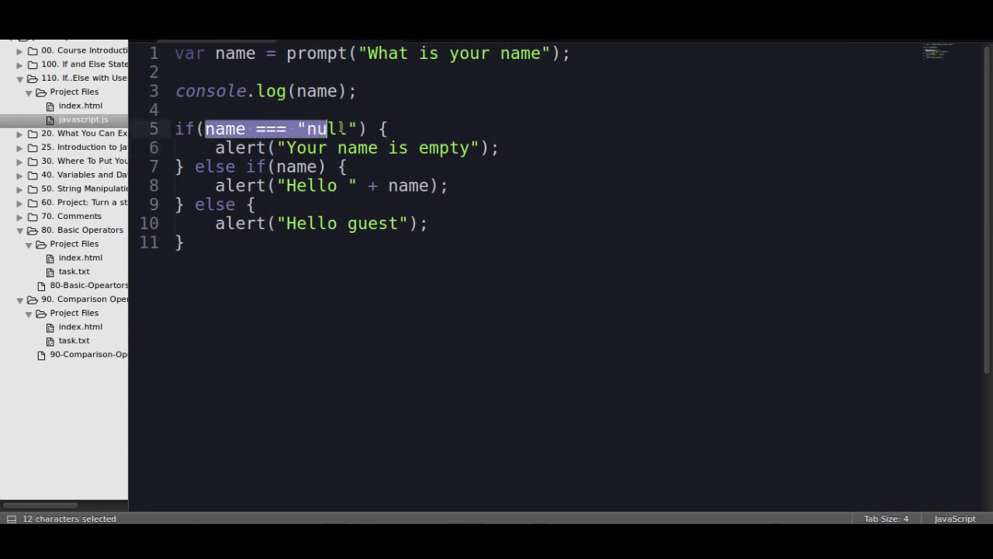
left_click(298, 166)
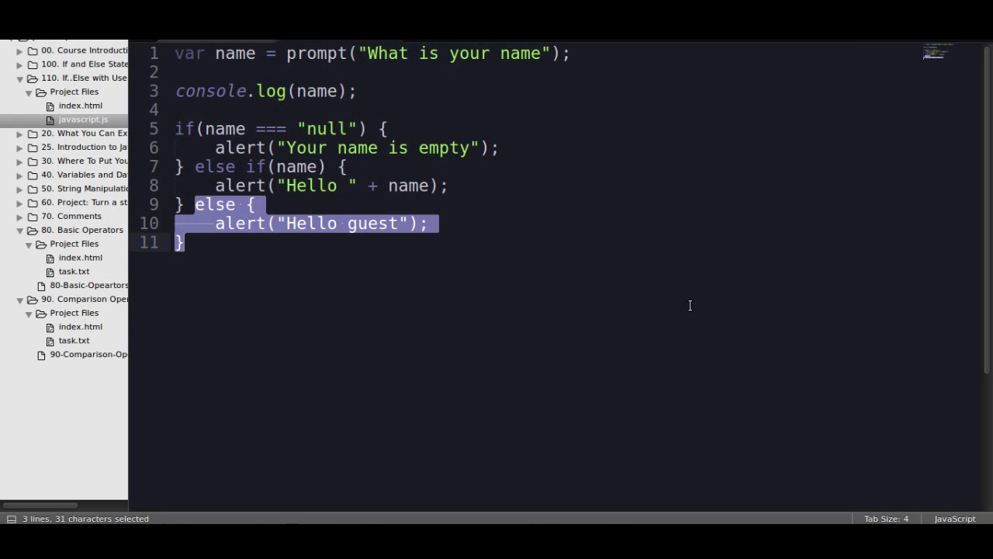
key("Delete")
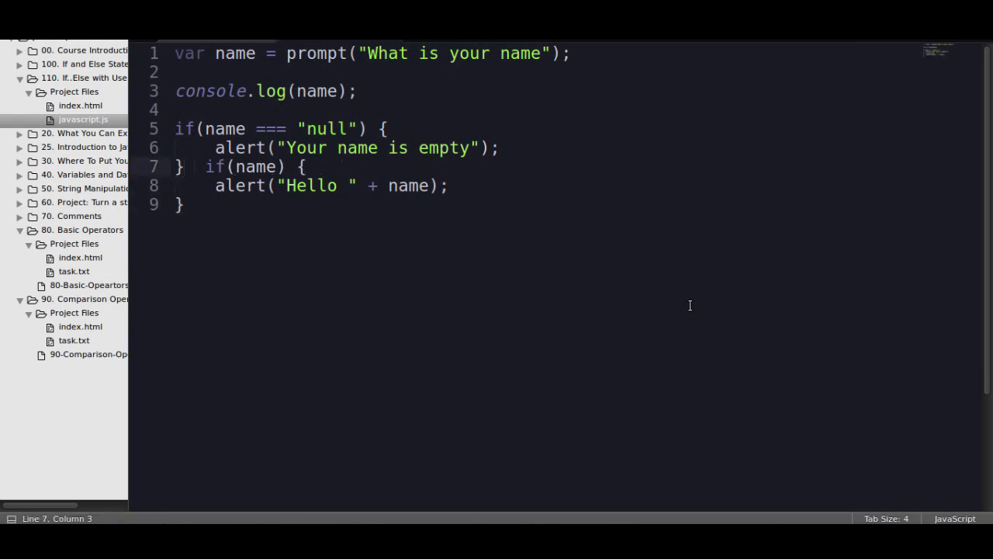
type("else")
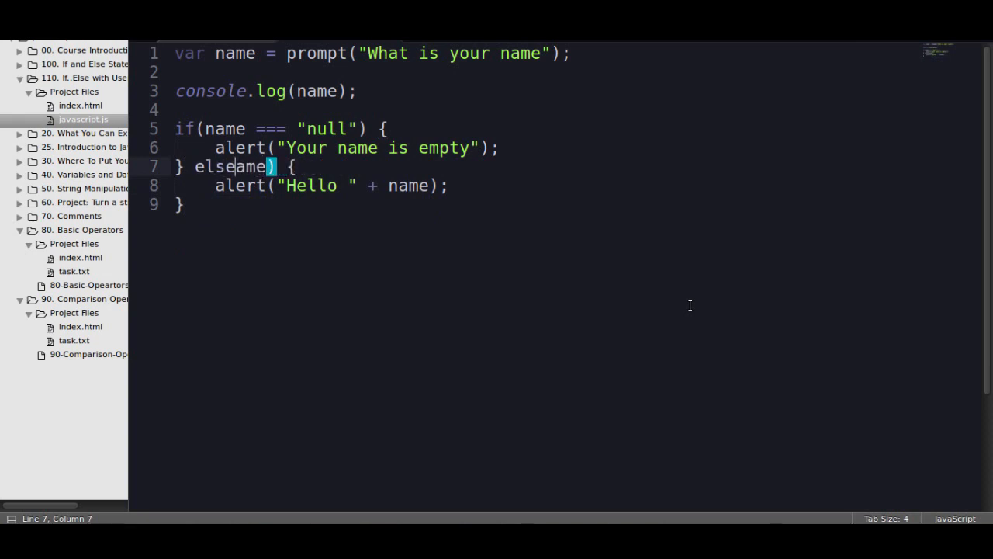
key("BackSpace")
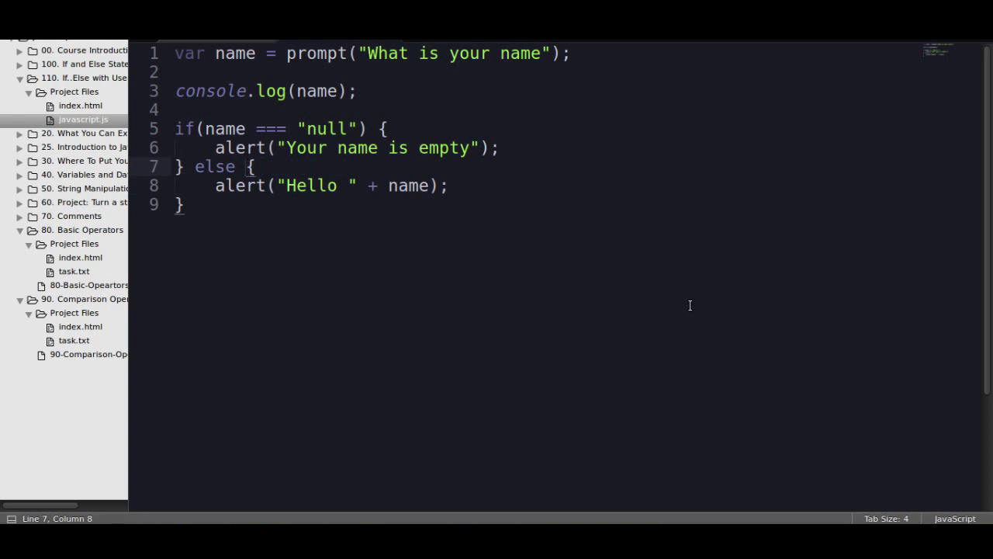
mouse_move(406, 186)
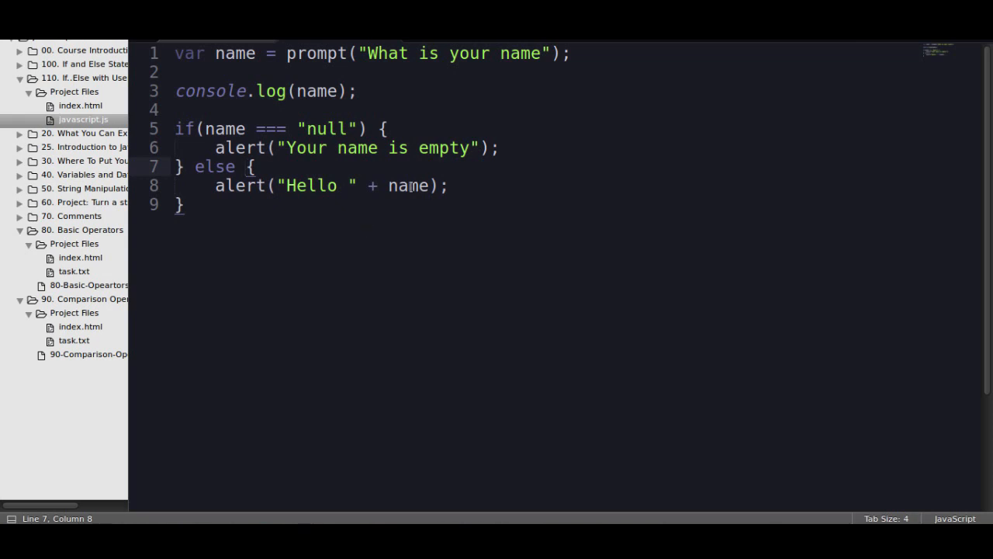
Turn the branch into else if(name == "Henry") so it greets only Henry, and save
double_click(408, 187)
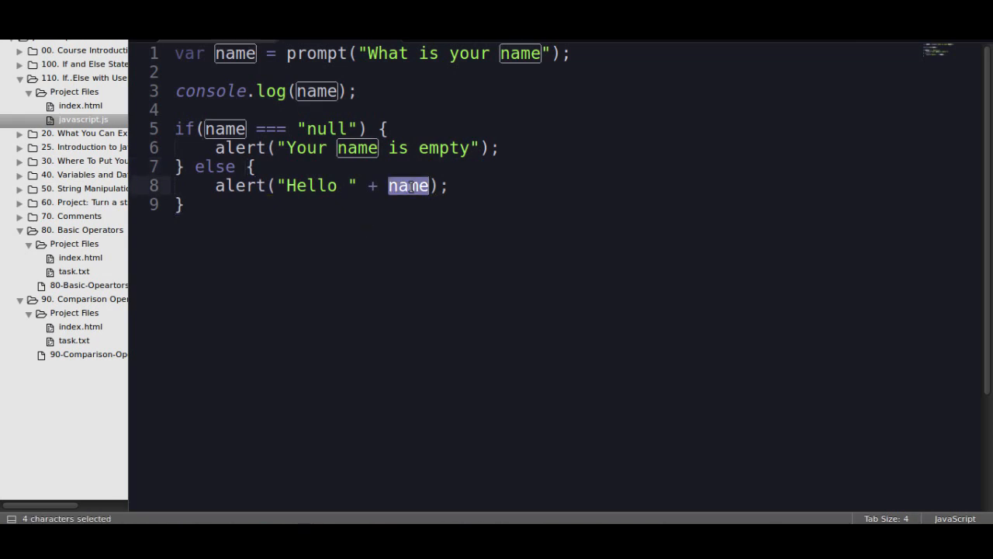
left_click(232, 166)
type("if() ")
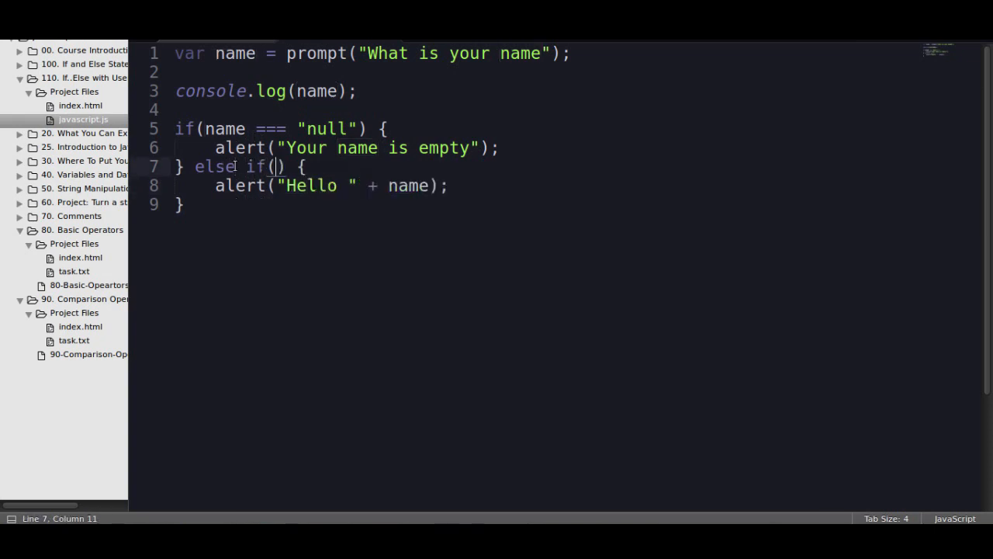
type("name")
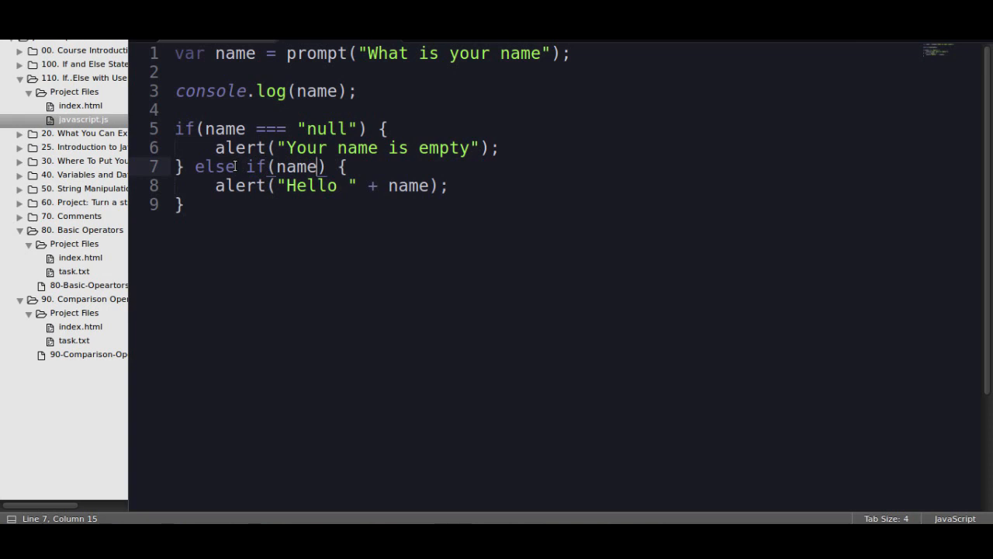
type("== \"something\"")
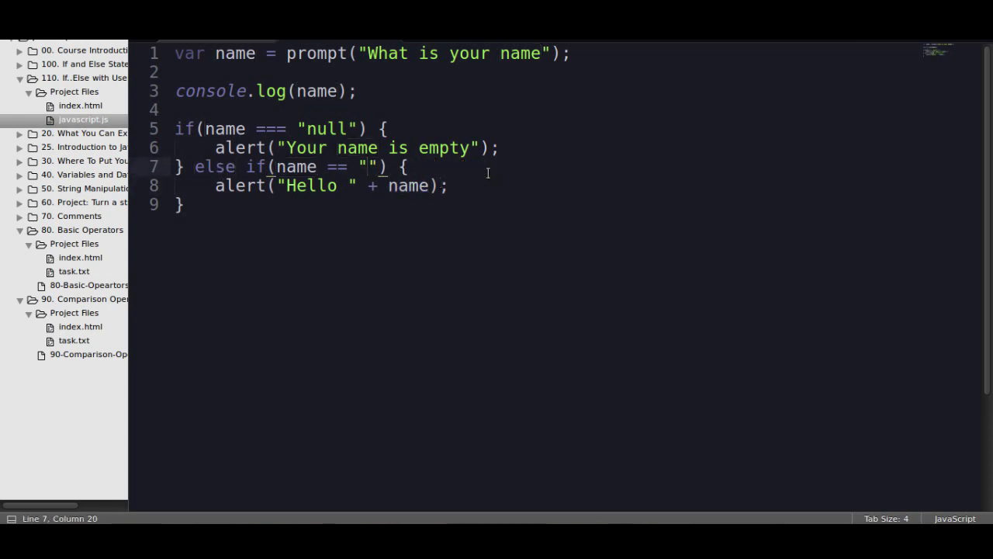
type("Henry")
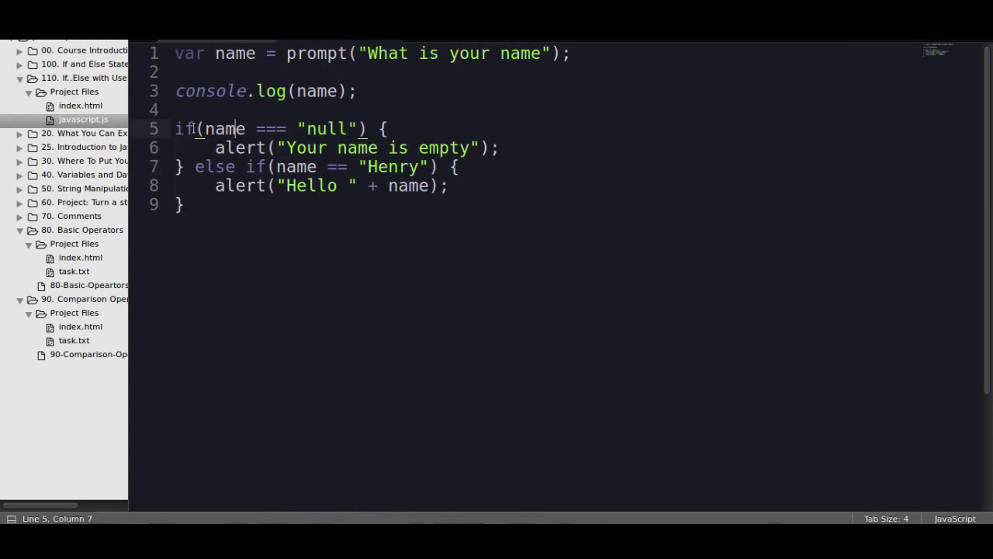
left_click(350, 148)
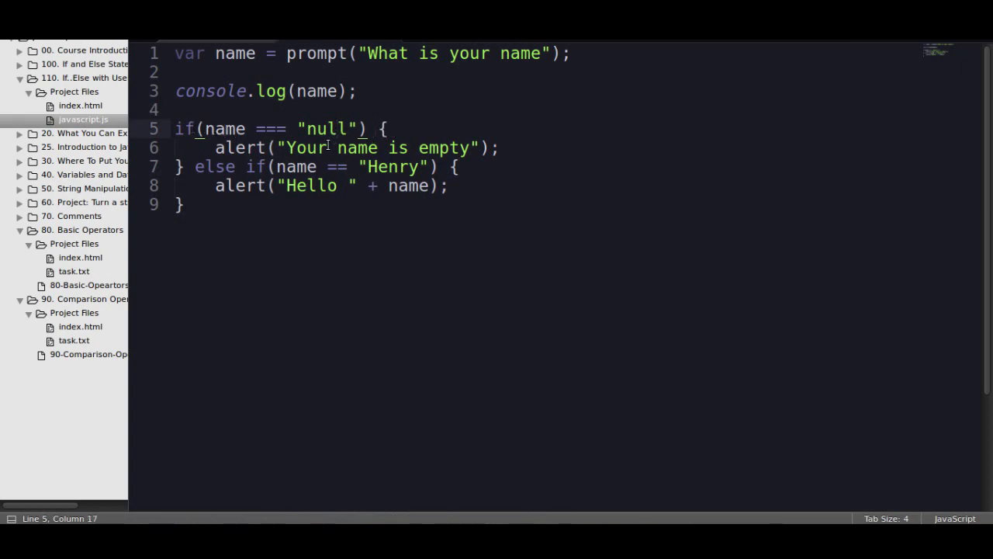
left_click(273, 166)
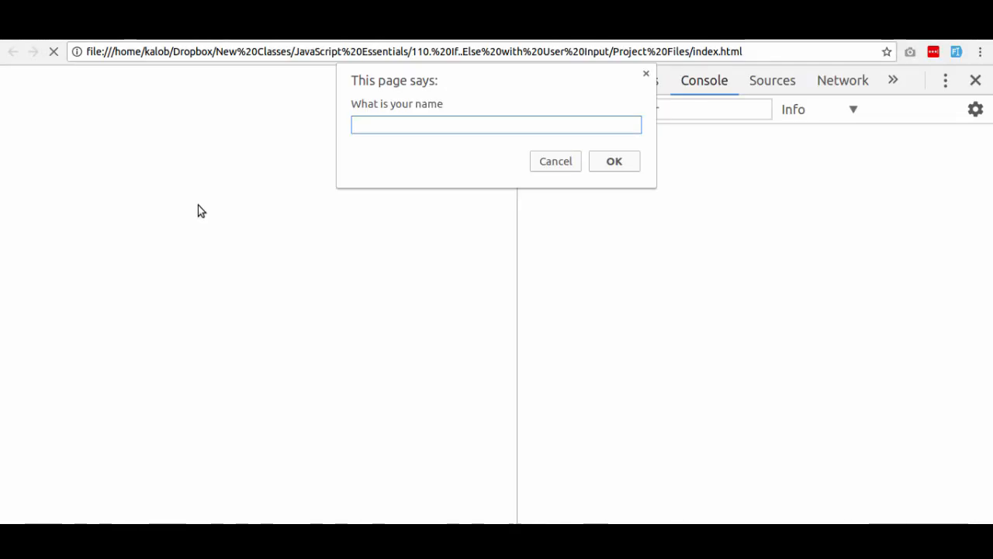
Enter Henry at the prompt and dismiss the resulting "Hello Henry" alert
type("henry")
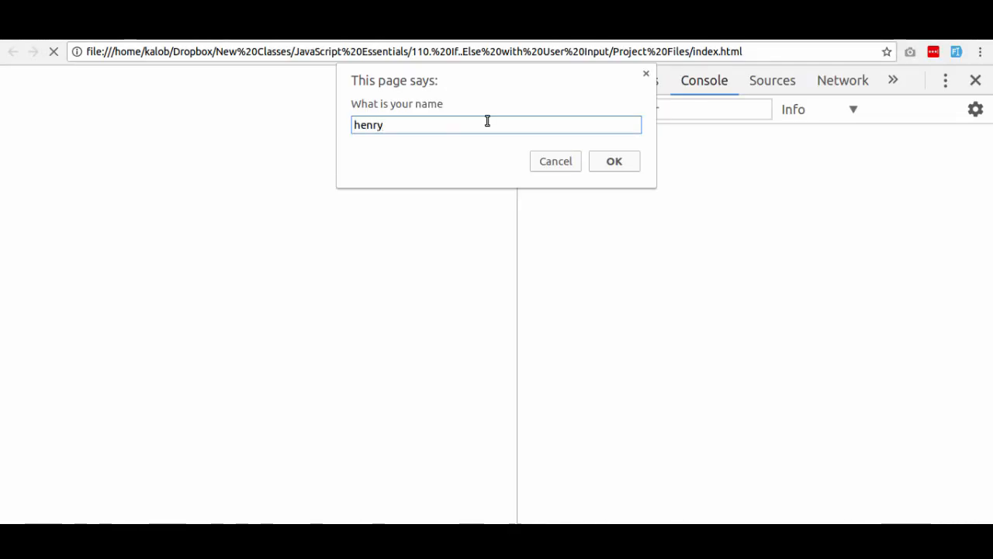
type("Henry")
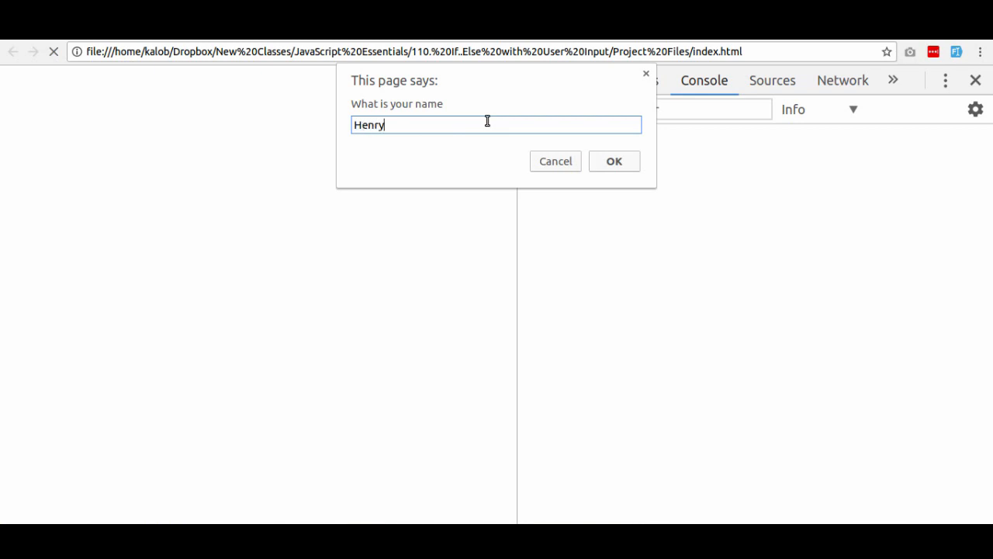
left_click(614, 159)
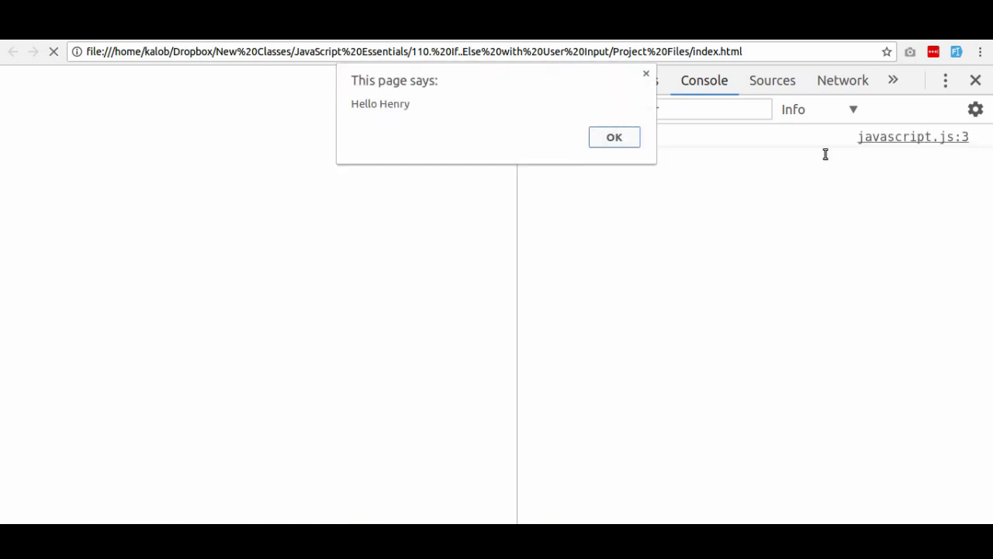
left_click(615, 137)
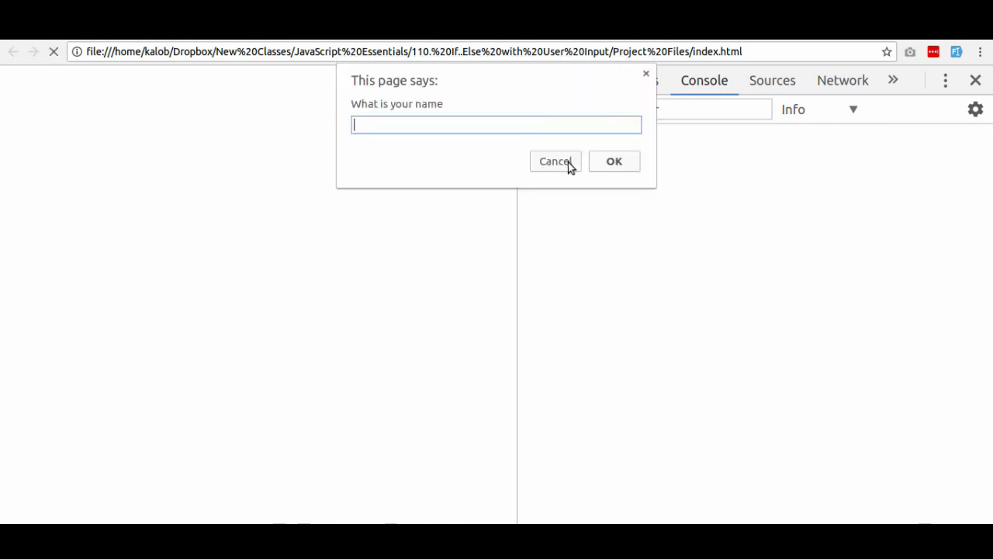
Enter Prairie at the prompt and see it only logged to the console with no greeting
type("Prairie")
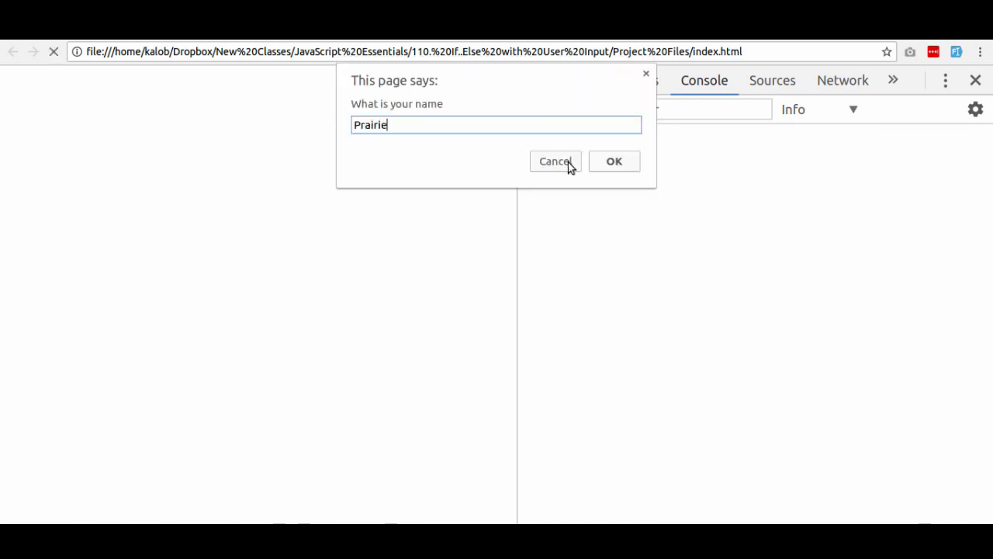
left_click(614, 160)
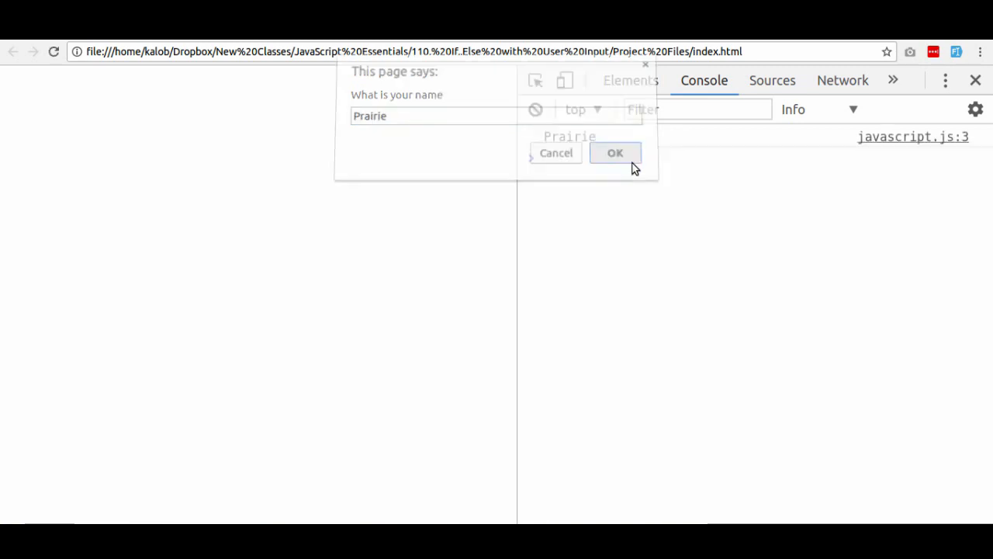
left_click(615, 152)
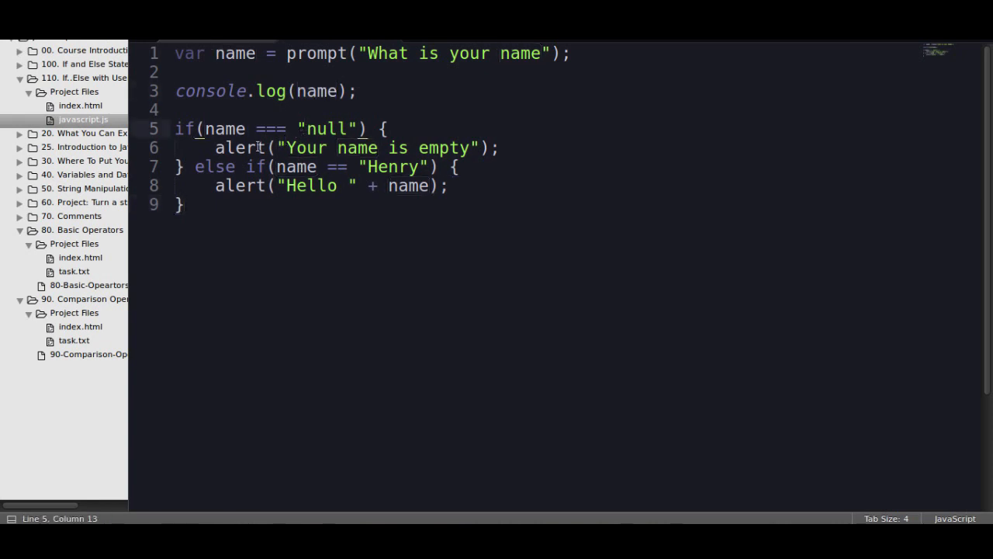
left_click(348, 186)
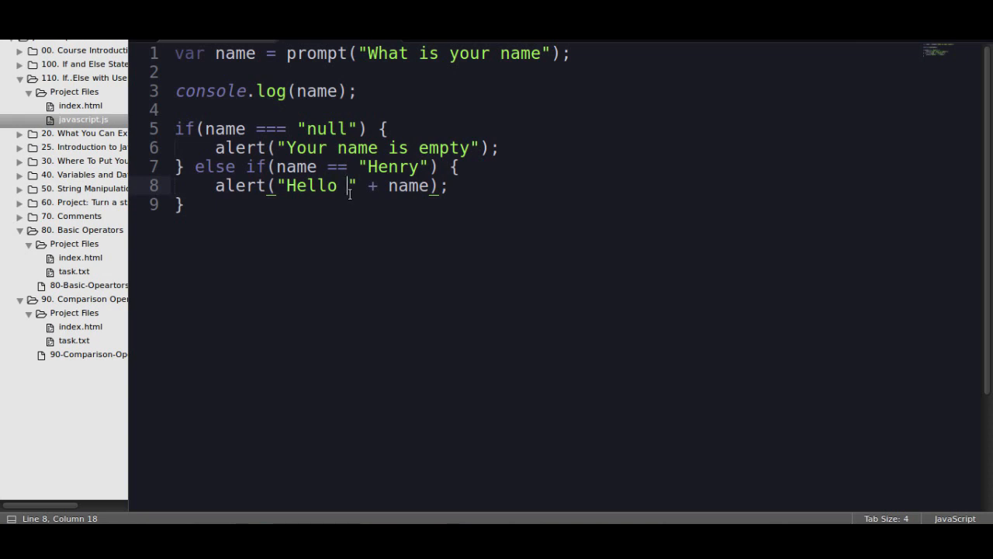
left_click_drag(205, 129, 354, 128)
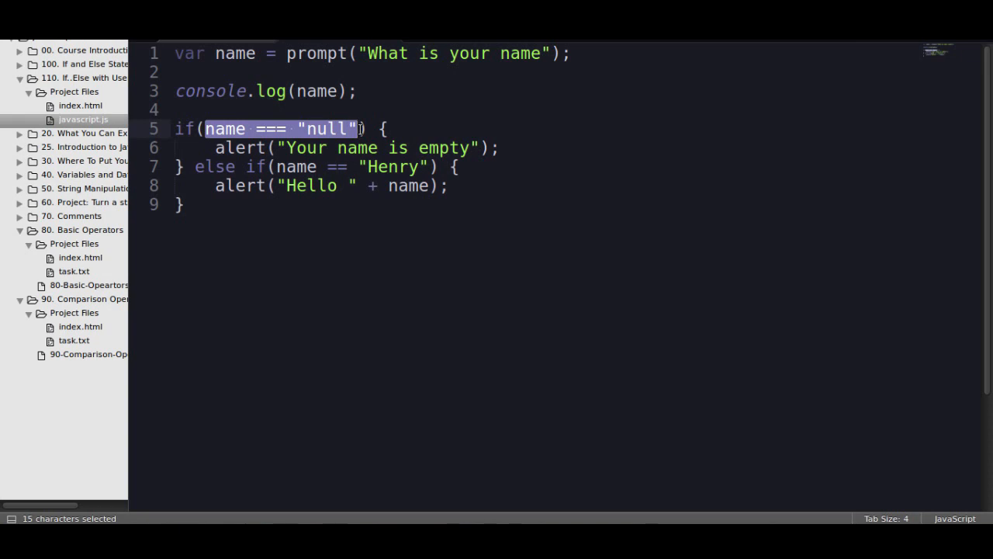
left_click(241, 53)
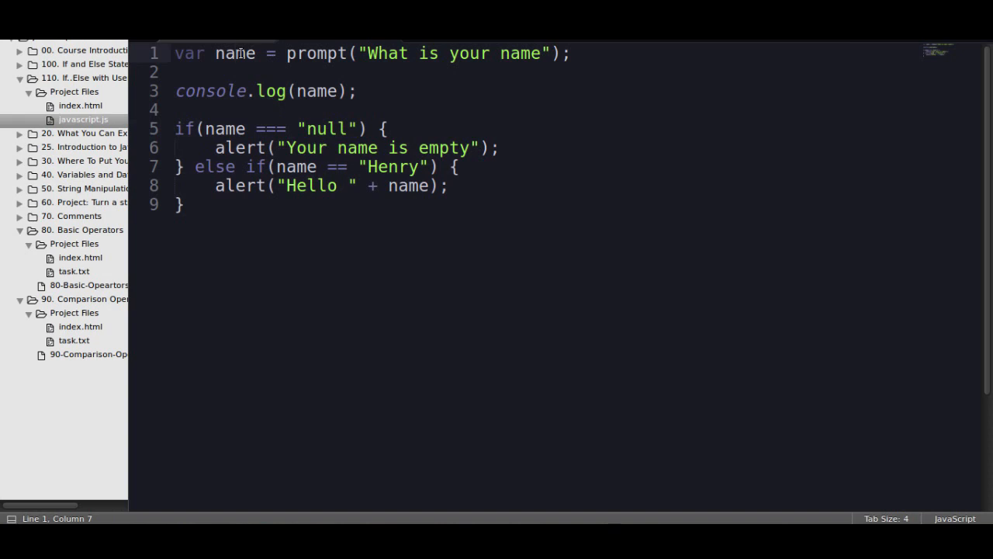
key("ctrl+a")
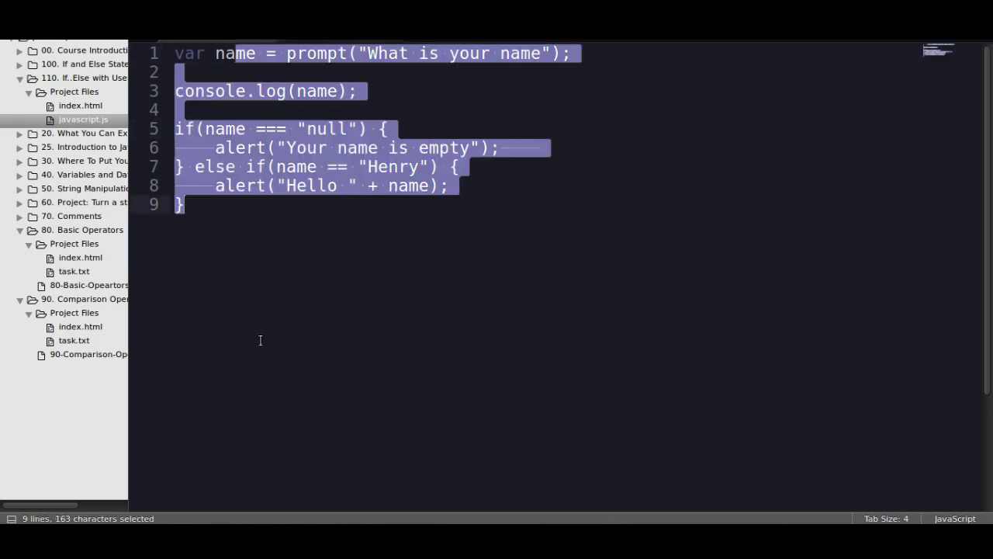